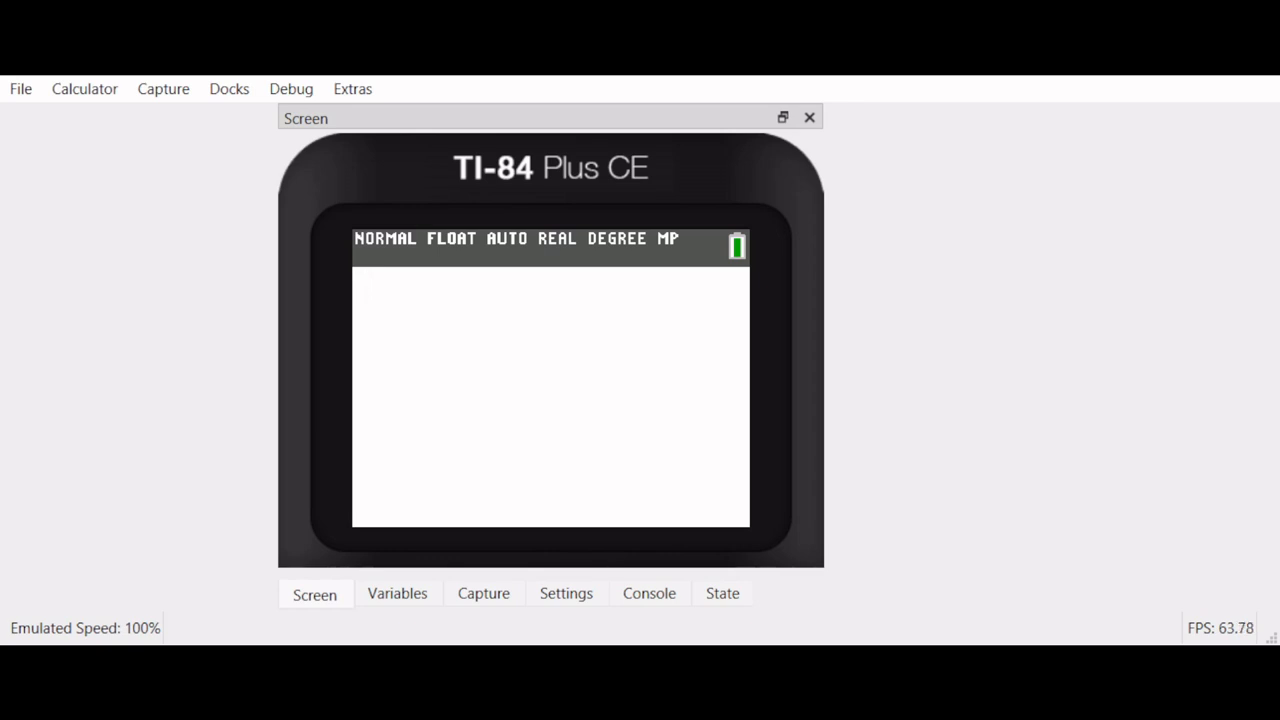
{"action": "mouse_move", "coordinate": [232, 372]}
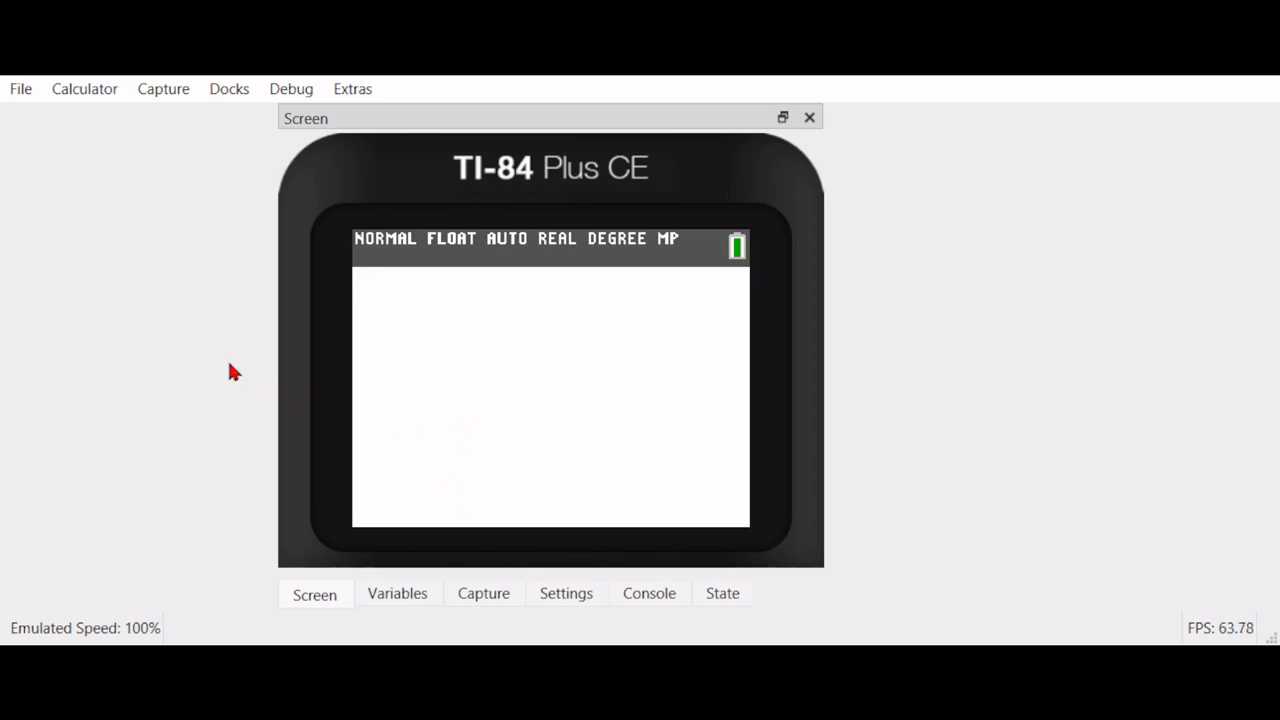
{"action": "mouse_move", "coordinate": [240, 325]}
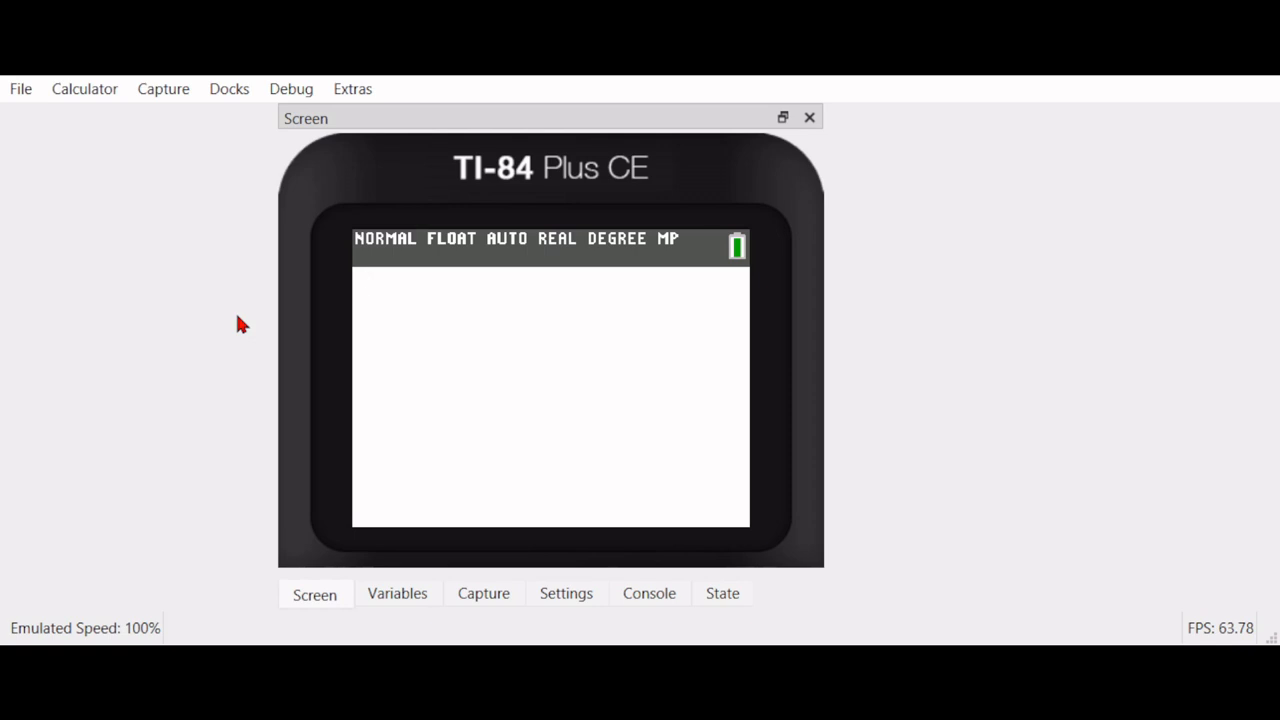
{"action": "mouse_move", "coordinate": [1045, 615]}
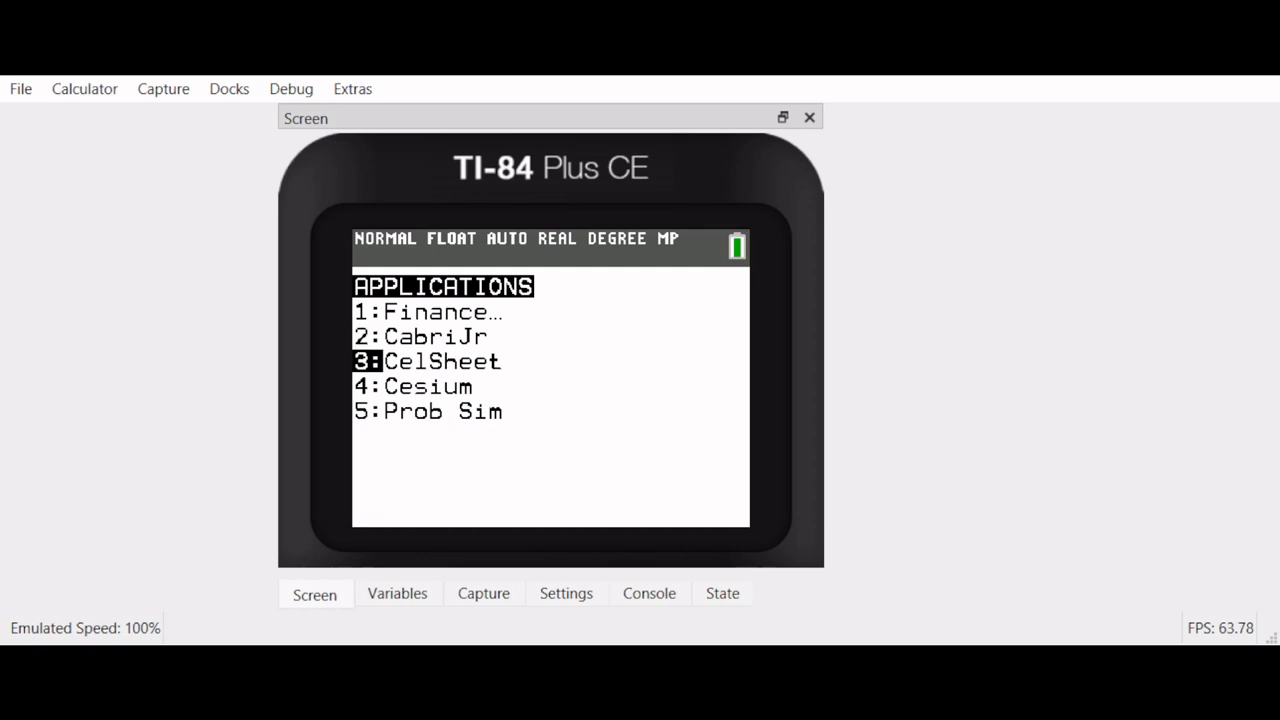
{"action": "key", "text": "Down"}
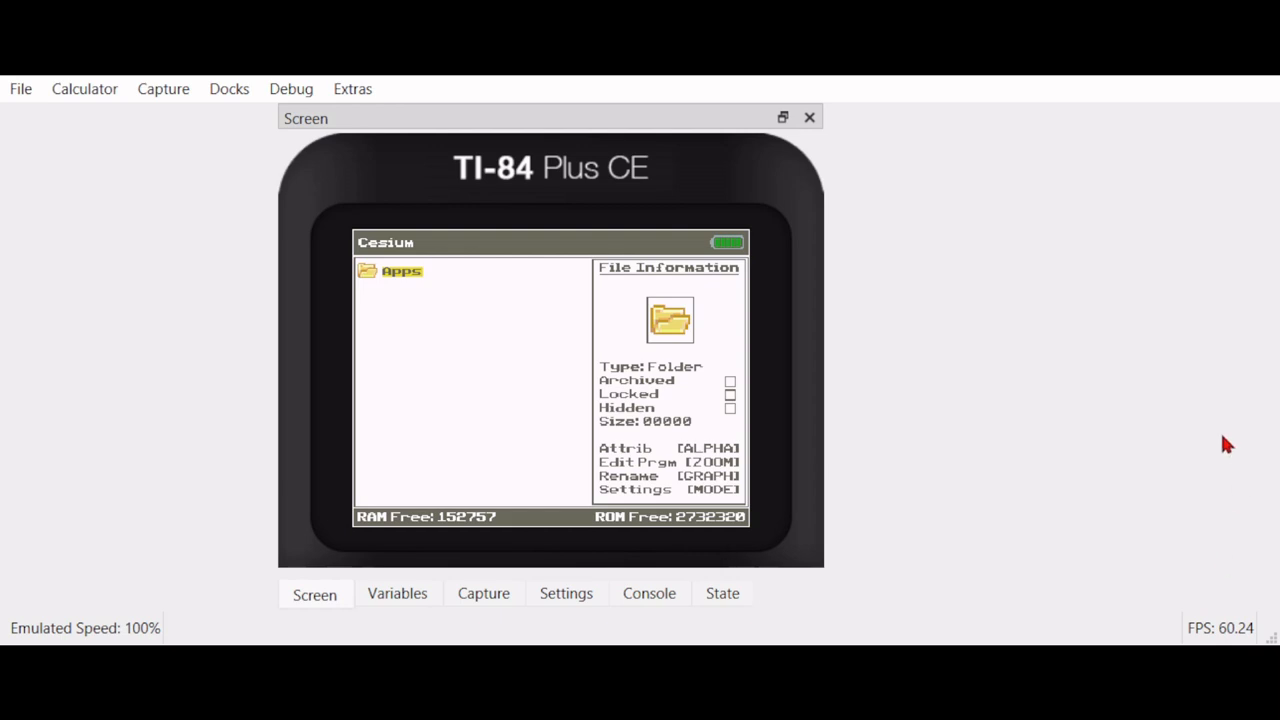
{"action": "mouse_move", "coordinate": [281, 303]}
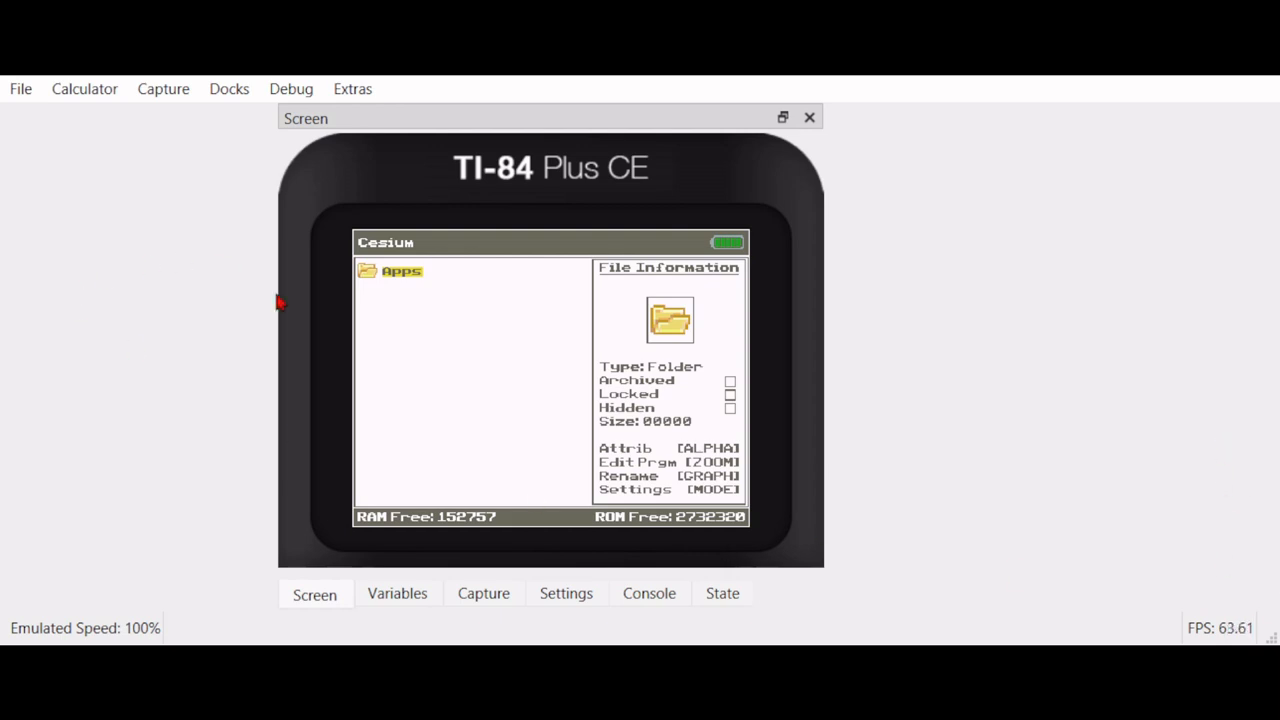
{"action": "mouse_move", "coordinate": [430, 285]}
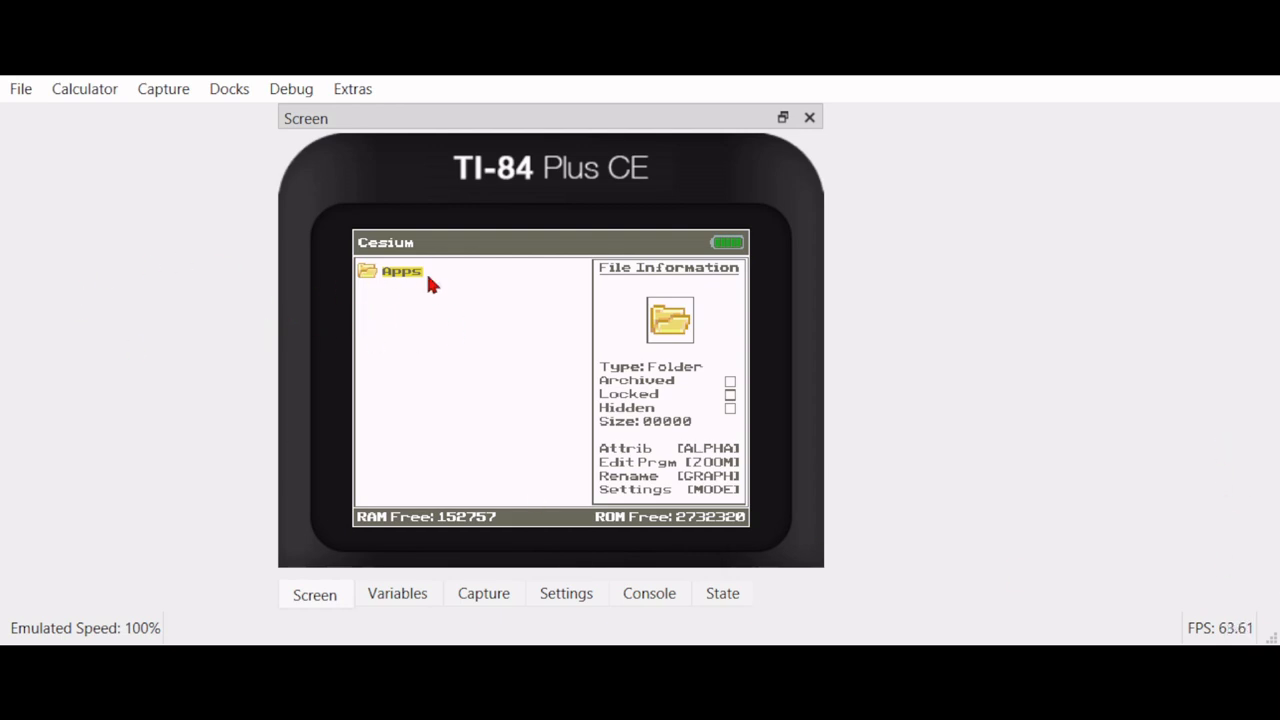
{"action": "mouse_move", "coordinate": [802, 489]}
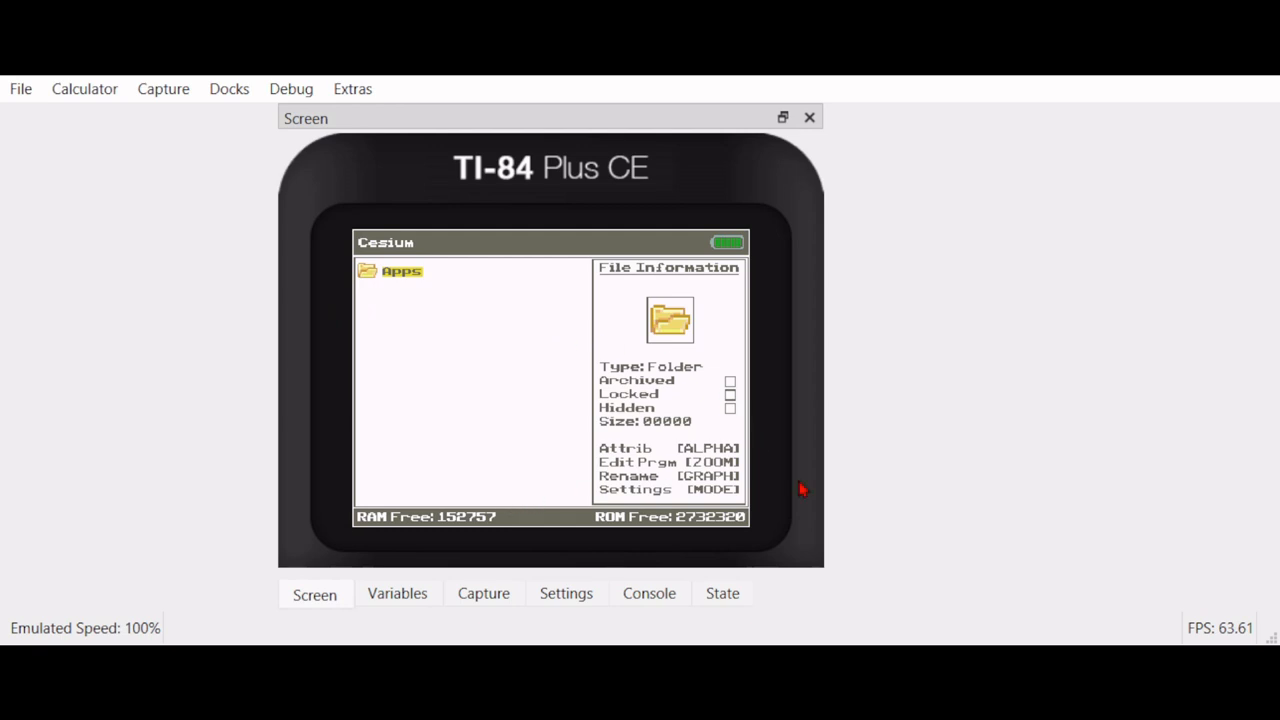
{"action": "mouse_move", "coordinate": [337, 548]}
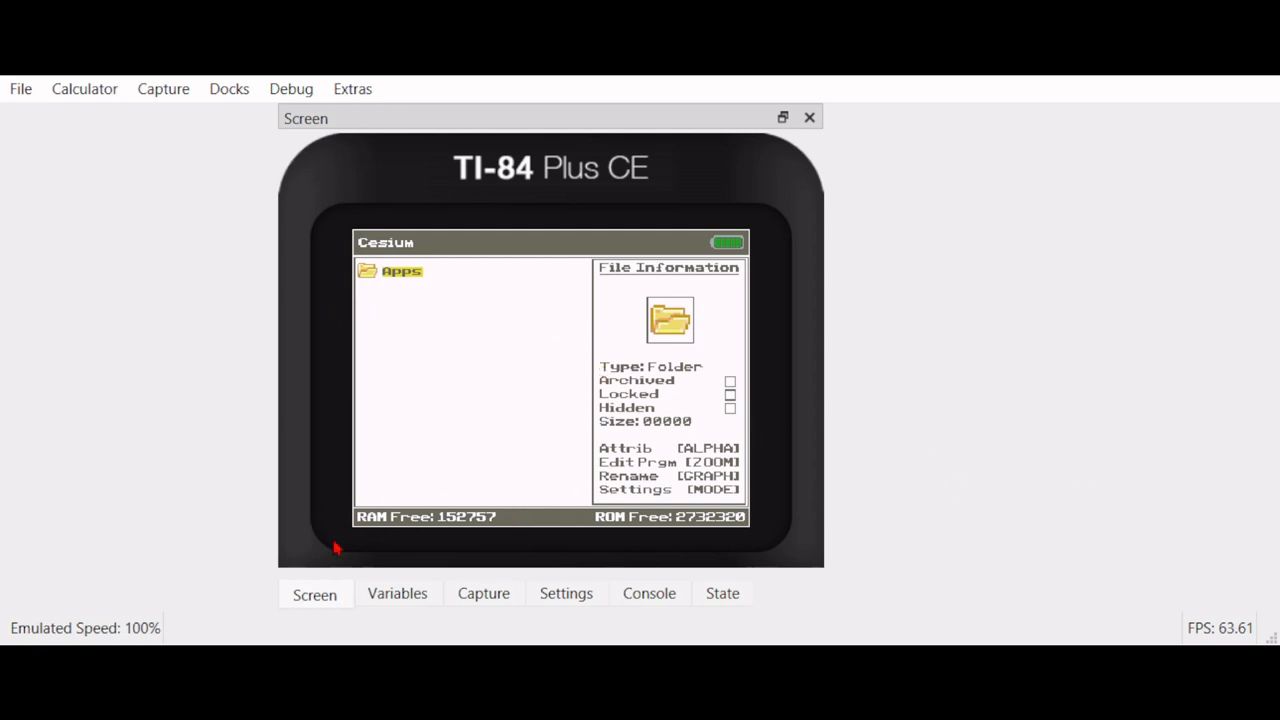
{"action": "mouse_move", "coordinate": [339, 384]}
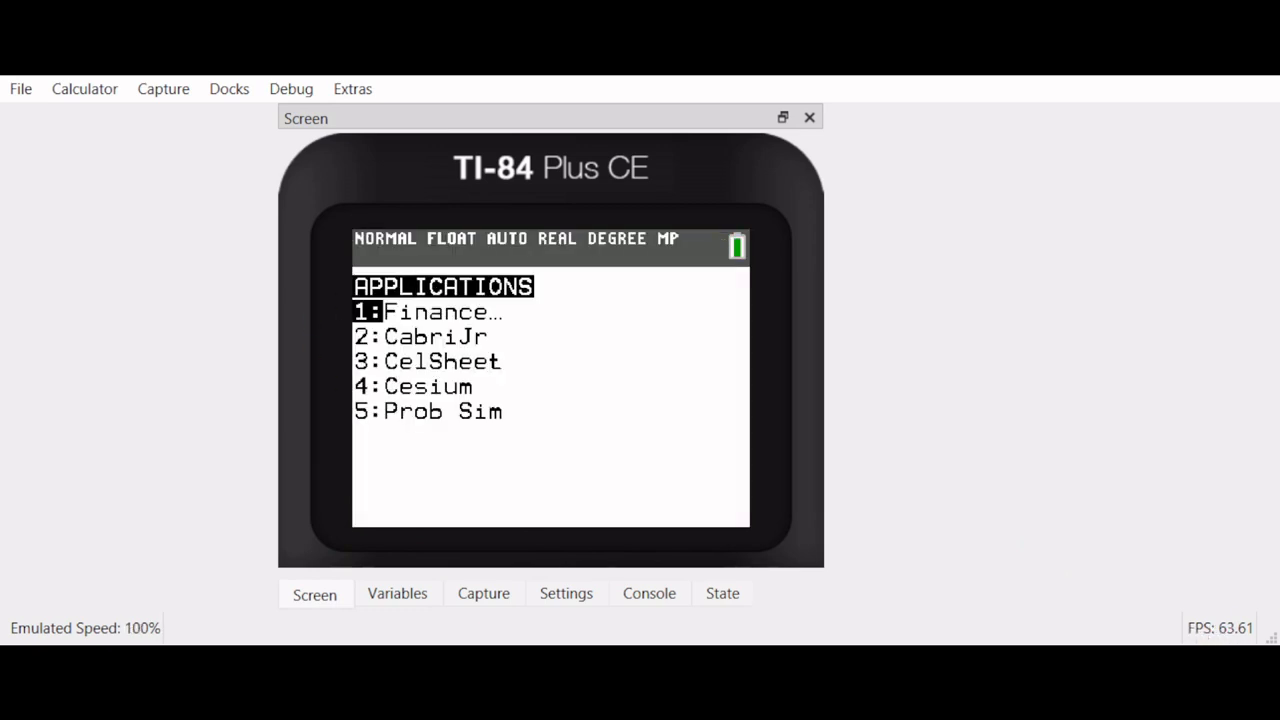
Relaunch Cesium so its file browser shows the Apps folder again
{"action": "key", "text": "down"}
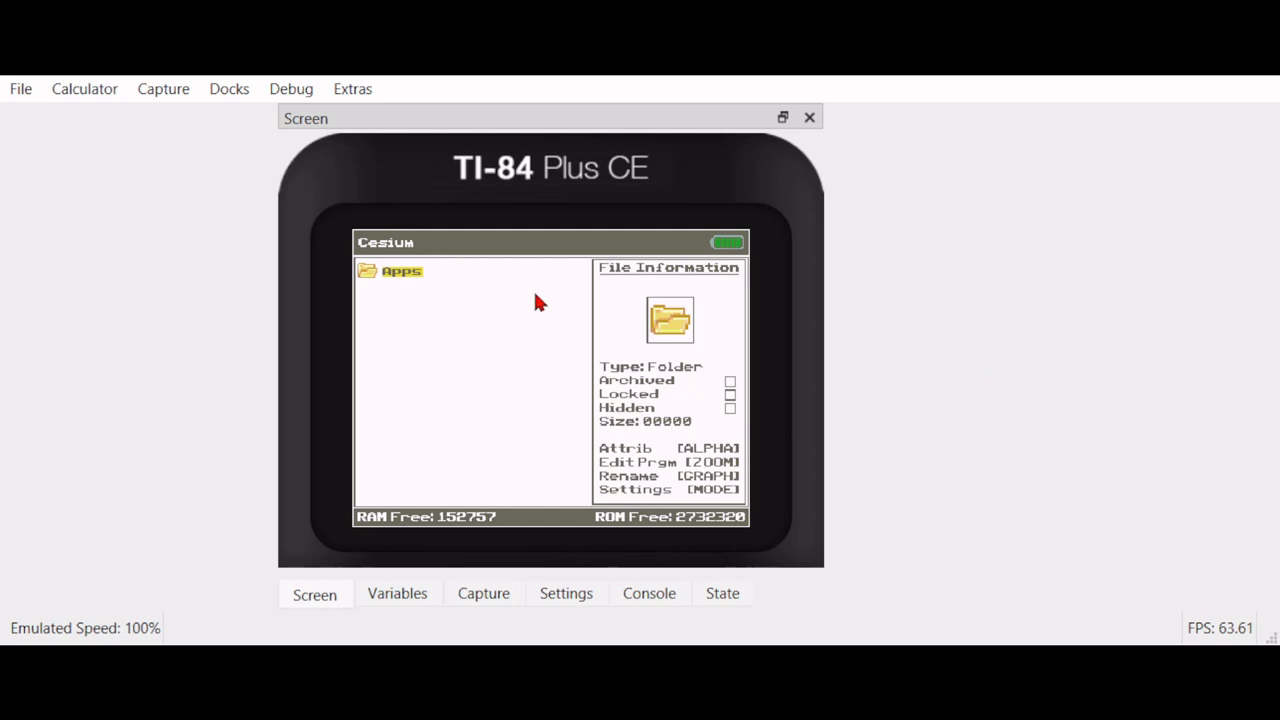
{"action": "mouse_move", "coordinate": [418, 250]}
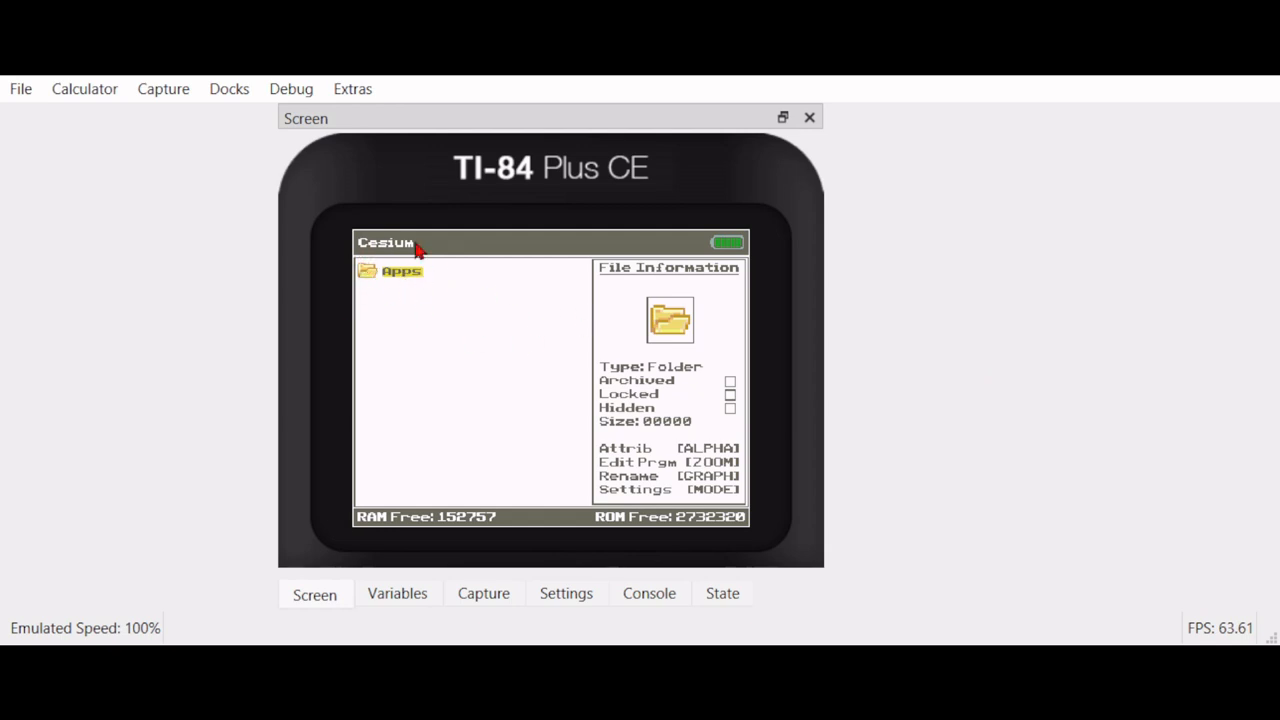
{"action": "mouse_move", "coordinate": [612, 320]}
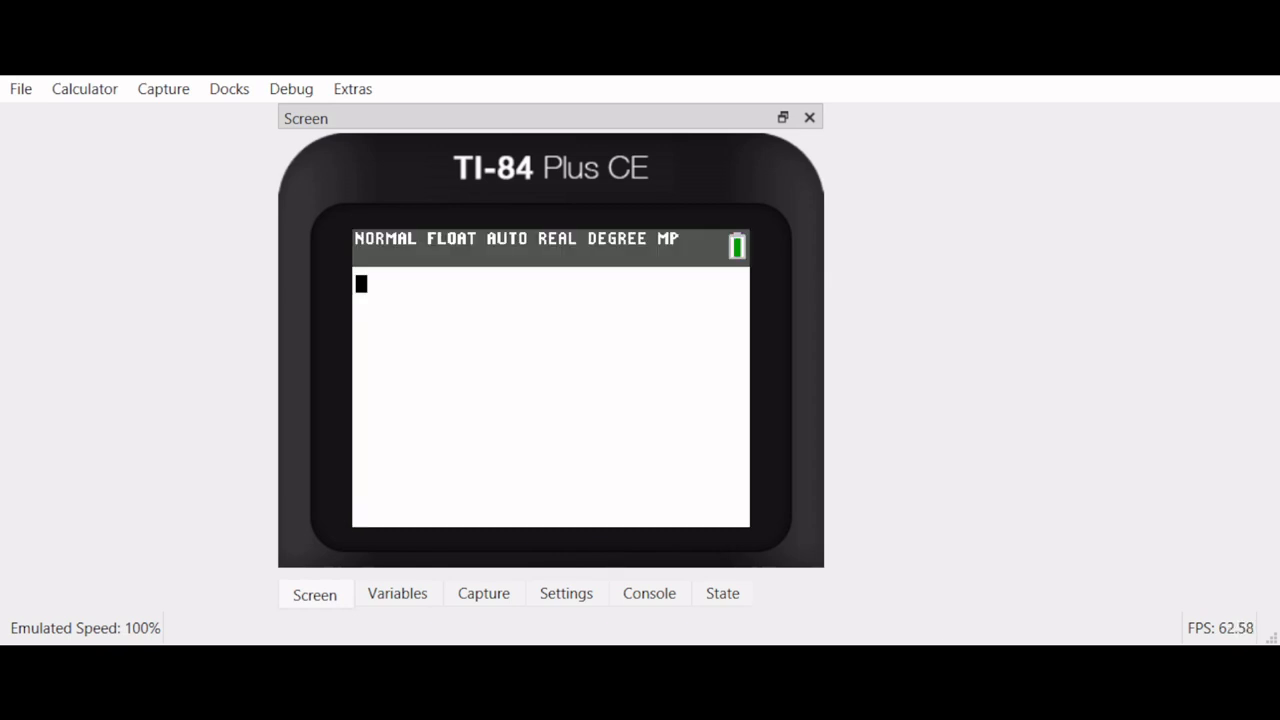
{"action": "mouse_move", "coordinate": [488, 330]}
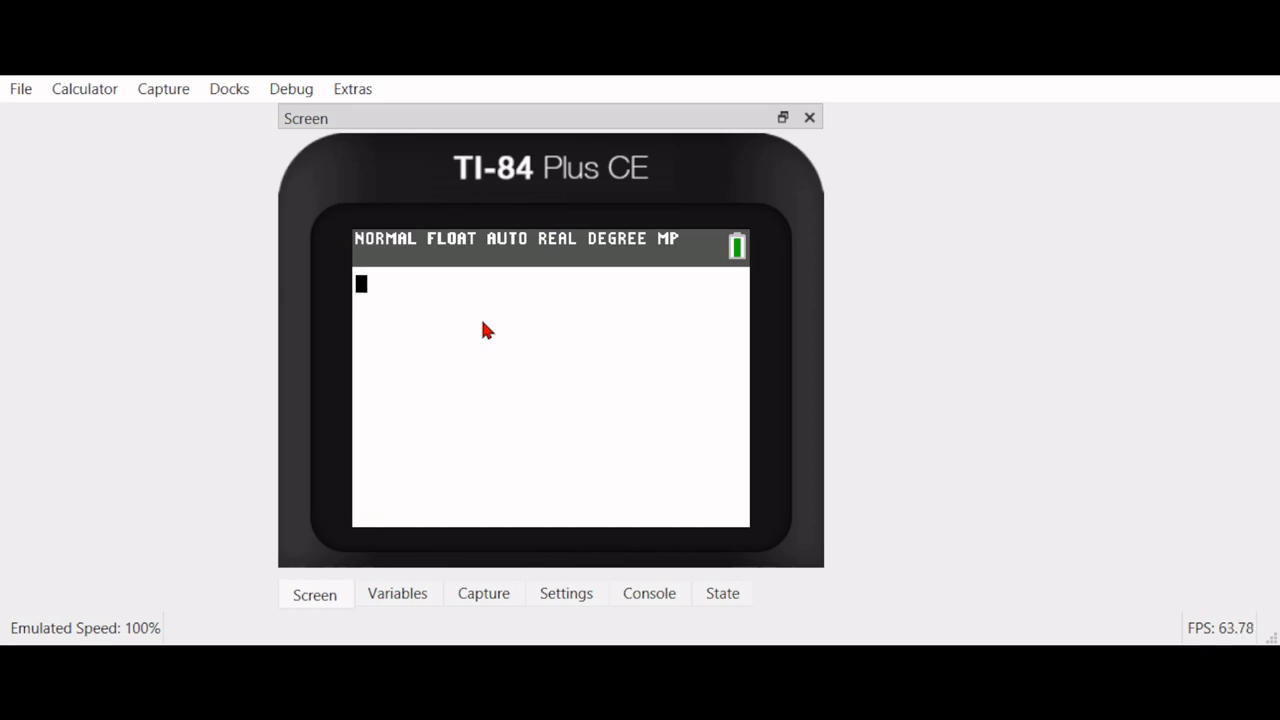
{"action": "mouse_move", "coordinate": [1195, 630]}
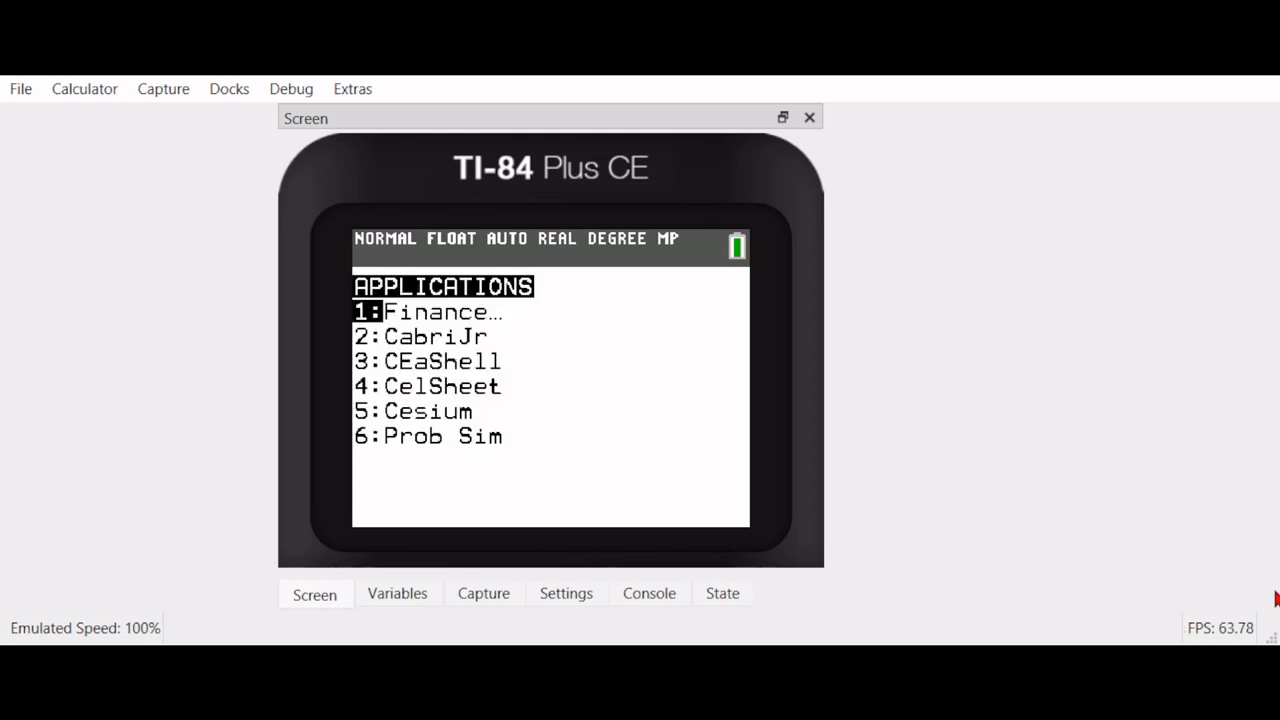
Move through CabriJr and CelSheet in the APPLICATIONS list, settling on 3:CEaShell
{"action": "key", "text": "down"}
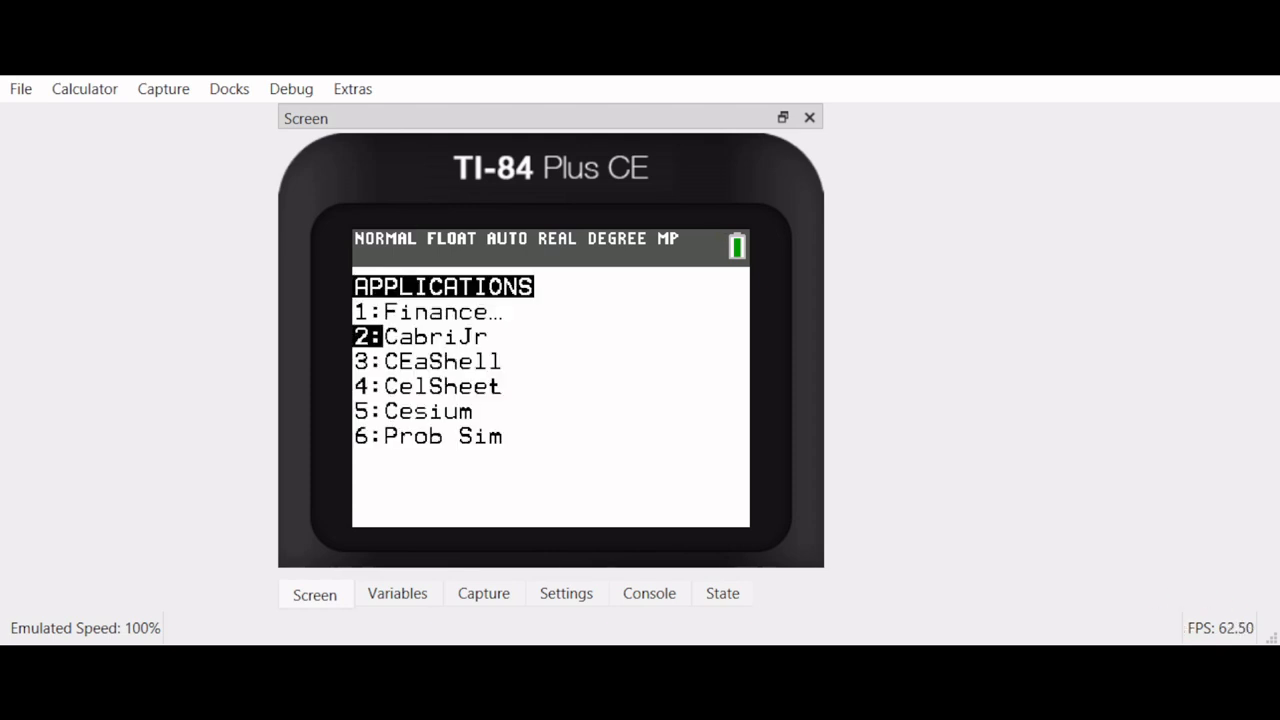
{"action": "key", "text": "Down"}
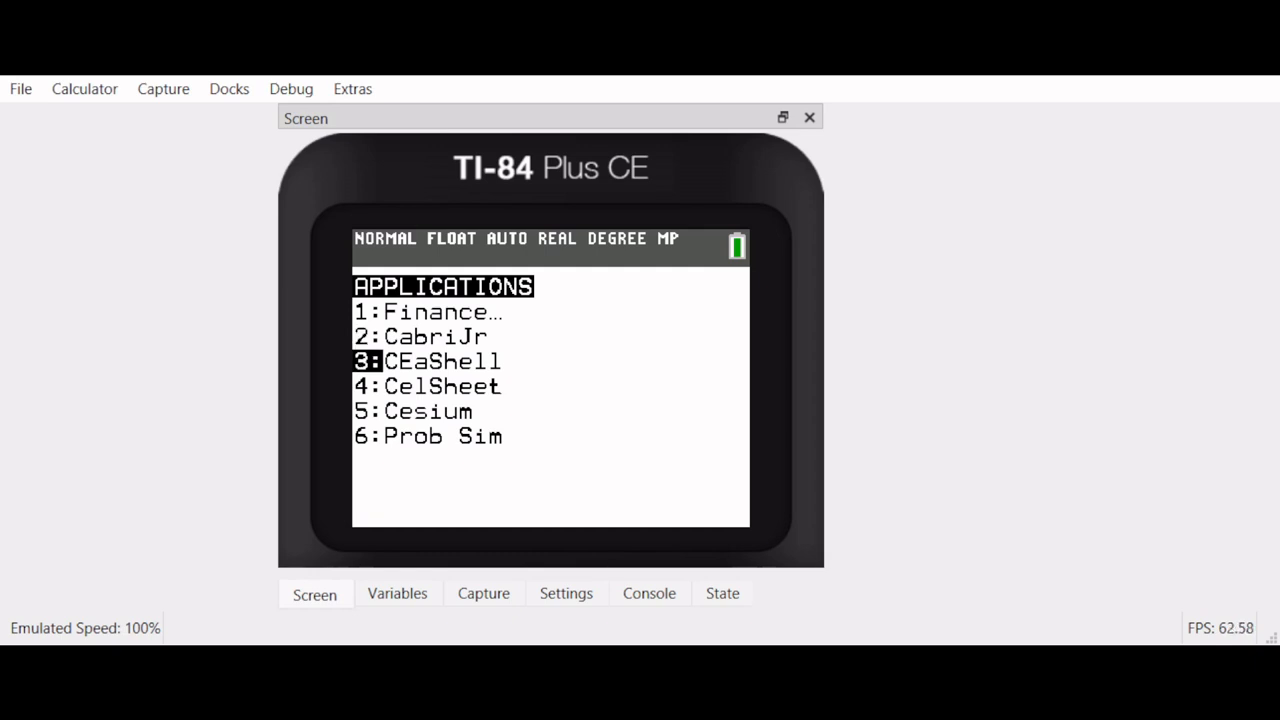
{"action": "key", "text": "down"}
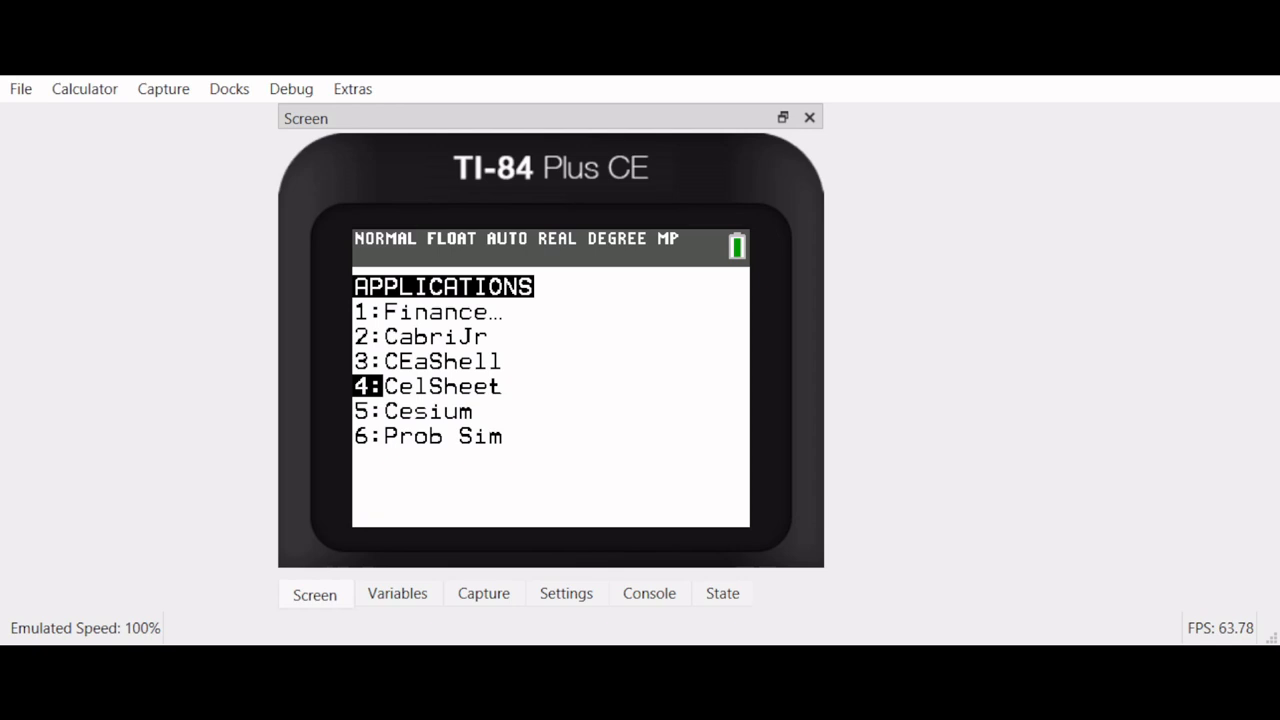
{"action": "key", "text": "up"}
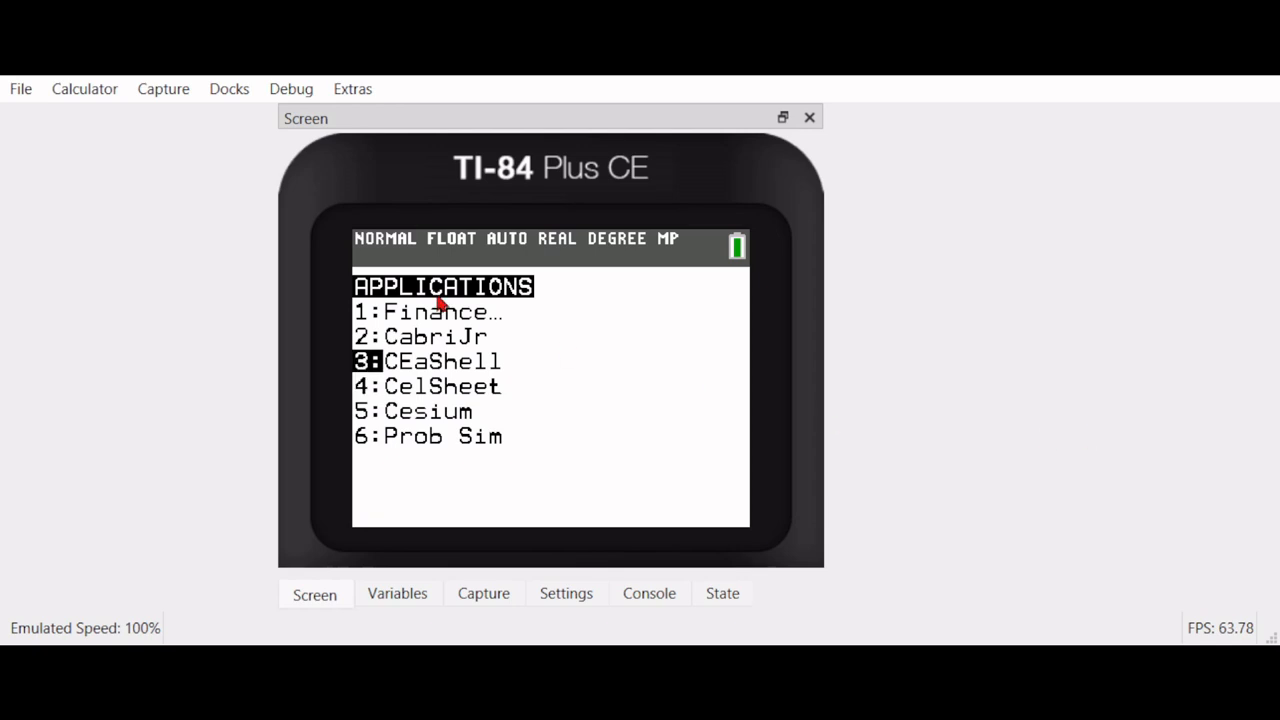
{"action": "mouse_move", "coordinate": [530, 430]}
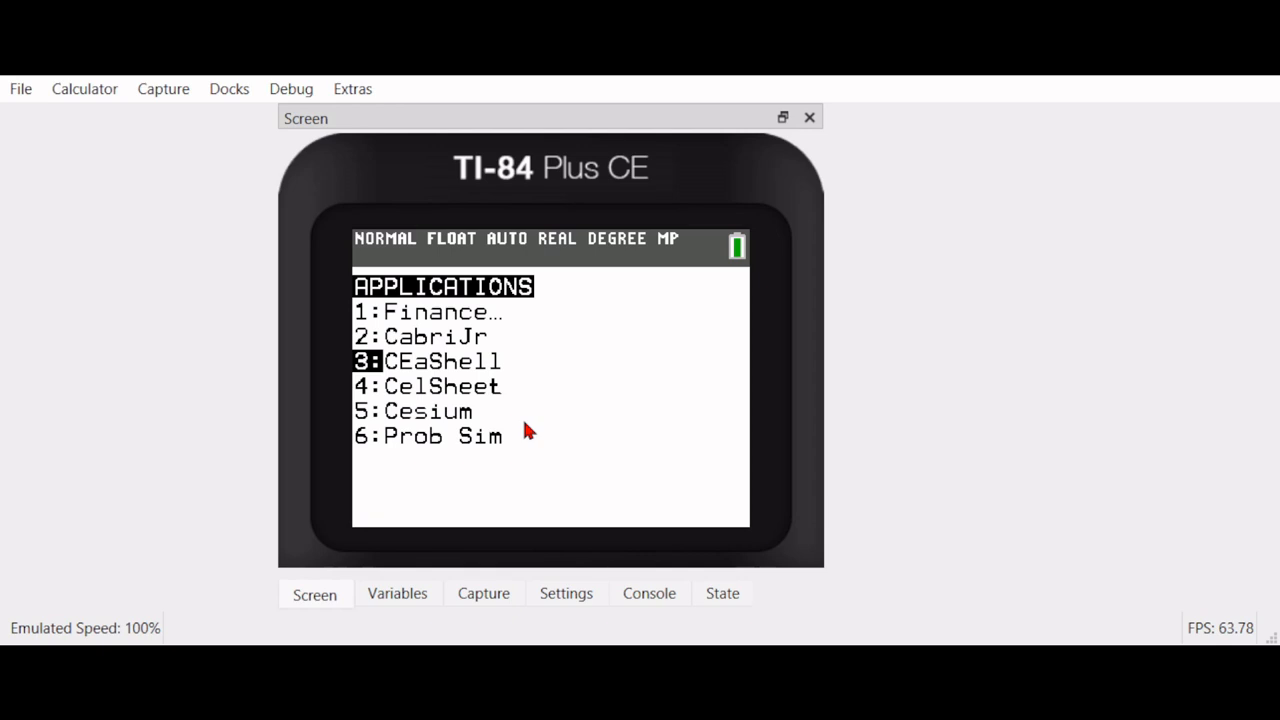
{"action": "mouse_move", "coordinate": [455, 345]}
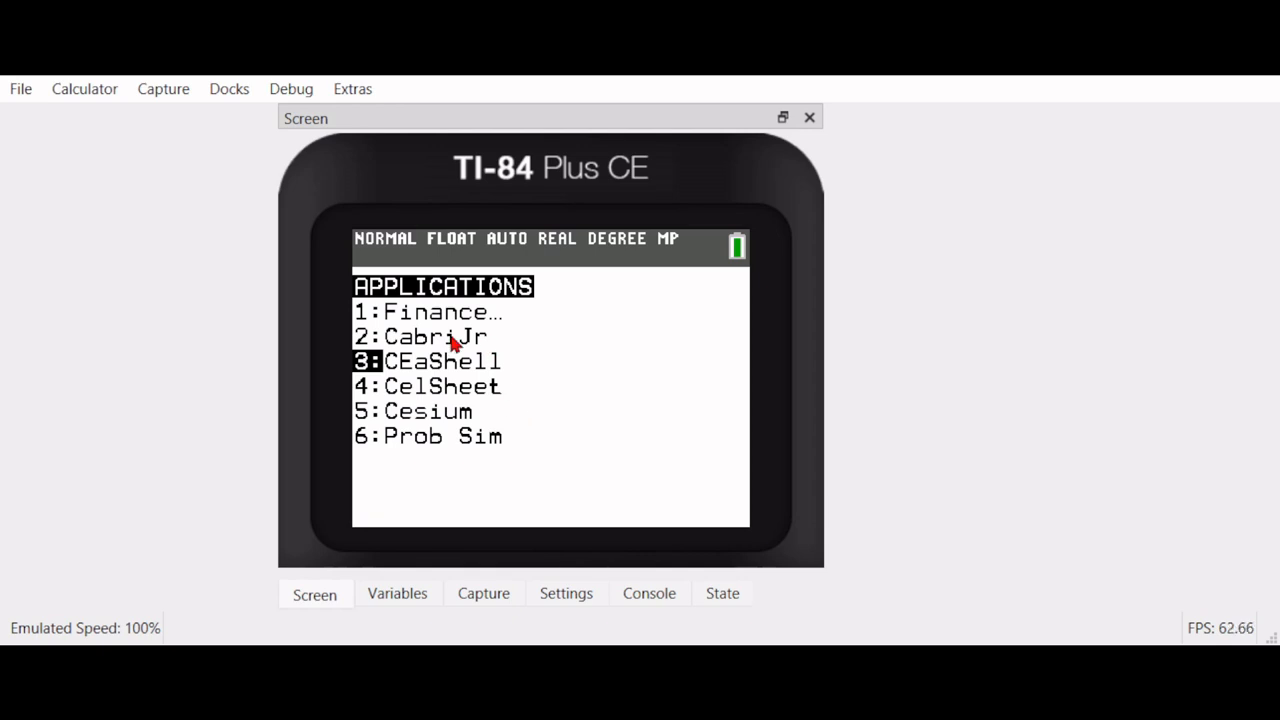
{"action": "mouse_move", "coordinate": [667, 429]}
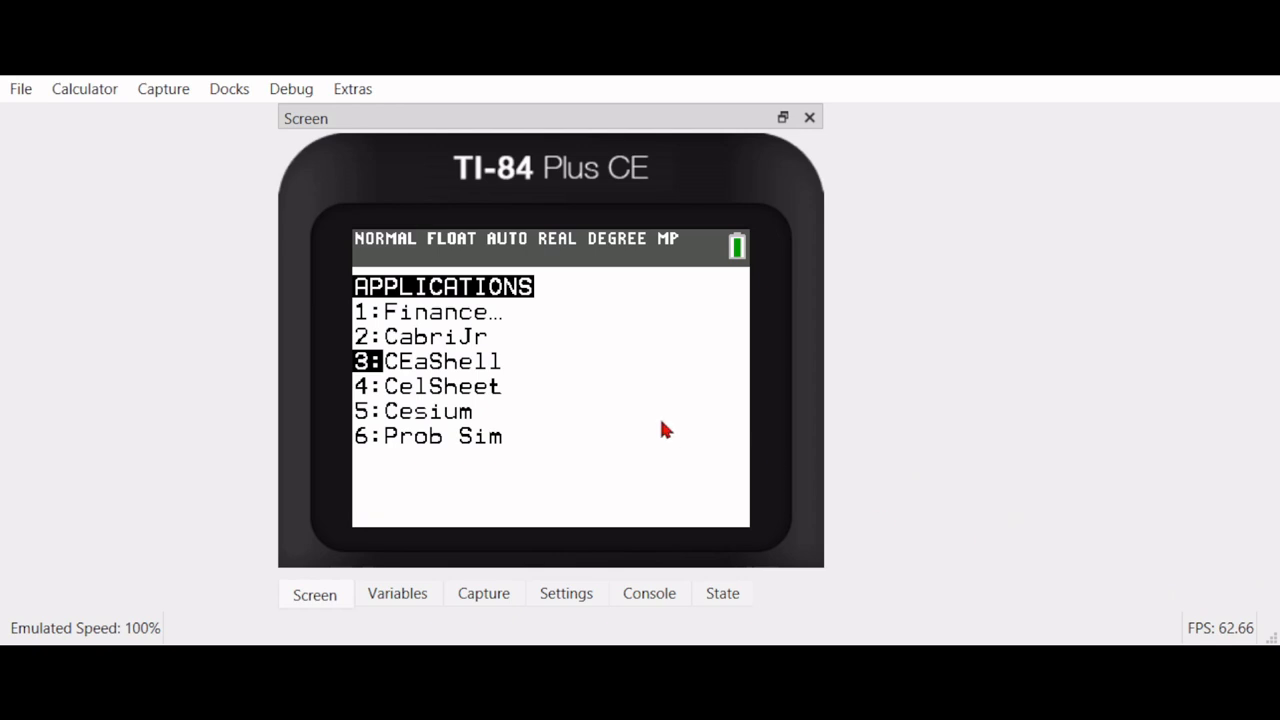
{"action": "mouse_move", "coordinate": [520, 368]}
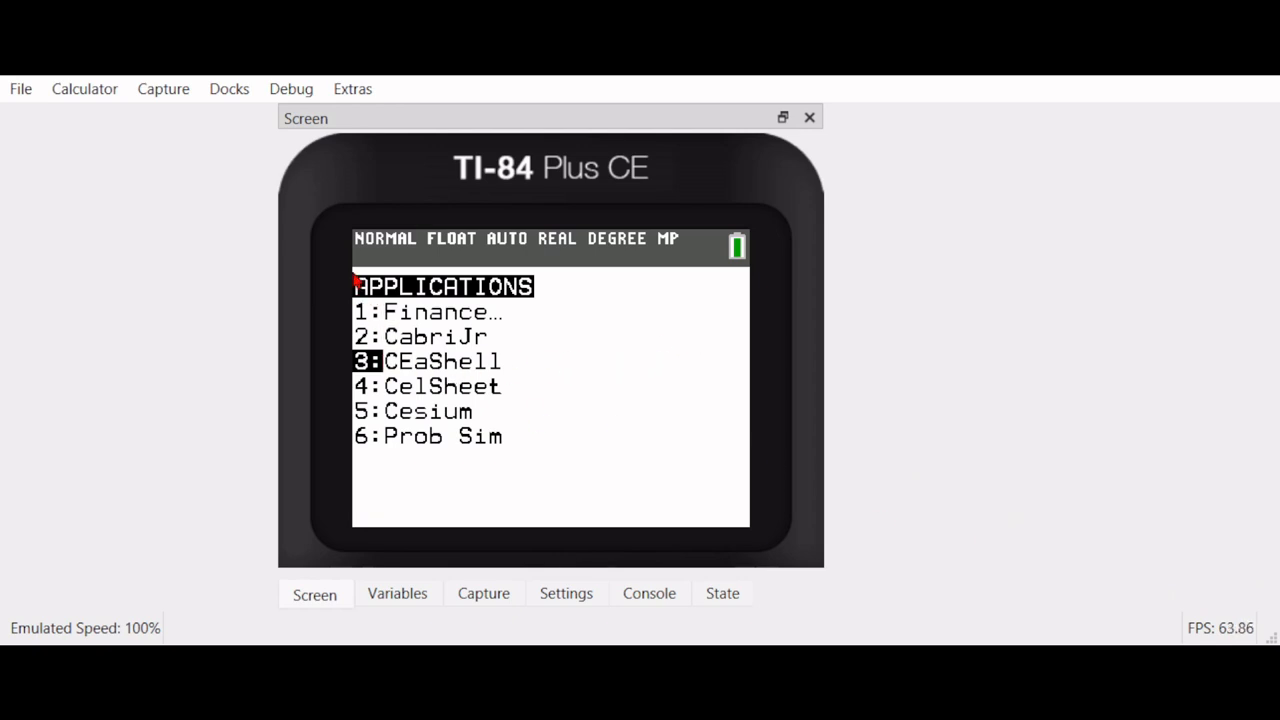
{"action": "mouse_move", "coordinate": [480, 360]}
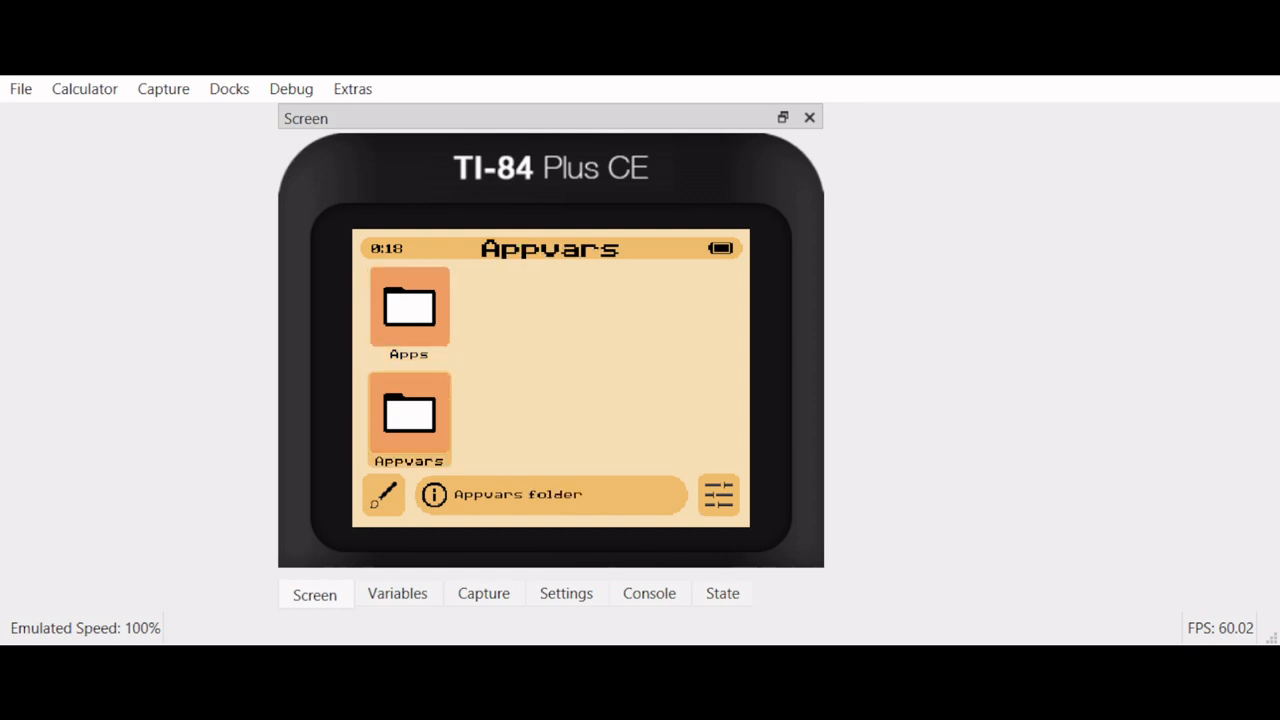
{"action": "left_click", "coordinate": [408, 312]}
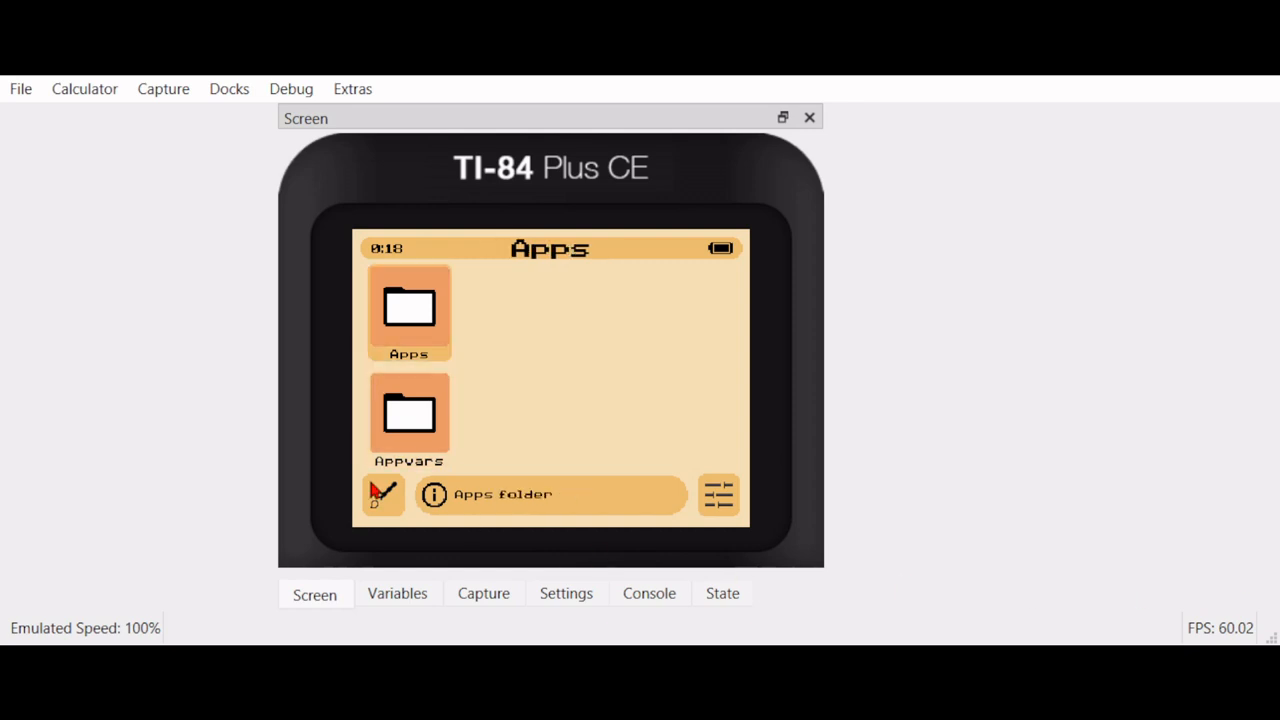
{"action": "mouse_move", "coordinate": [785, 362]}
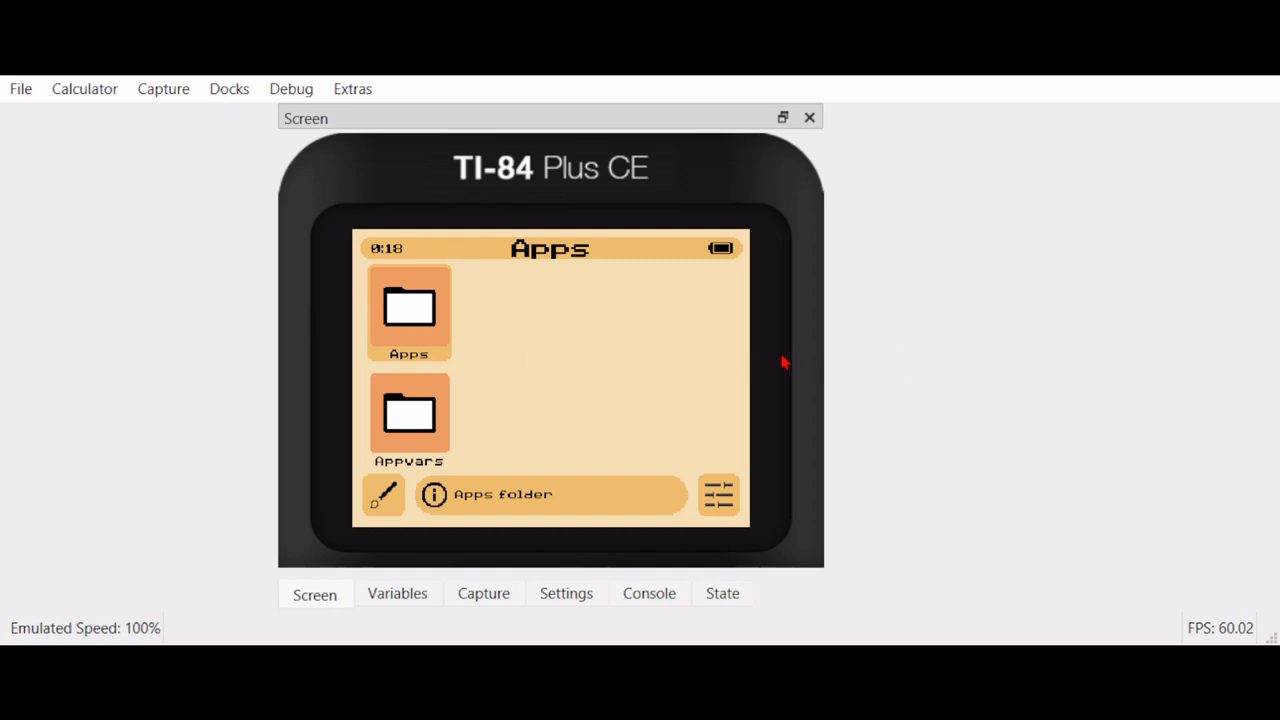
{"action": "mouse_move", "coordinate": [1024, 470]}
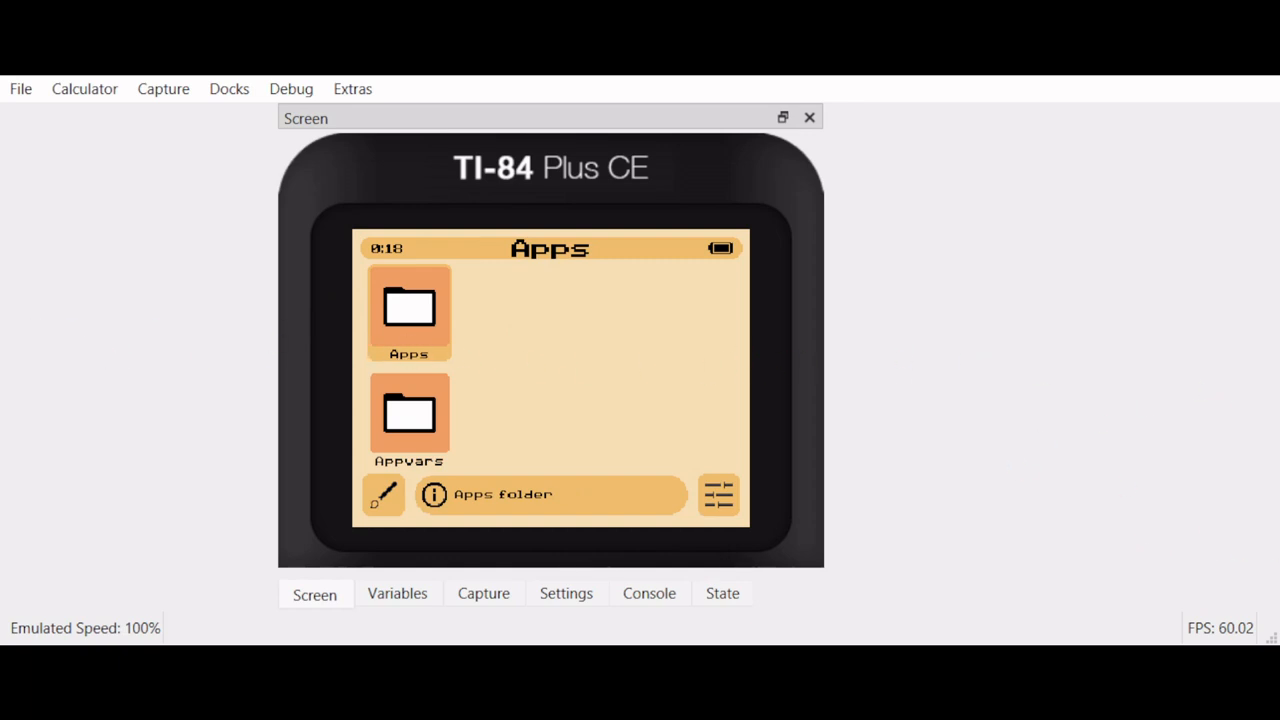
{"action": "mouse_move", "coordinate": [1160, 535]}
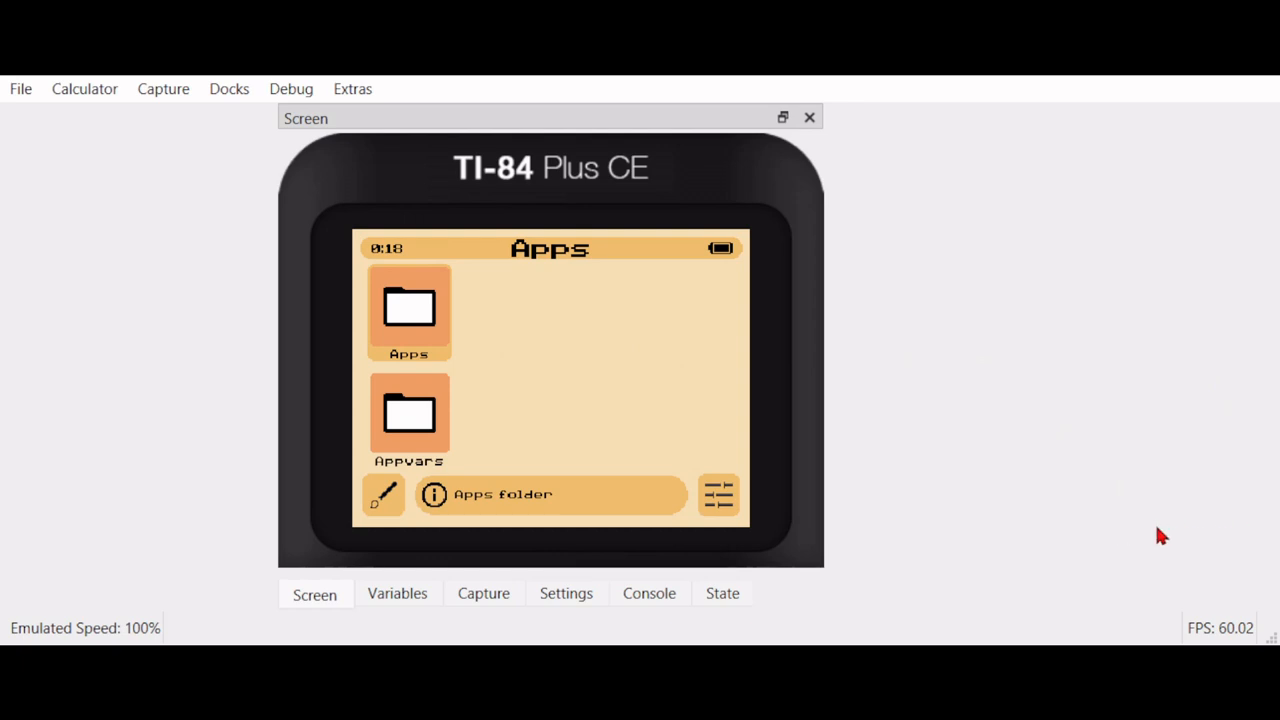
{"action": "mouse_move", "coordinate": [1150, 533]}
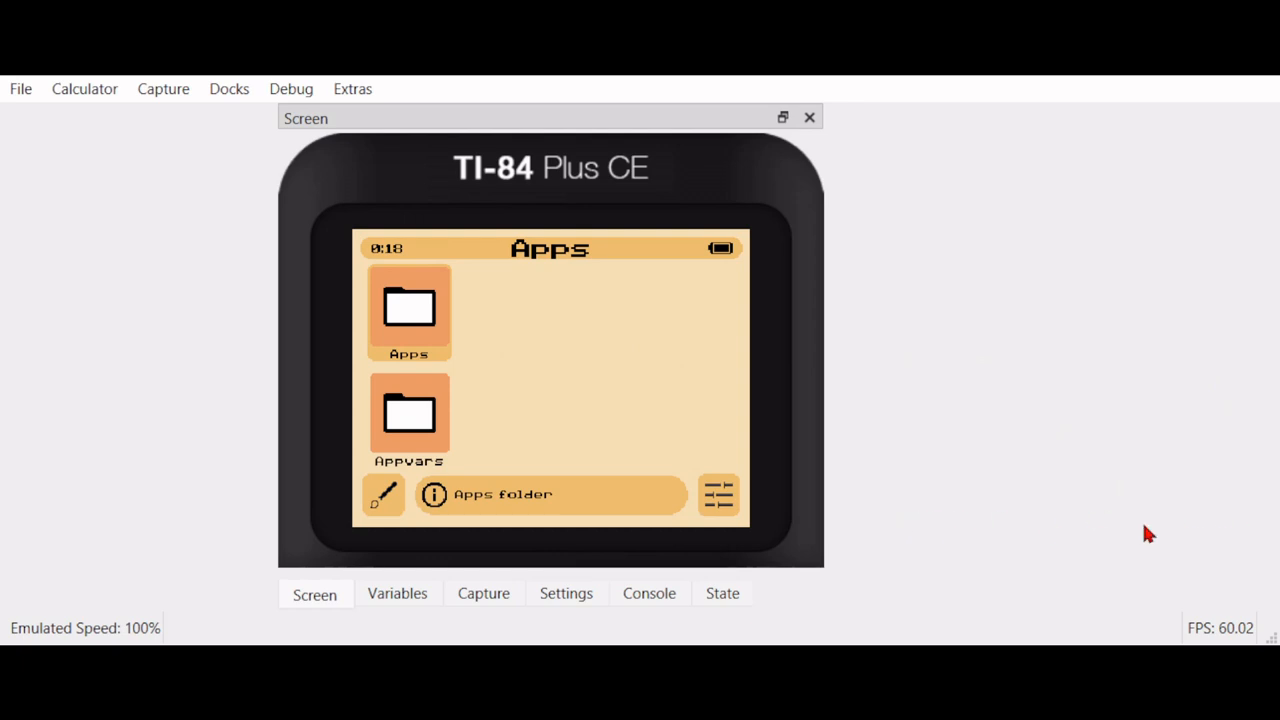
{"action": "mouse_move", "coordinate": [424, 512]}
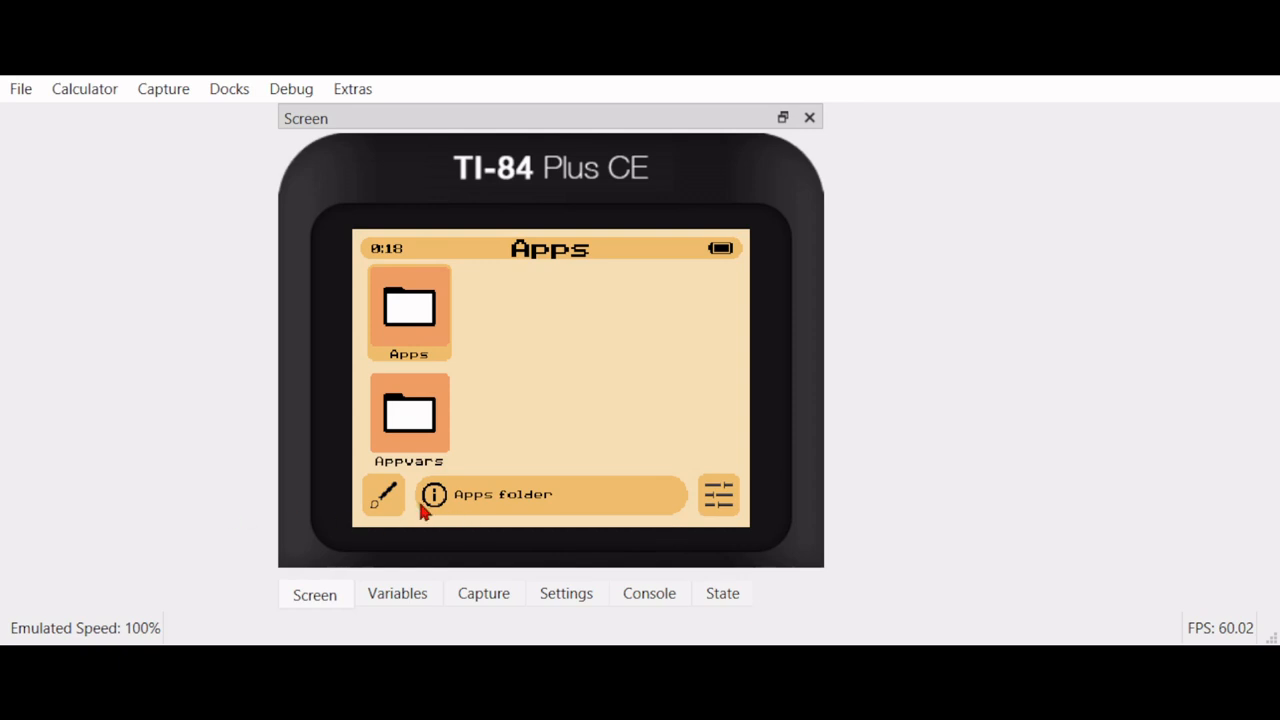
{"action": "mouse_move", "coordinate": [1240, 545]}
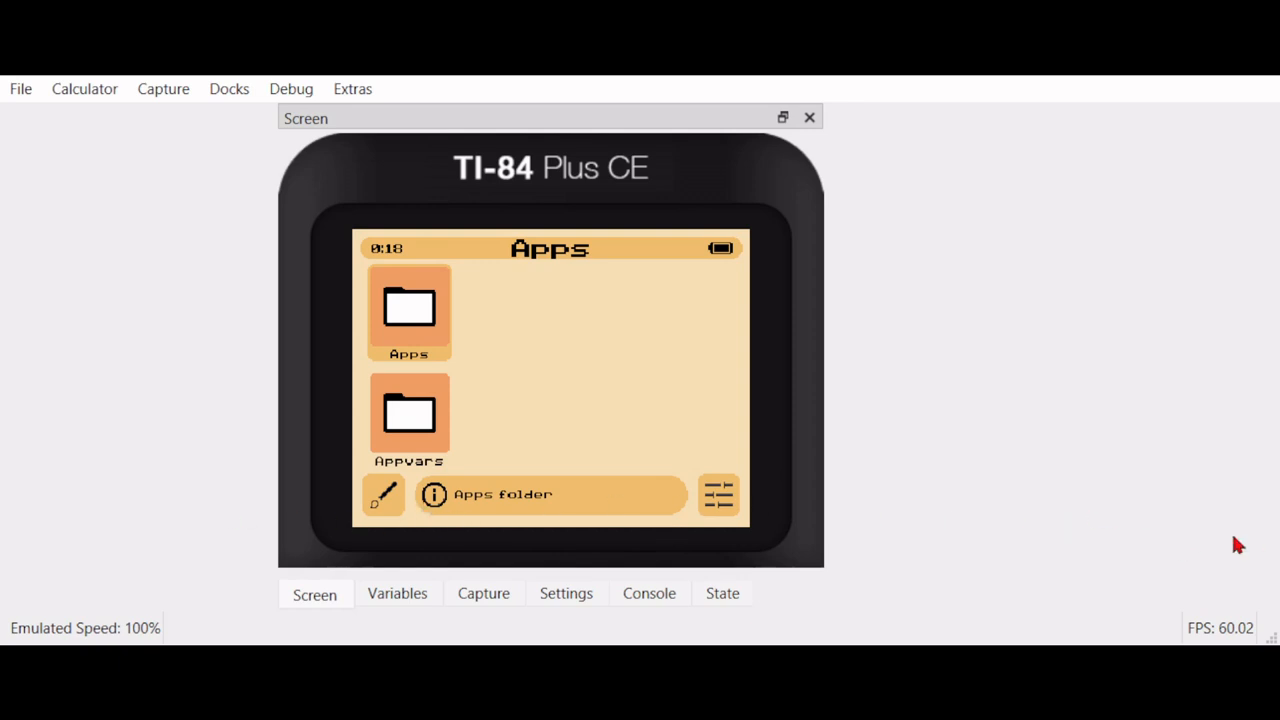
{"action": "mouse_move", "coordinate": [450, 510]}
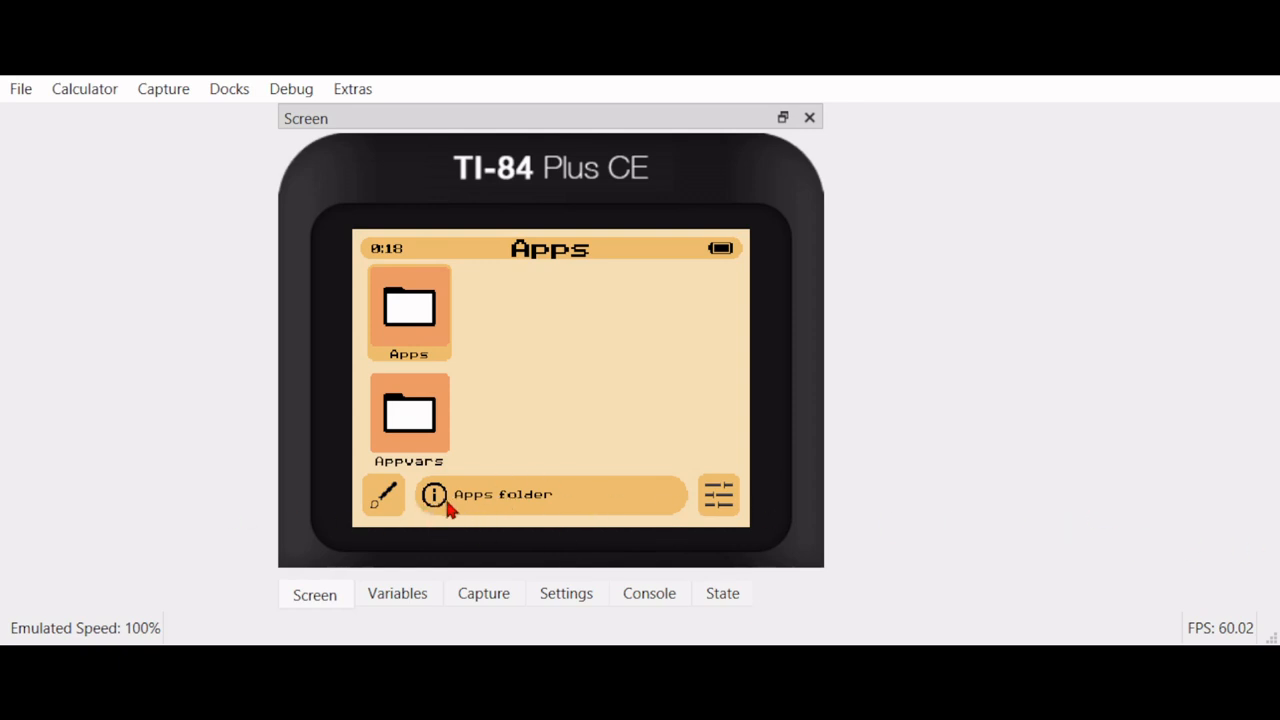
{"action": "mouse_move", "coordinate": [705, 556]}
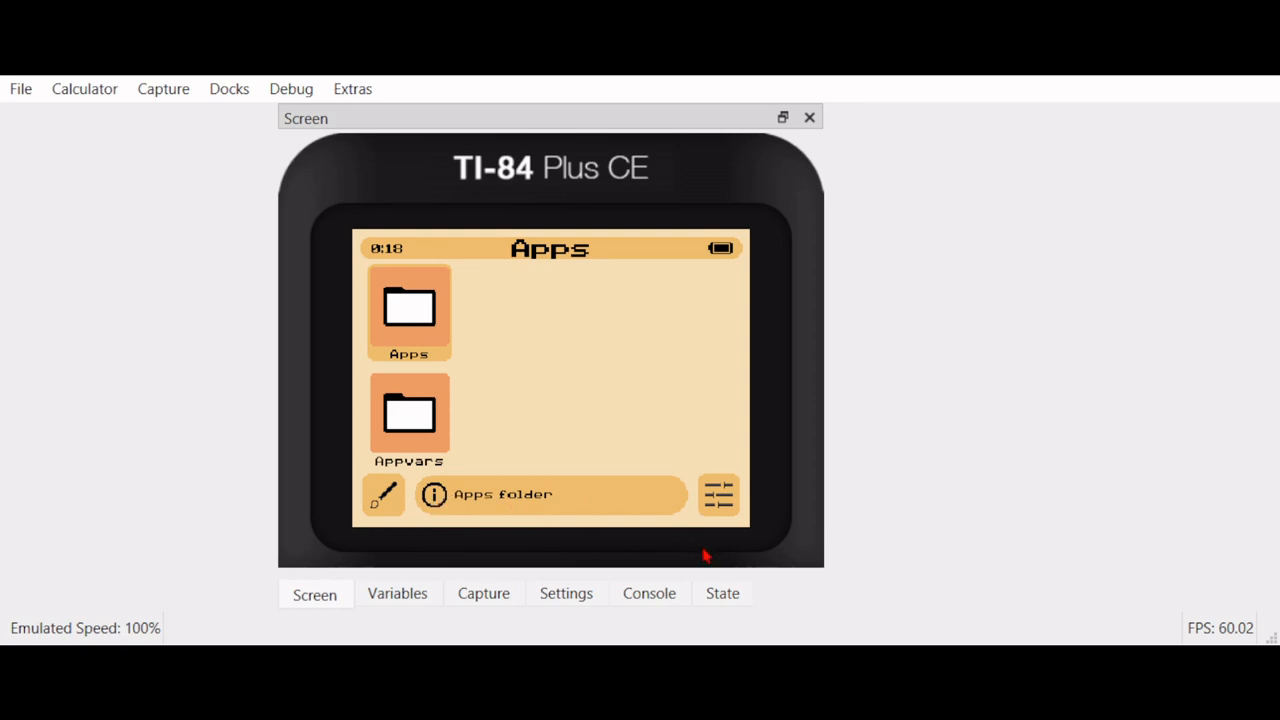
{"action": "mouse_move", "coordinate": [1227, 533]}
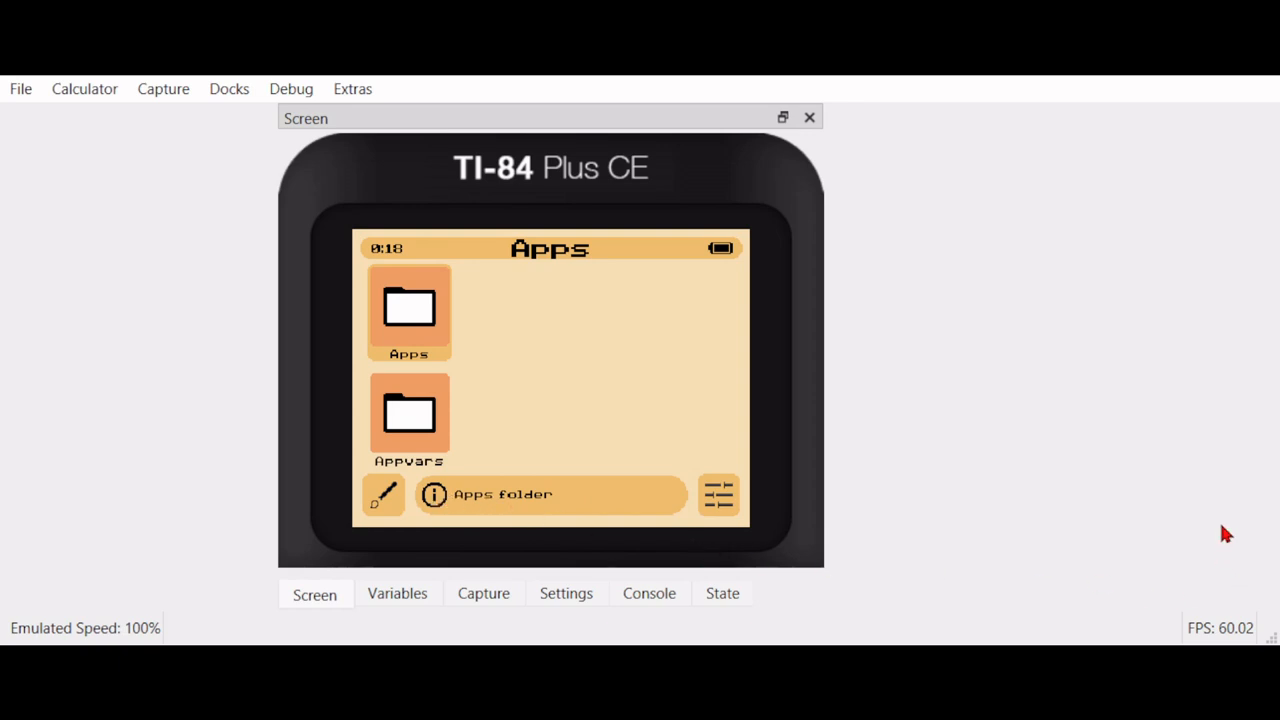
{"action": "mouse_move", "coordinate": [1196, 538]}
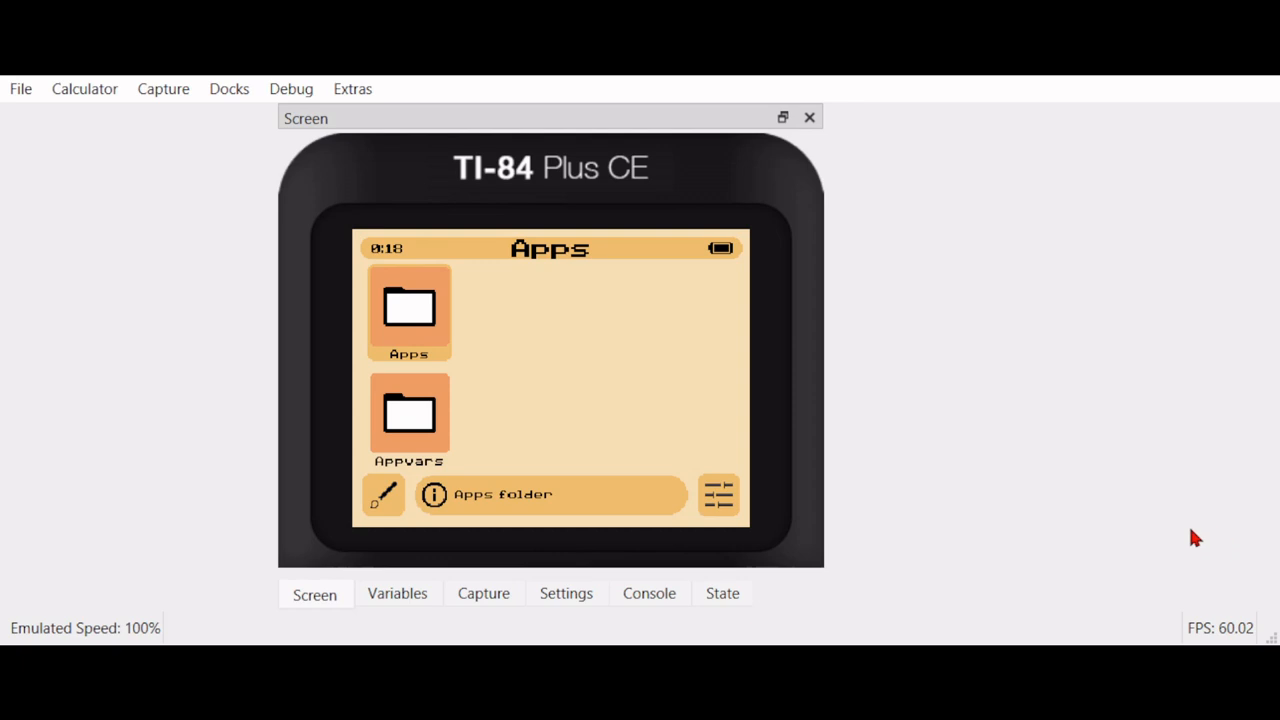
{"action": "mouse_move", "coordinate": [420, 390]}
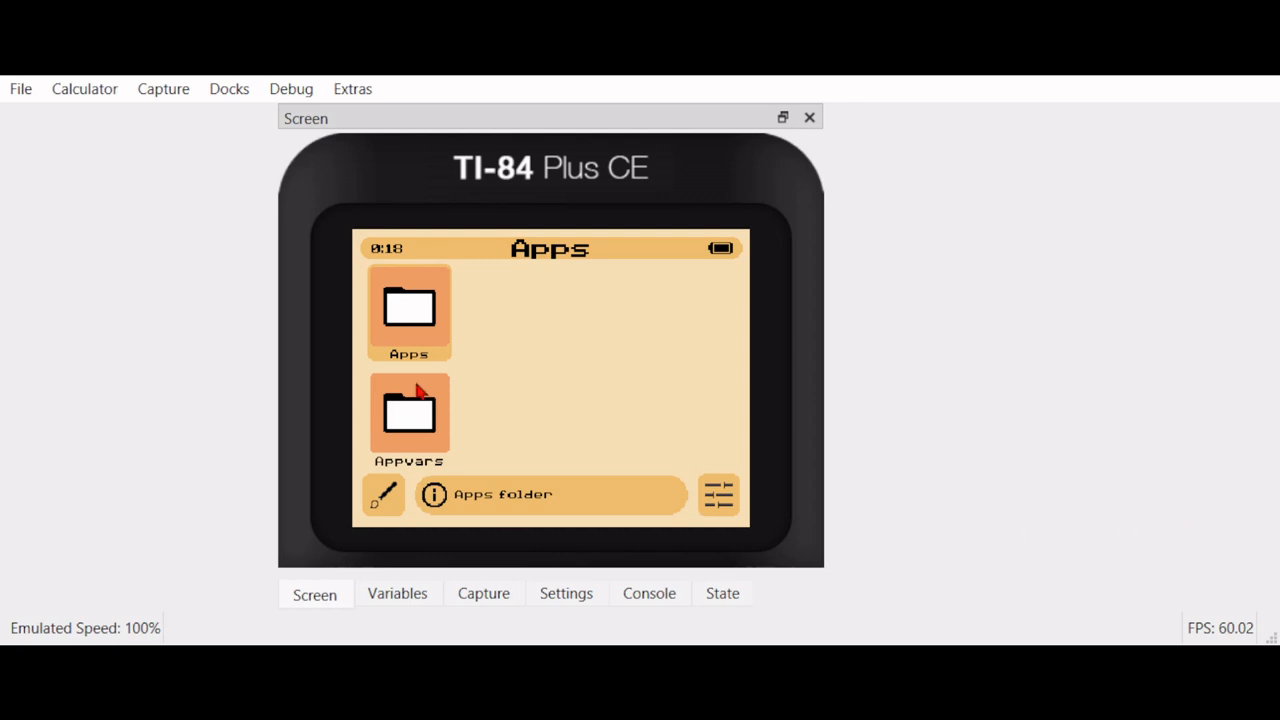
{"action": "mouse_move", "coordinate": [505, 396]}
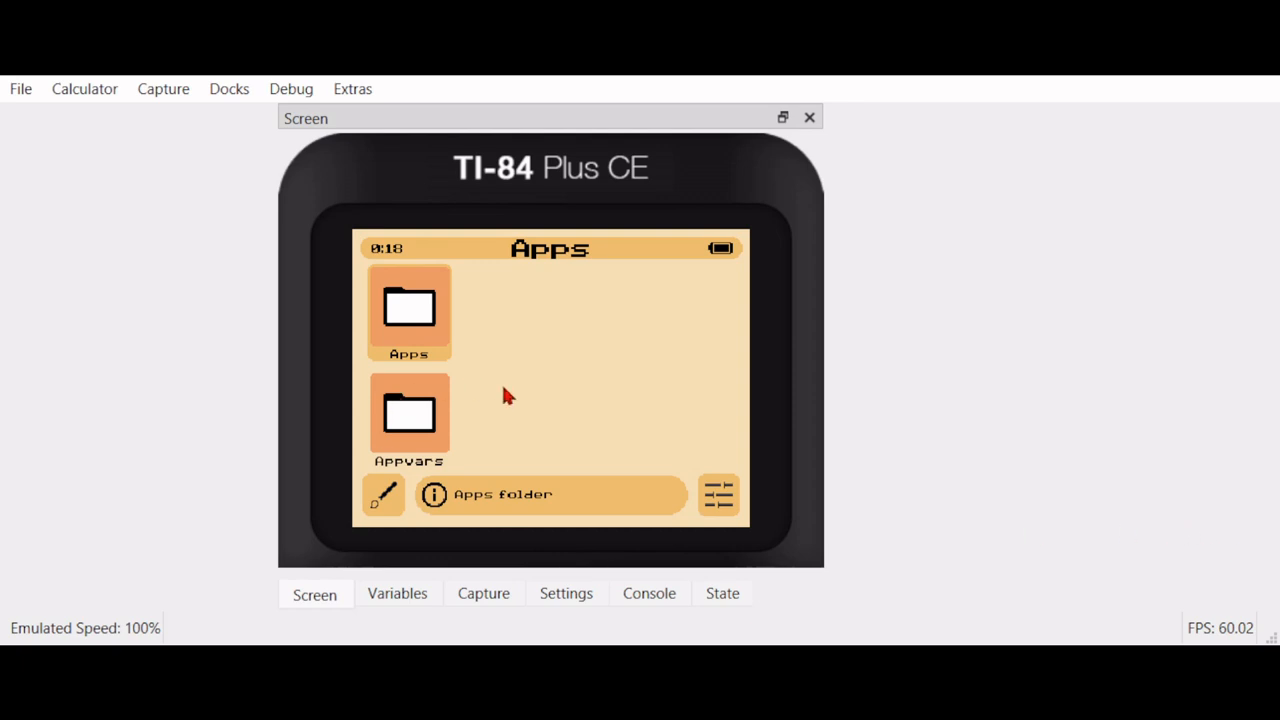
{"action": "mouse_move", "coordinate": [363, 497]}
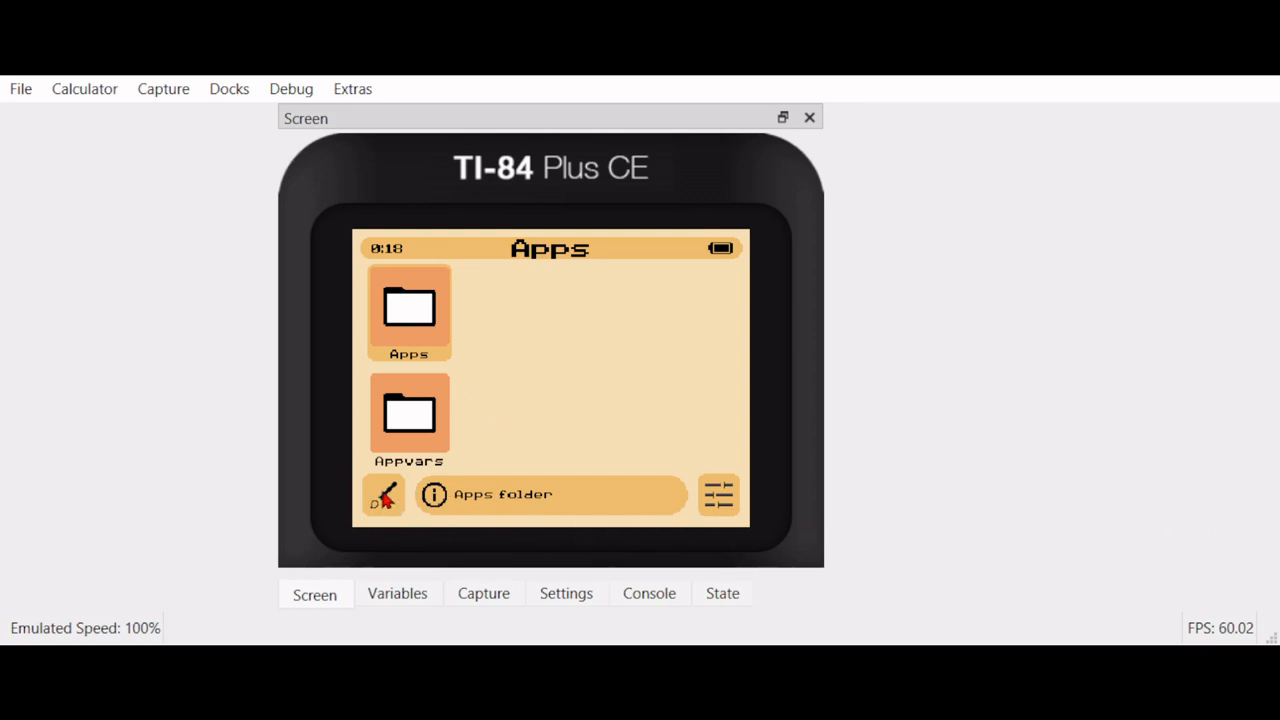
{"action": "mouse_move", "coordinate": [1190, 533]}
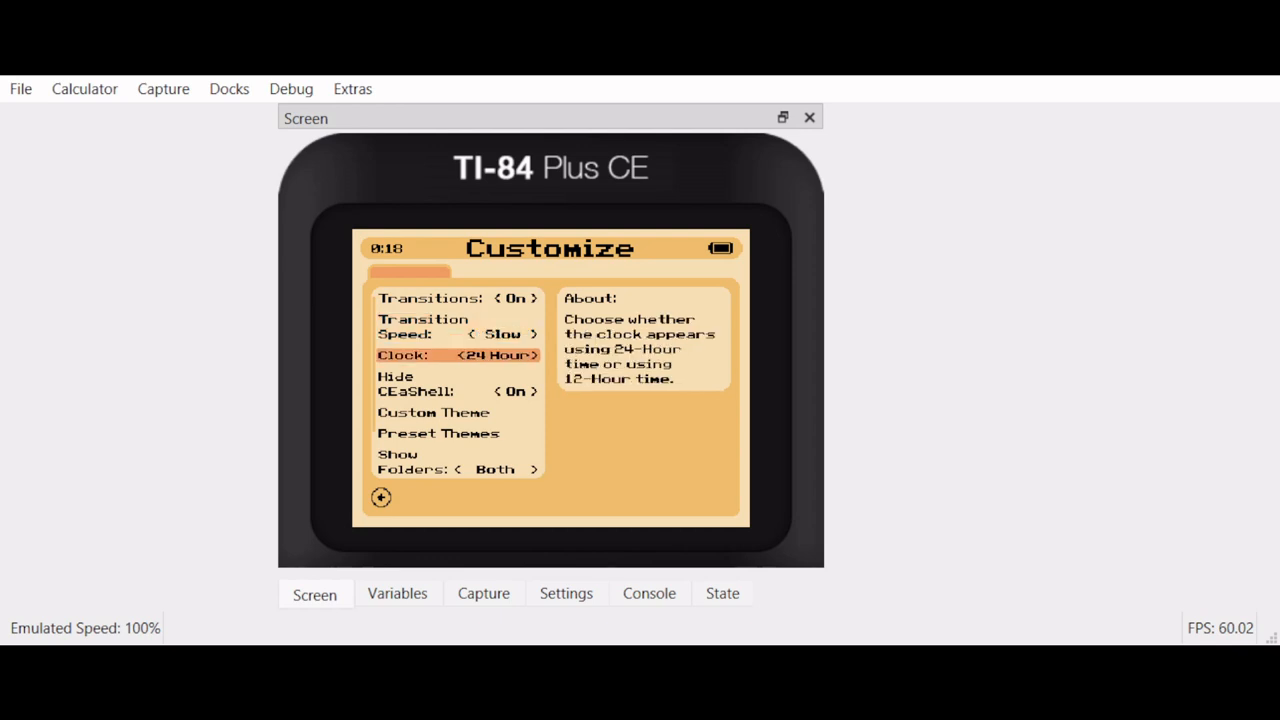
Choose the grey preset theme in CEaShell Customize and quit to the APPS menu
{"action": "key", "text": "down"}
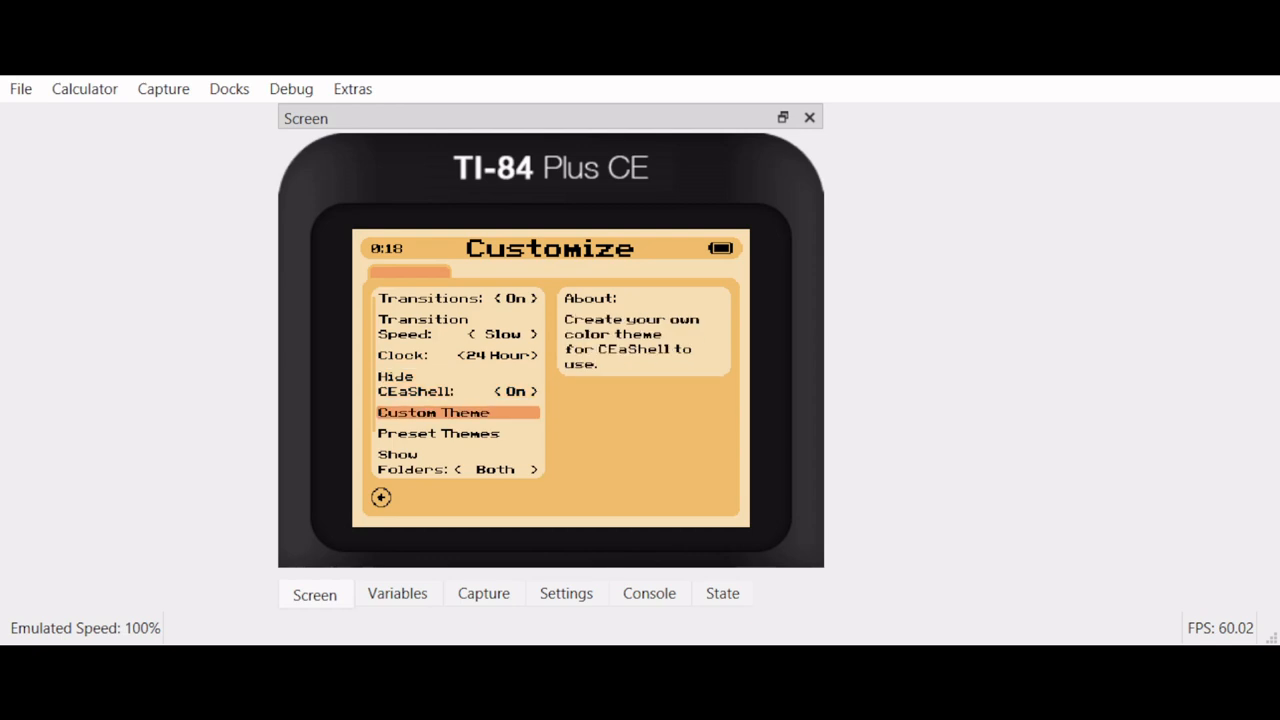
{"action": "key", "text": "down"}
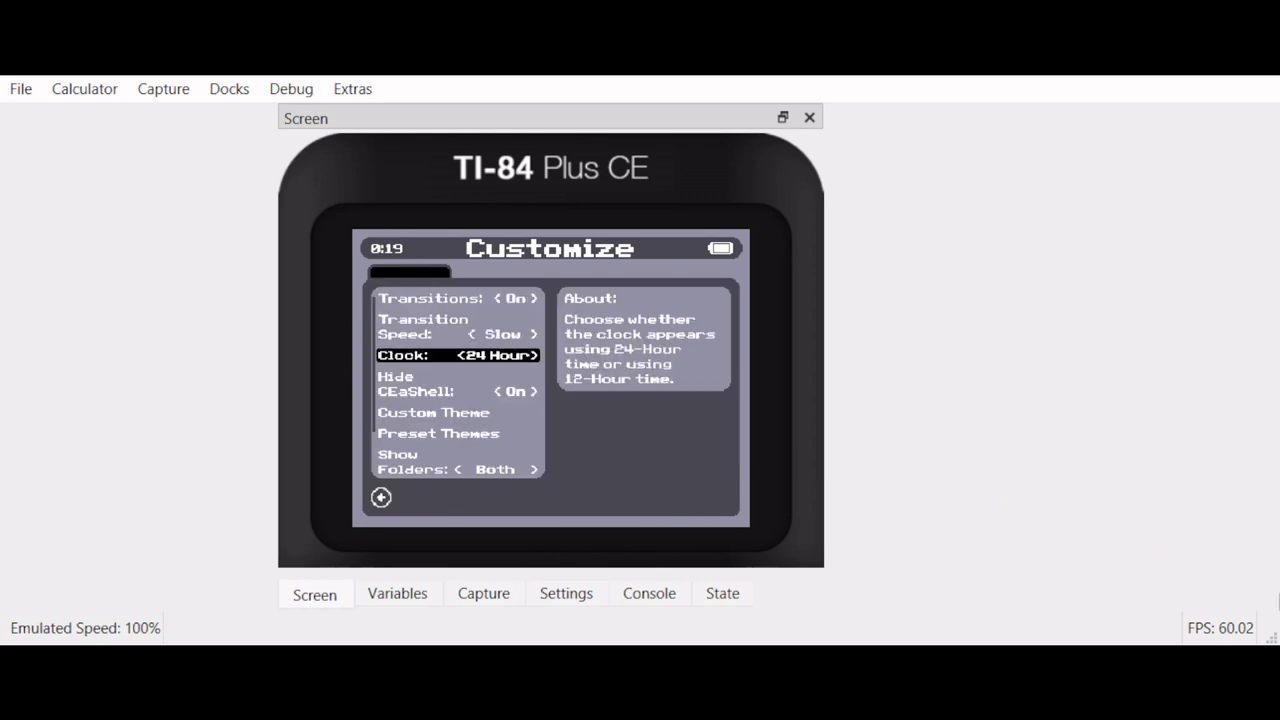
{"action": "key", "text": "down"}
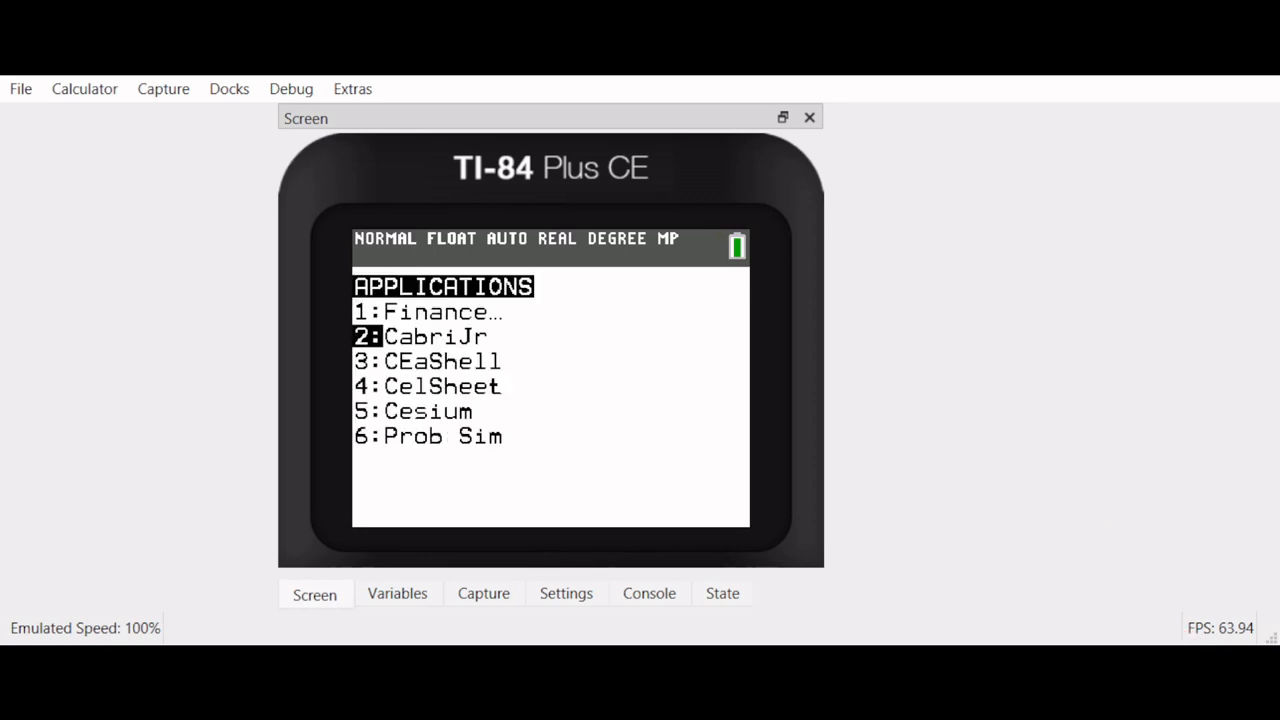
Relaunch the gray-themed CEaShell and open its Settings screen
{"action": "key", "text": "down"}
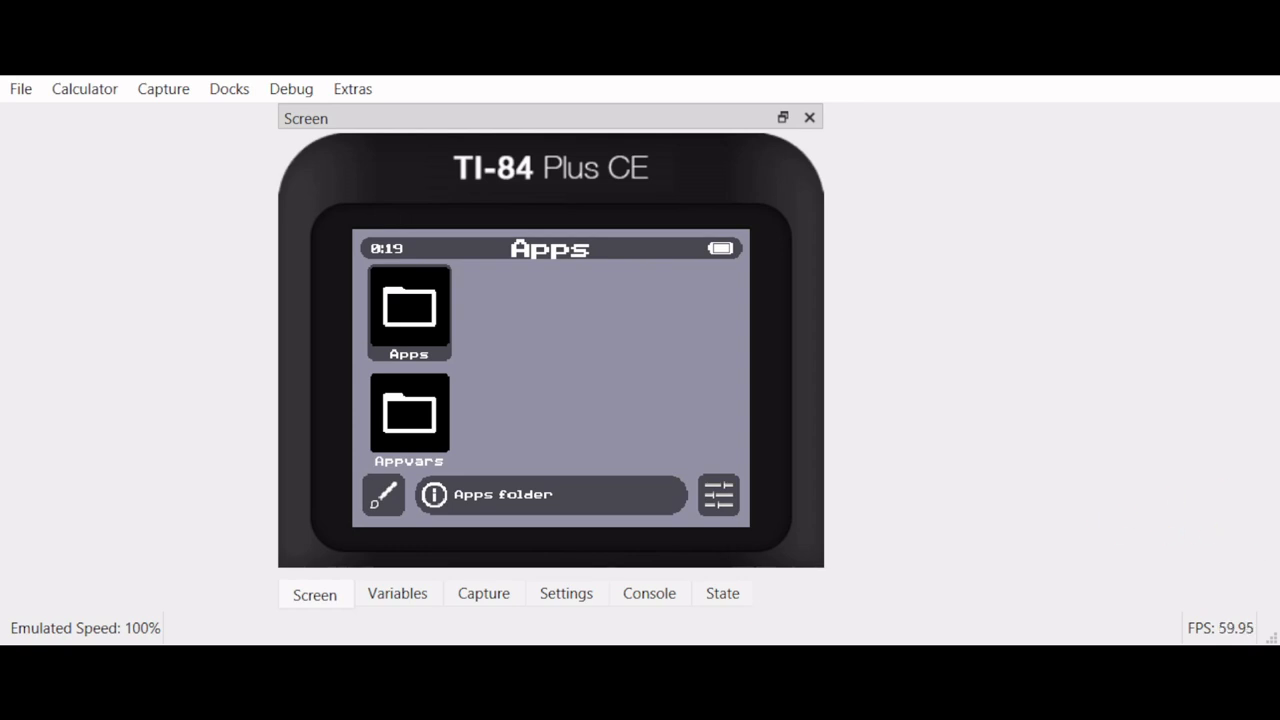
{"action": "left_click", "coordinate": [718, 495]}
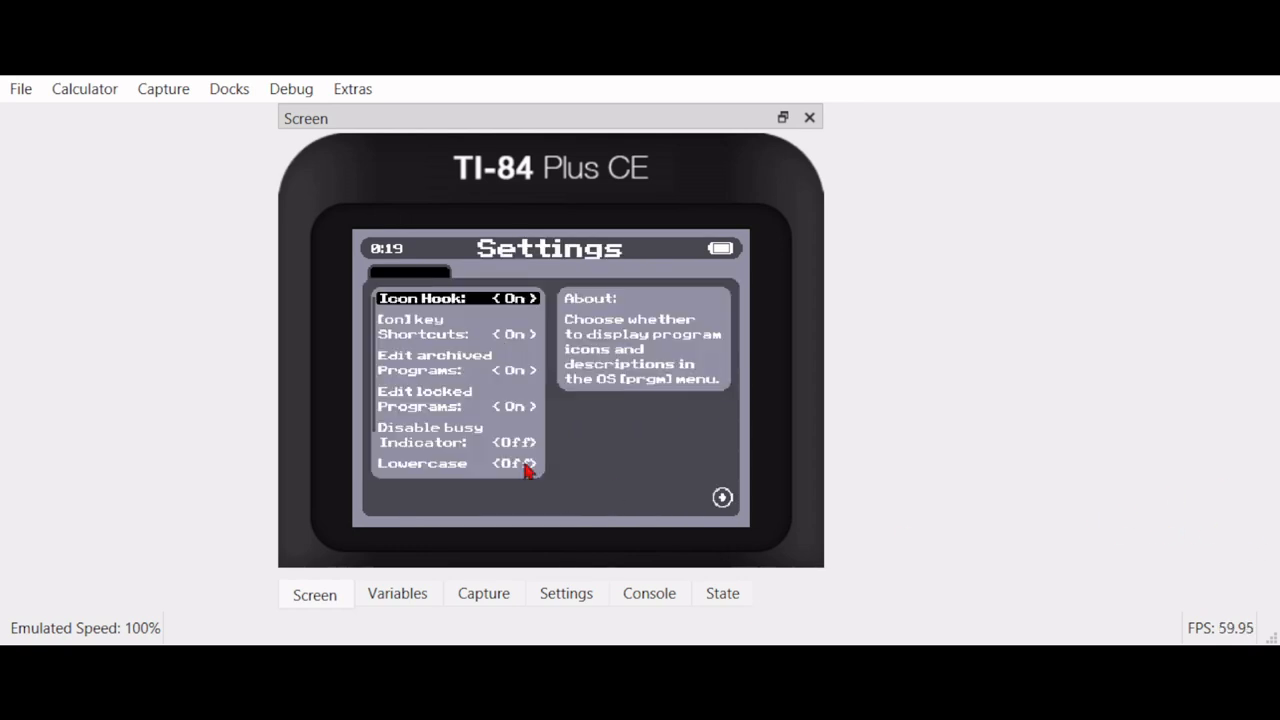
{"action": "mouse_move", "coordinate": [508, 345]}
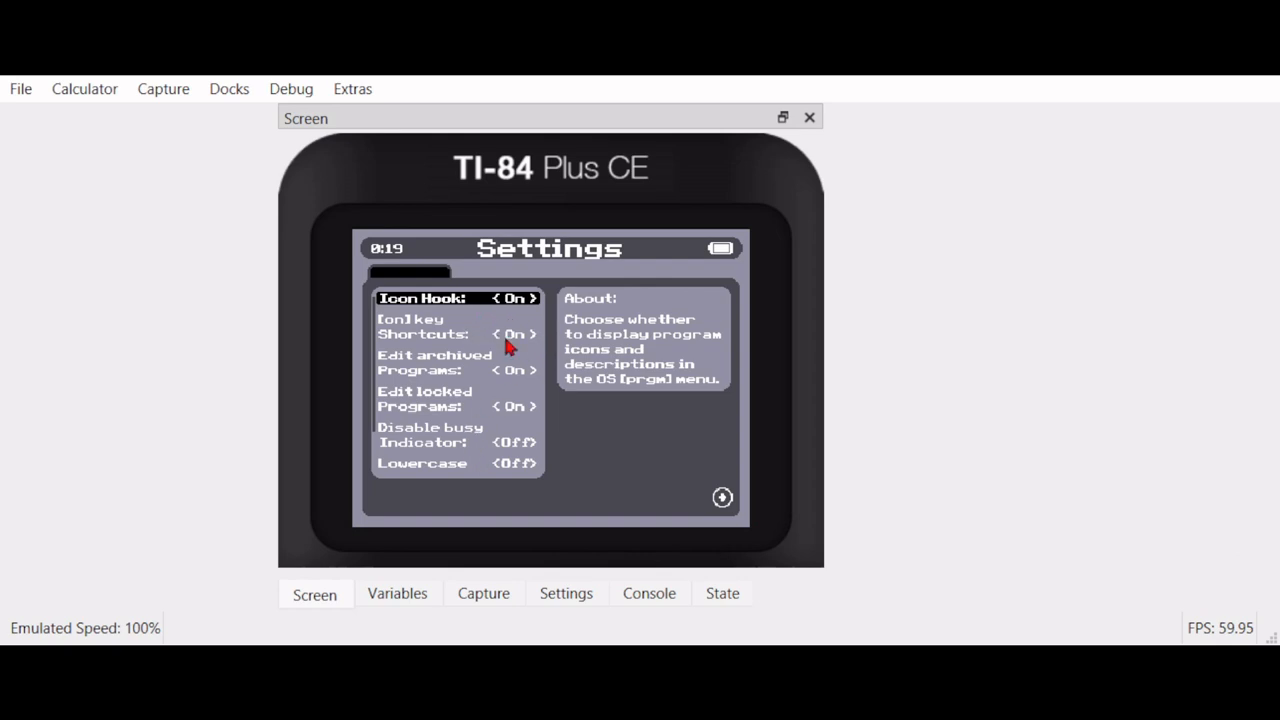
{"action": "mouse_move", "coordinate": [836, 543]}
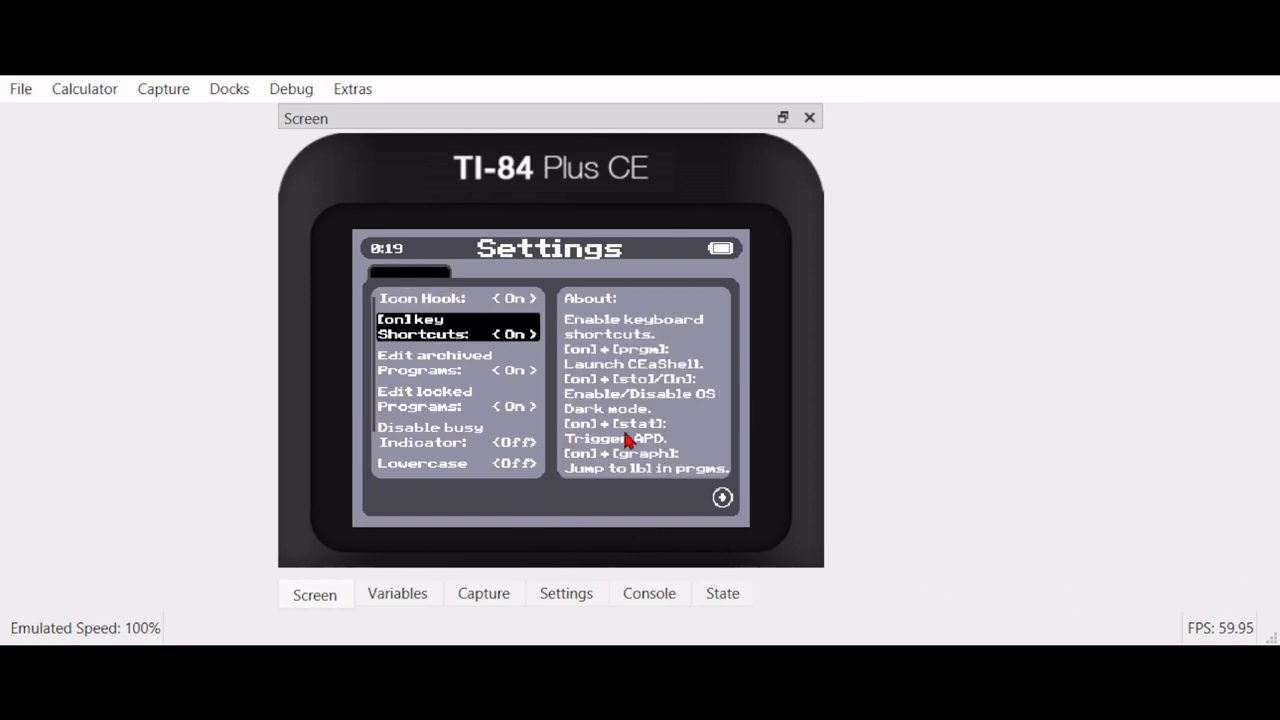
{"action": "mouse_move", "coordinate": [757, 434]}
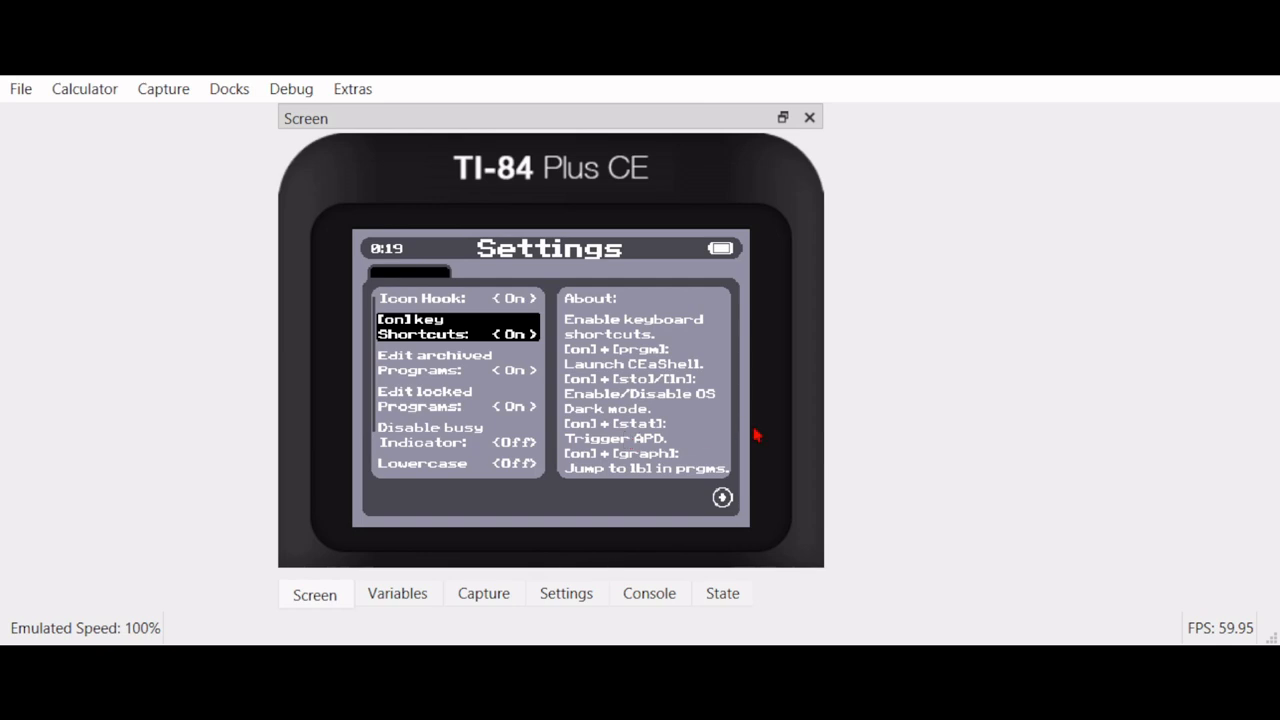
{"action": "mouse_move", "coordinate": [600, 455]}
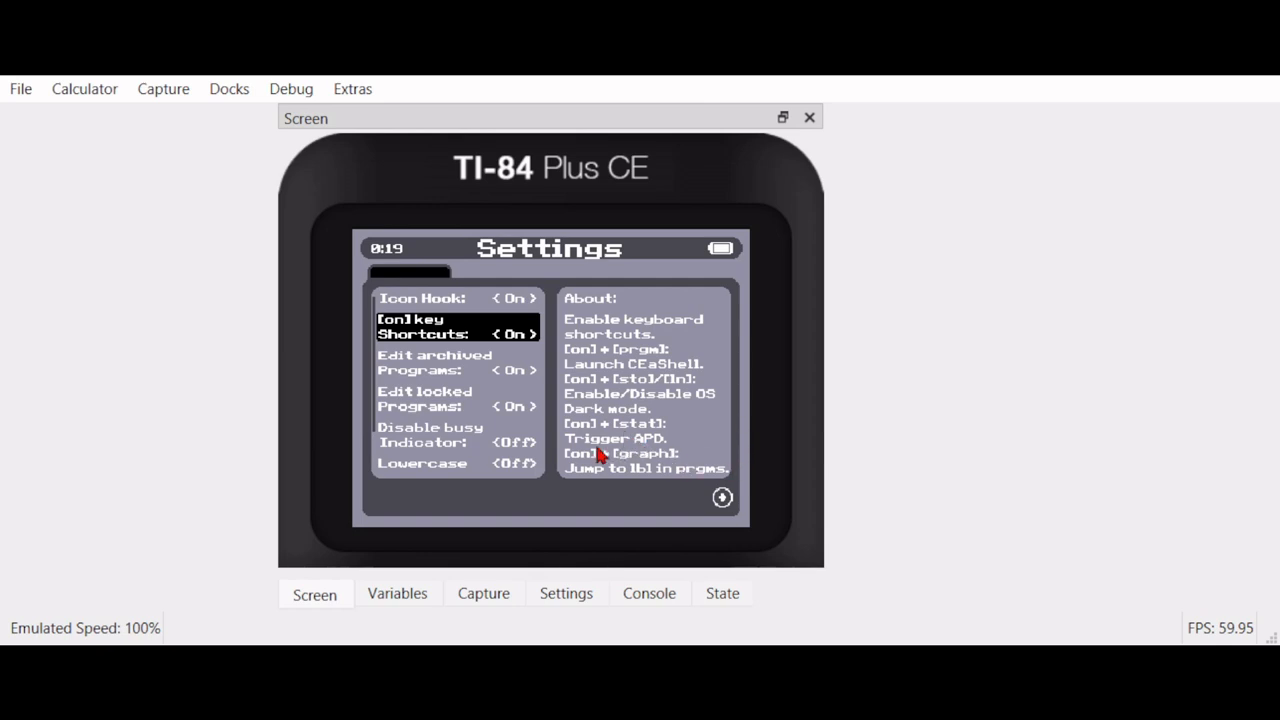
{"action": "mouse_move", "coordinate": [680, 440]}
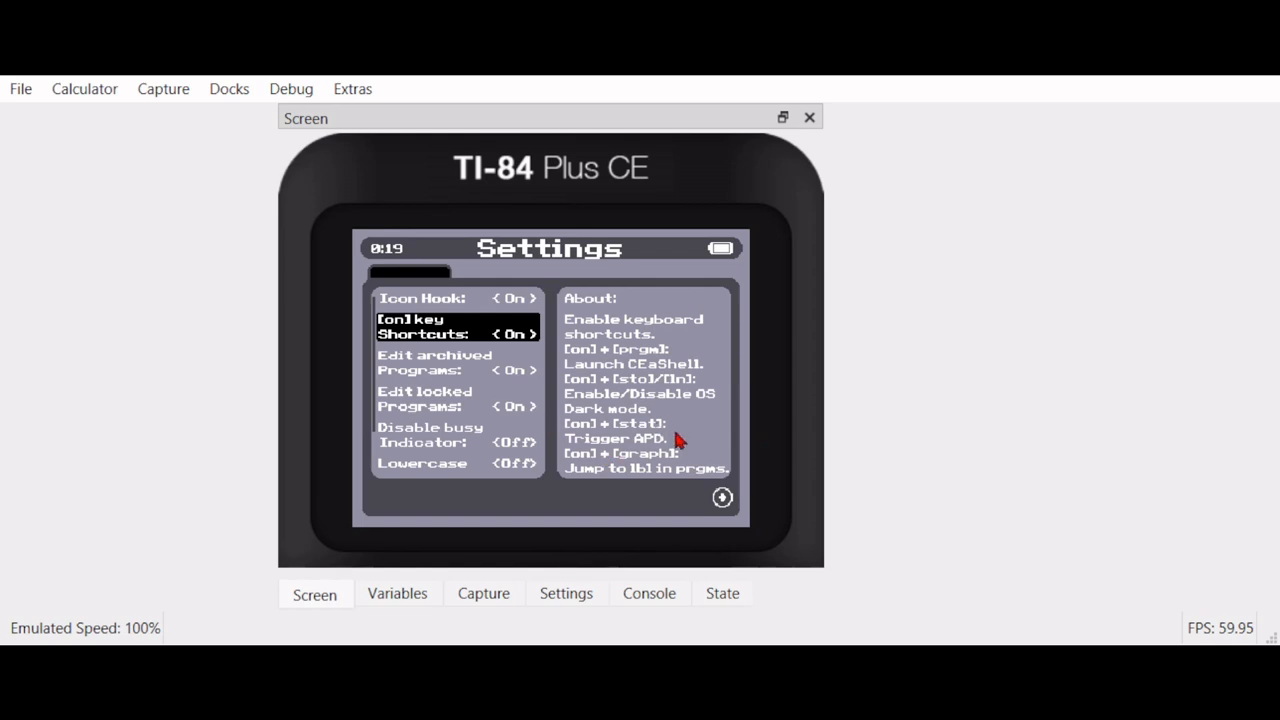
{"action": "mouse_move", "coordinate": [580, 433]}
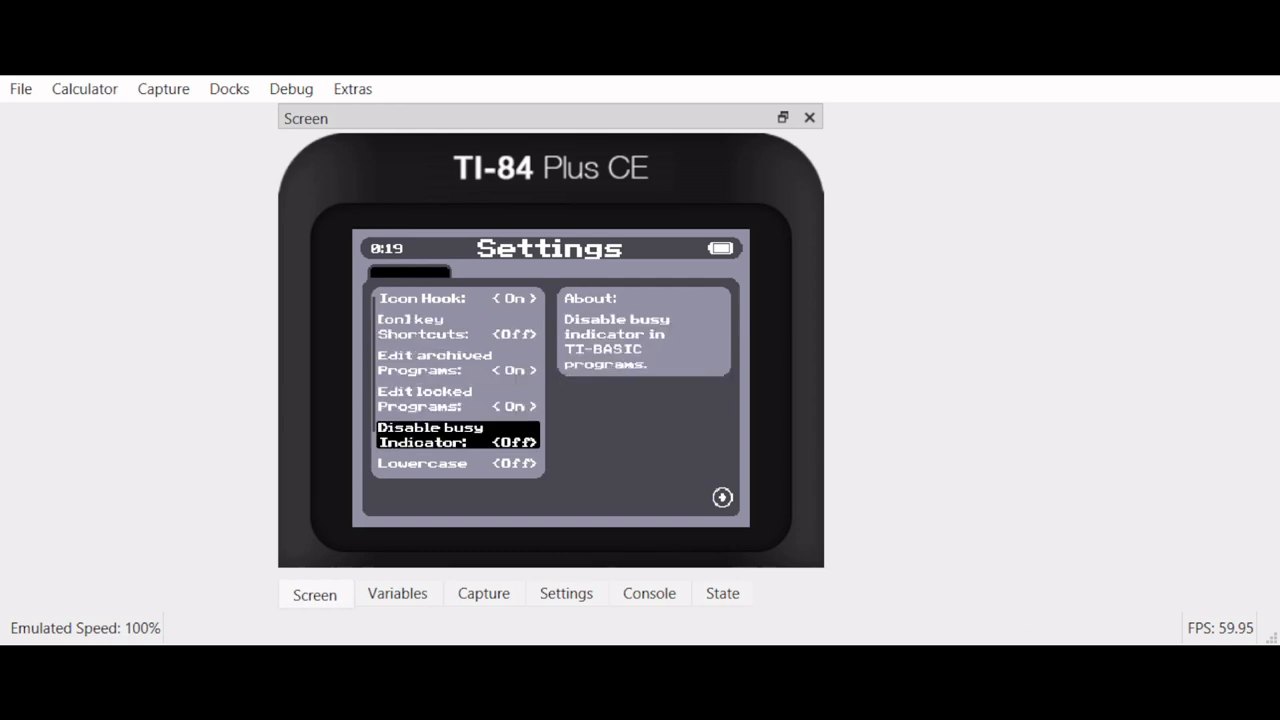
Leave settings and enter 'Ab' on the home screen, correcting B to lowercase b
{"action": "key", "text": "down"}
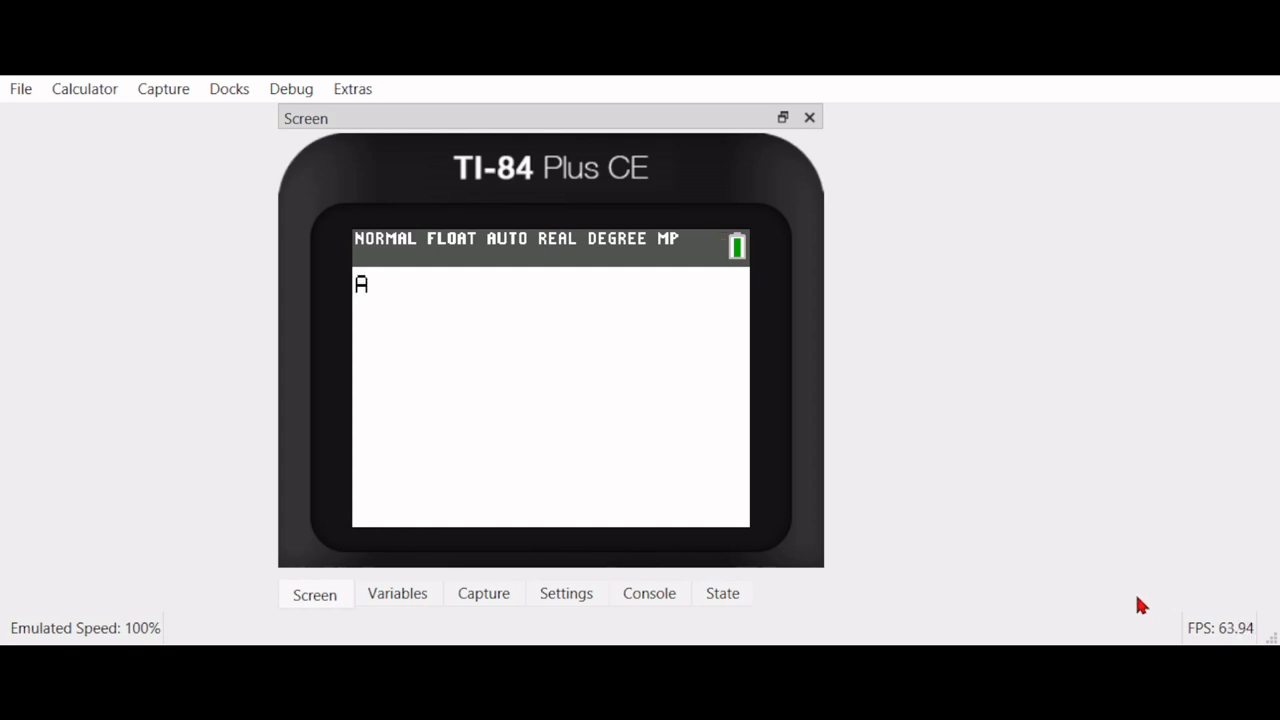
{"action": "type", "text": "B"}
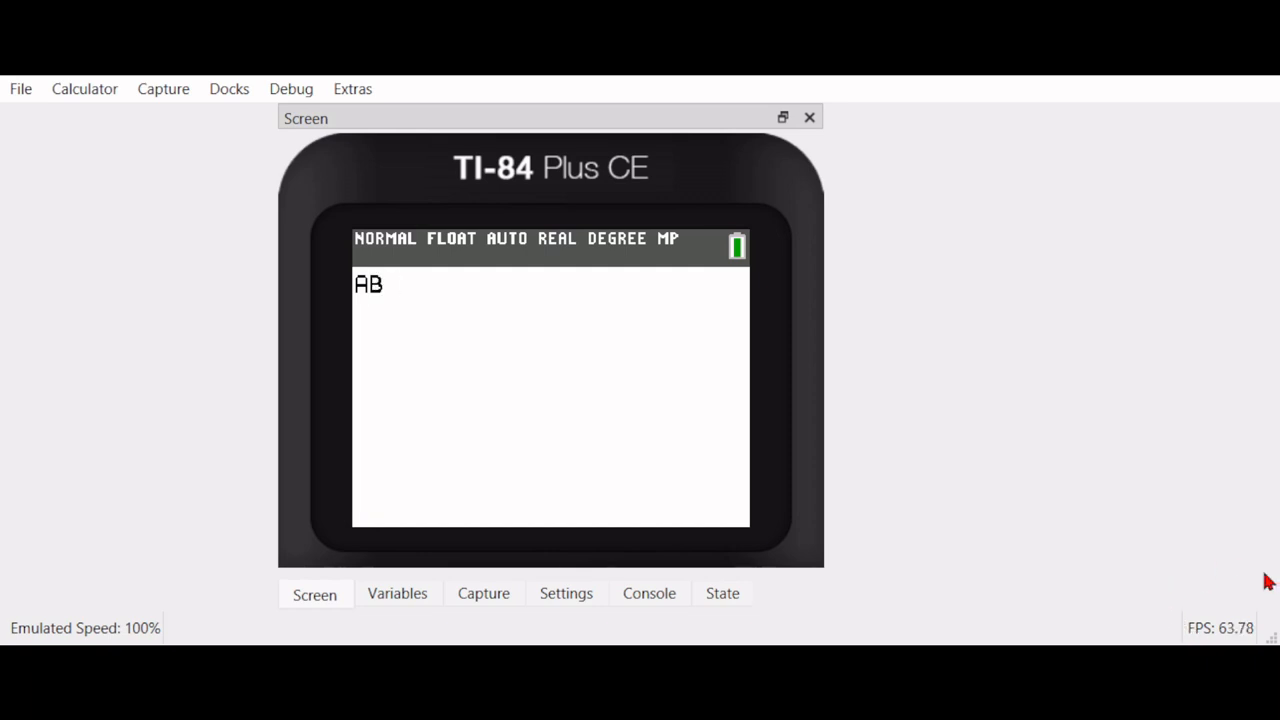
{"action": "key", "text": "backspace"}
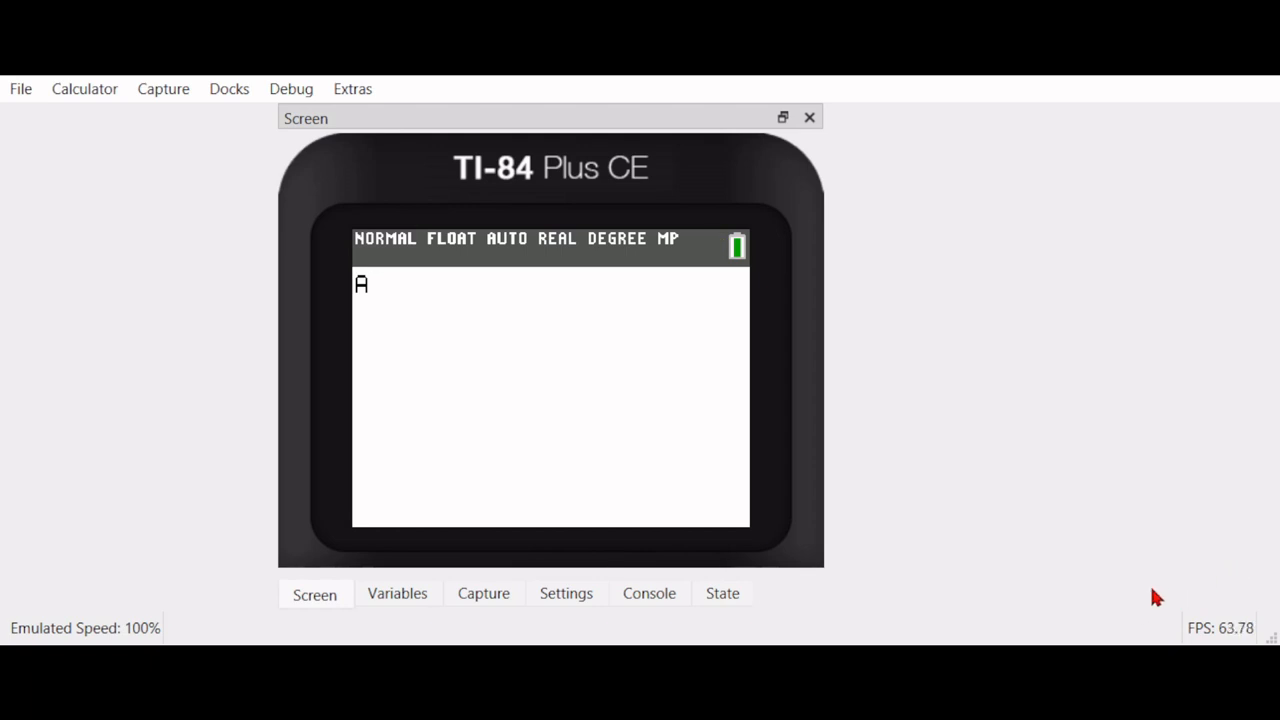
{"action": "mouse_move", "coordinate": [1191, 633]}
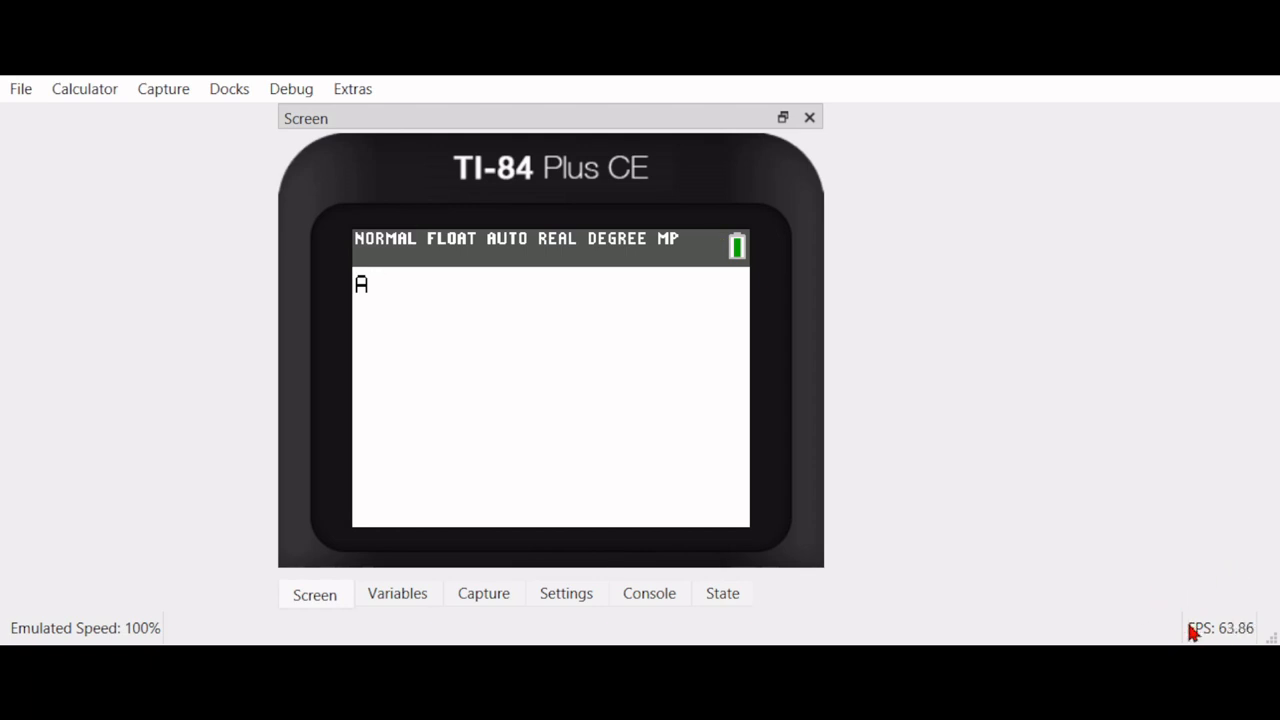
{"action": "type", "text": "b"}
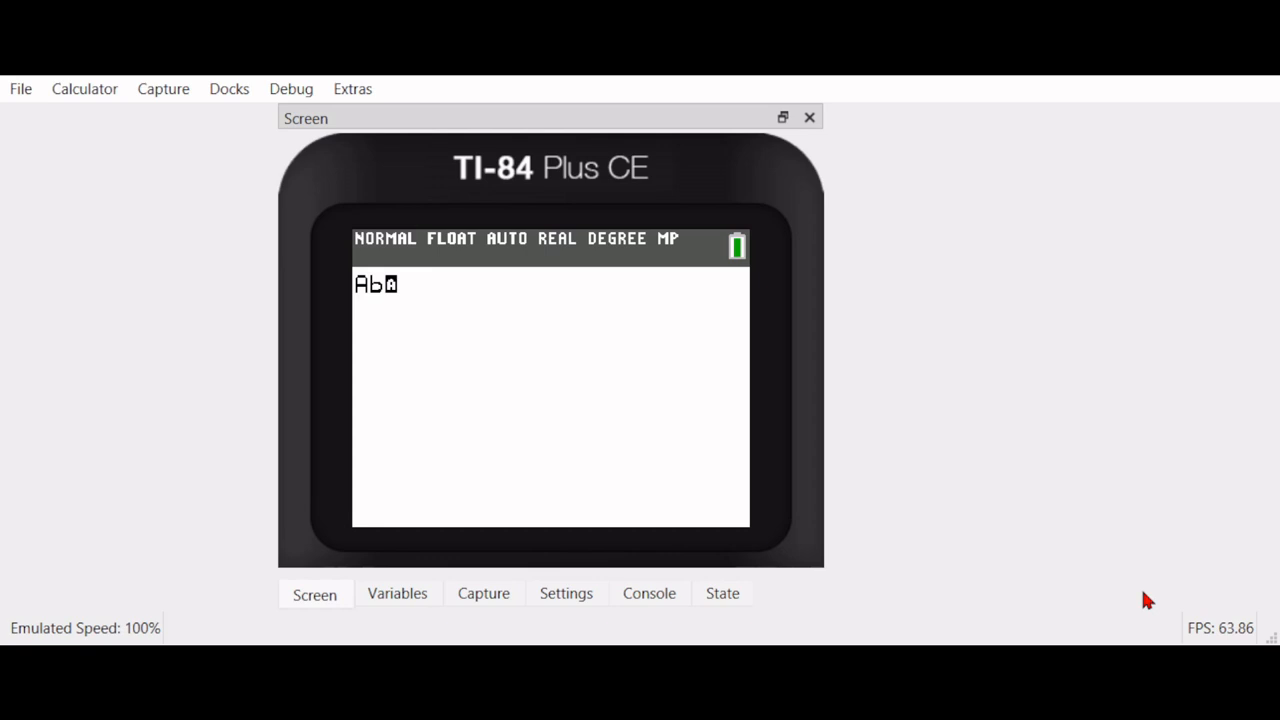
{"action": "mouse_move", "coordinate": [1228, 628]}
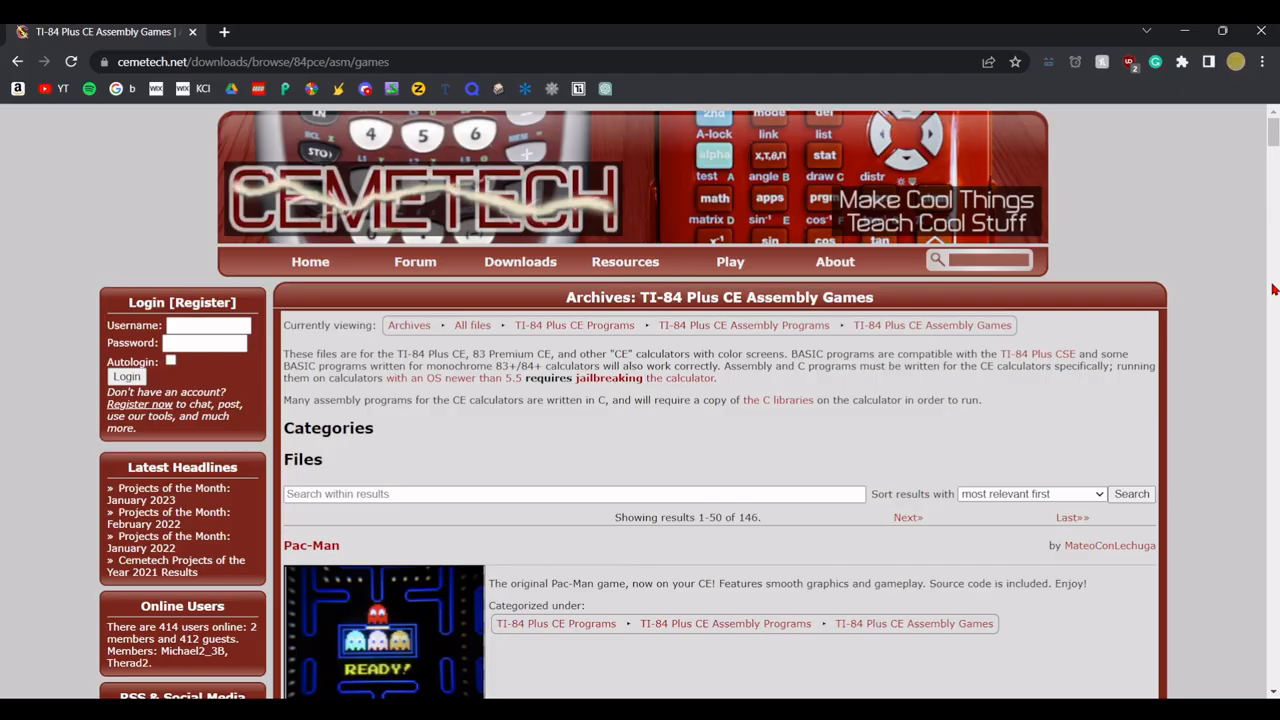
{"action": "mouse_move", "coordinate": [425, 240]}
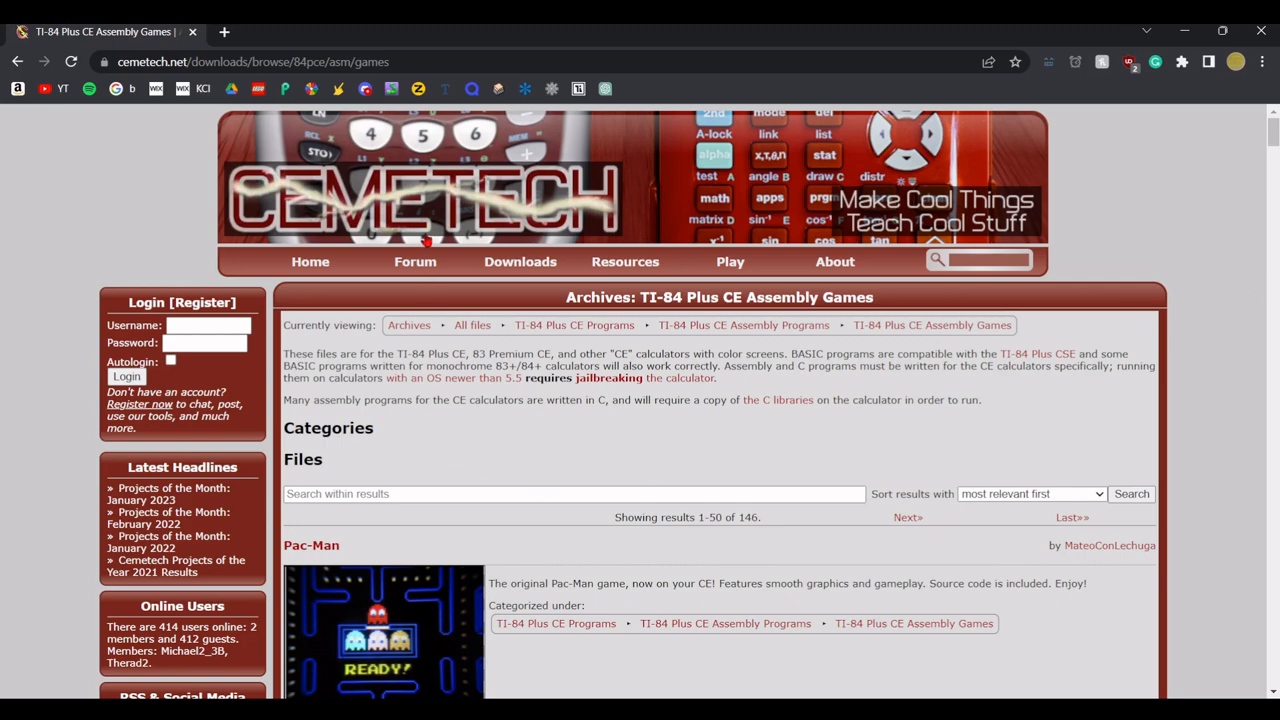
Scroll through the first 50 TI-84 Plus CE assembly game results on Cemetech
{"action": "scroll", "scroll_direction": "down", "scroll_amount": 3}
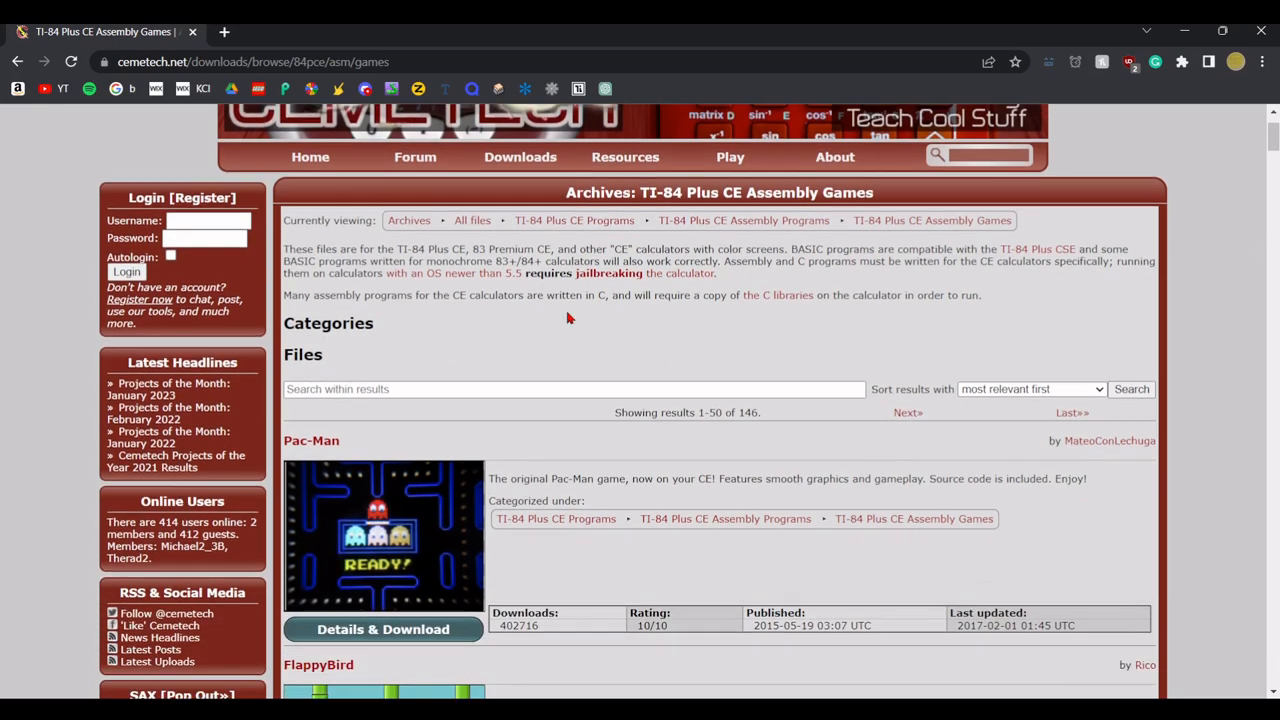
{"action": "scroll", "scroll_direction": "down", "scroll_amount": 3}
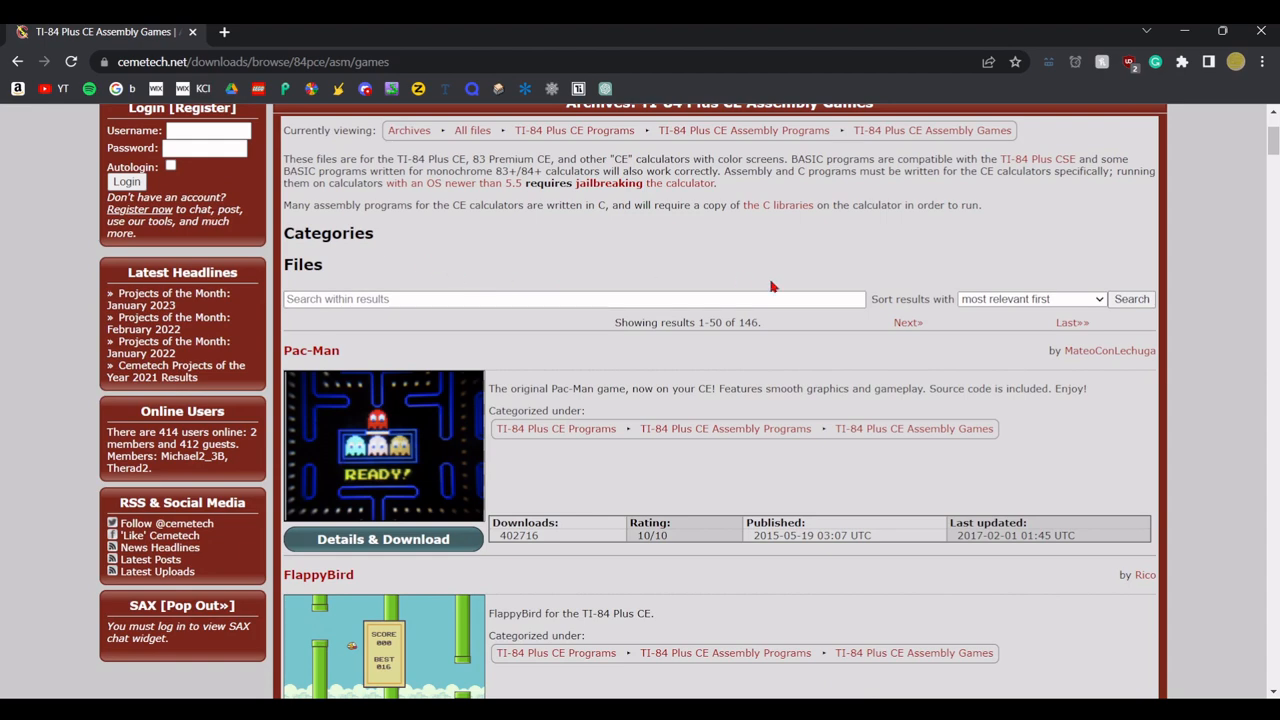
{"action": "scroll", "scroll_direction": "down", "scroll_amount": 3}
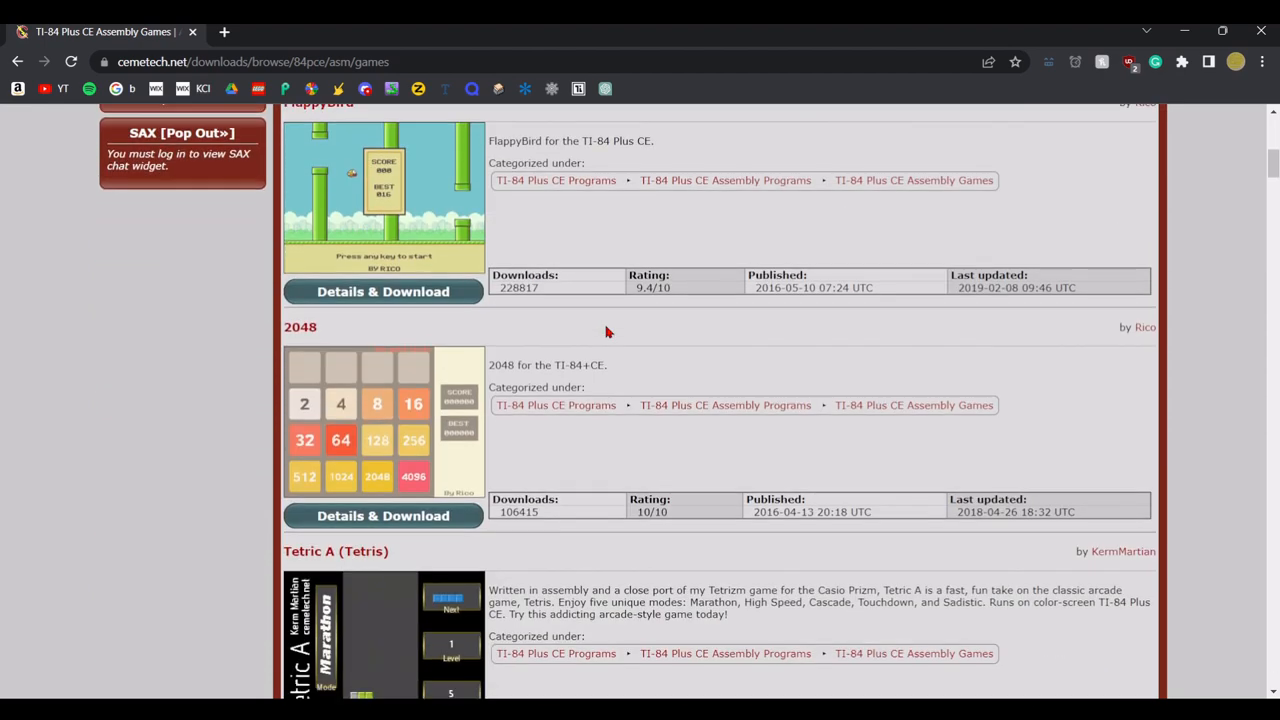
{"action": "scroll", "scroll_direction": "down", "scroll_amount": 3}
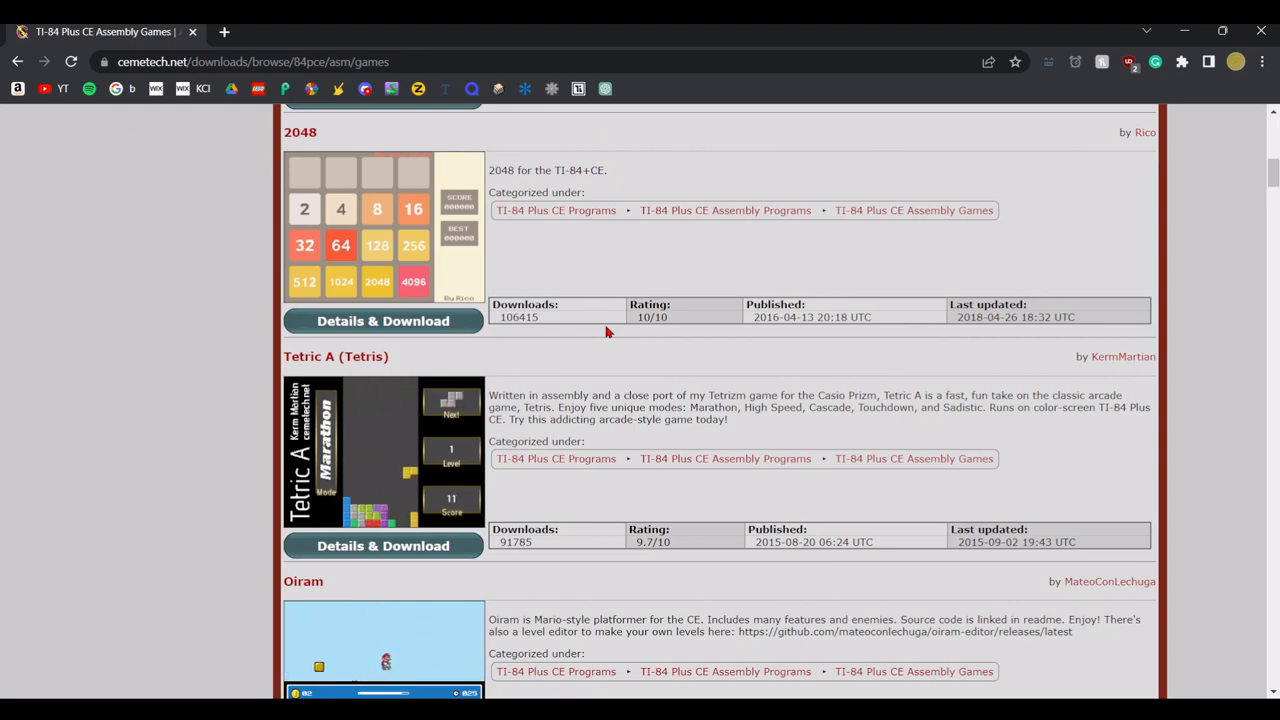
{"action": "scroll", "scroll_direction": "down", "scroll_amount": 3}
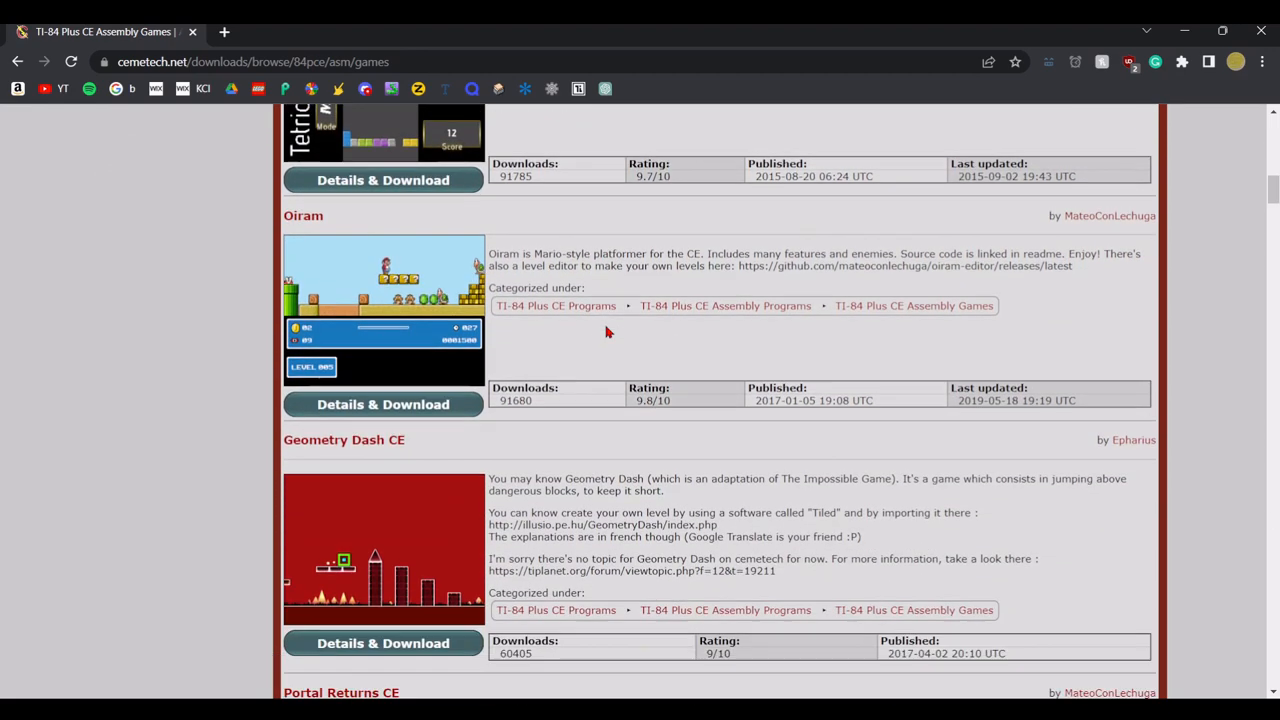
{"action": "scroll", "scroll_direction": "down", "scroll_amount": 3}
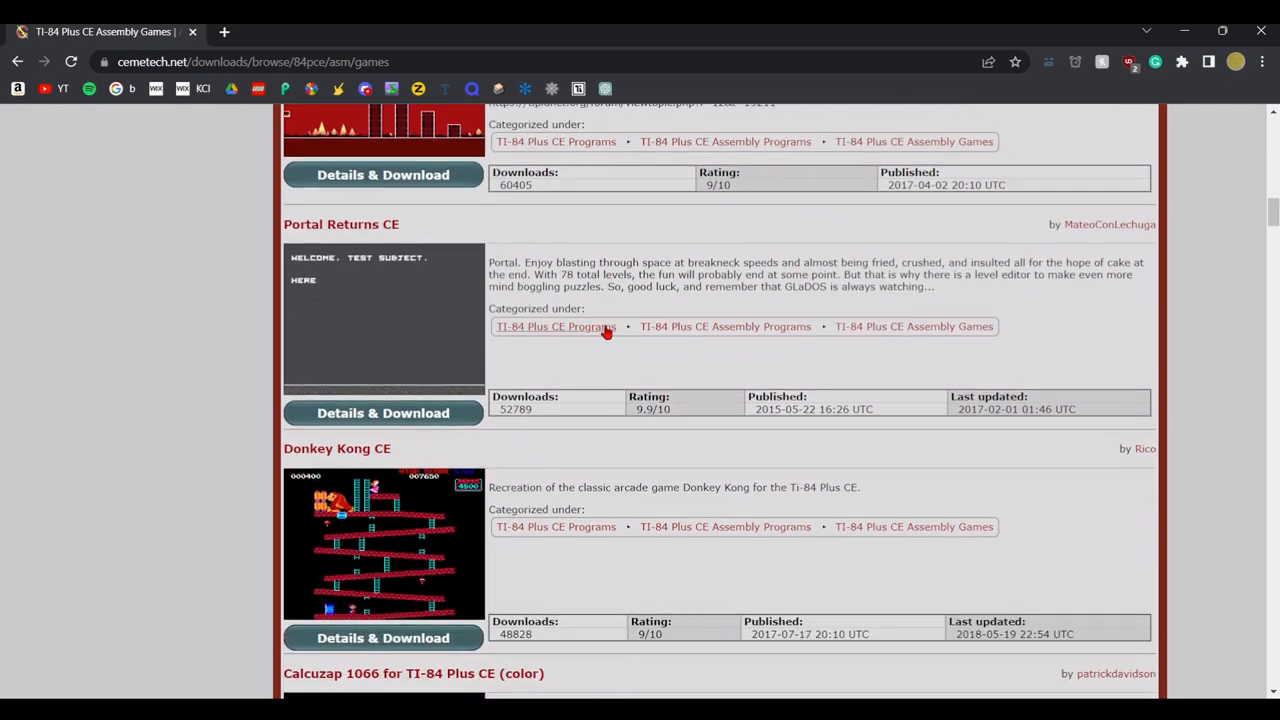
{"action": "scroll", "scroll_direction": "up", "scroll_amount": 3}
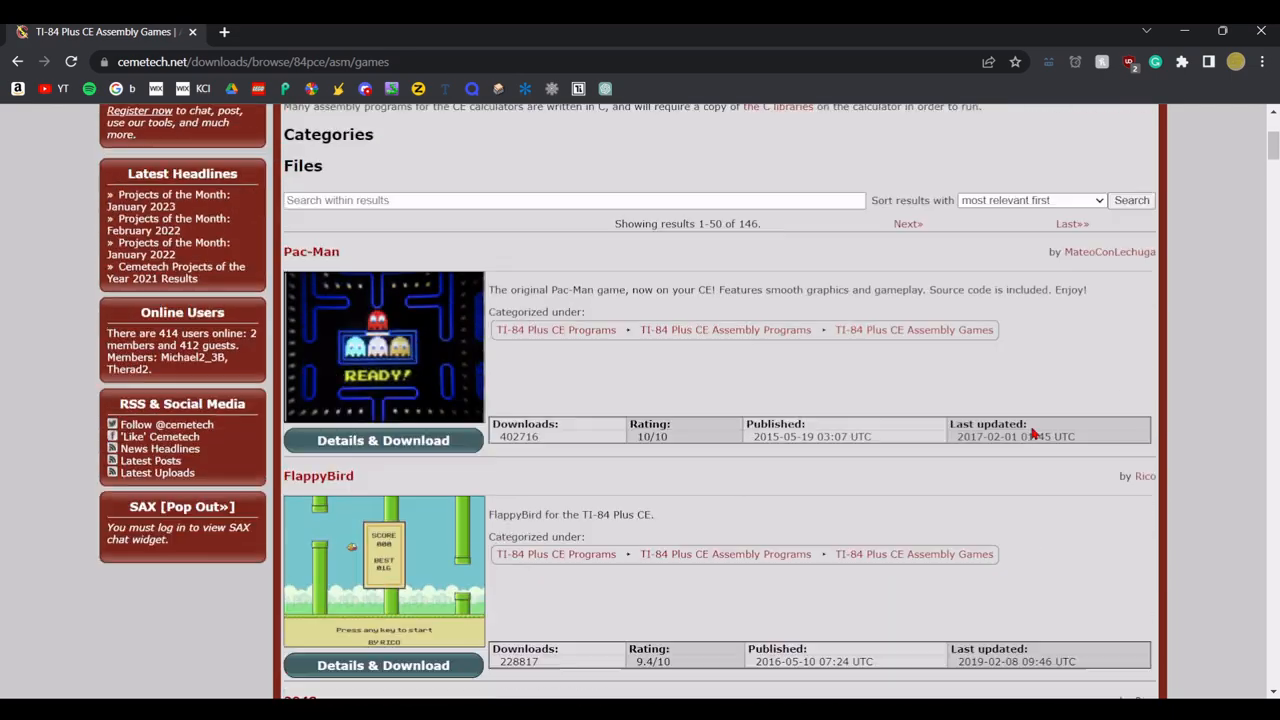
{"action": "scroll", "scroll_direction": "up", "scroll_amount": 3}
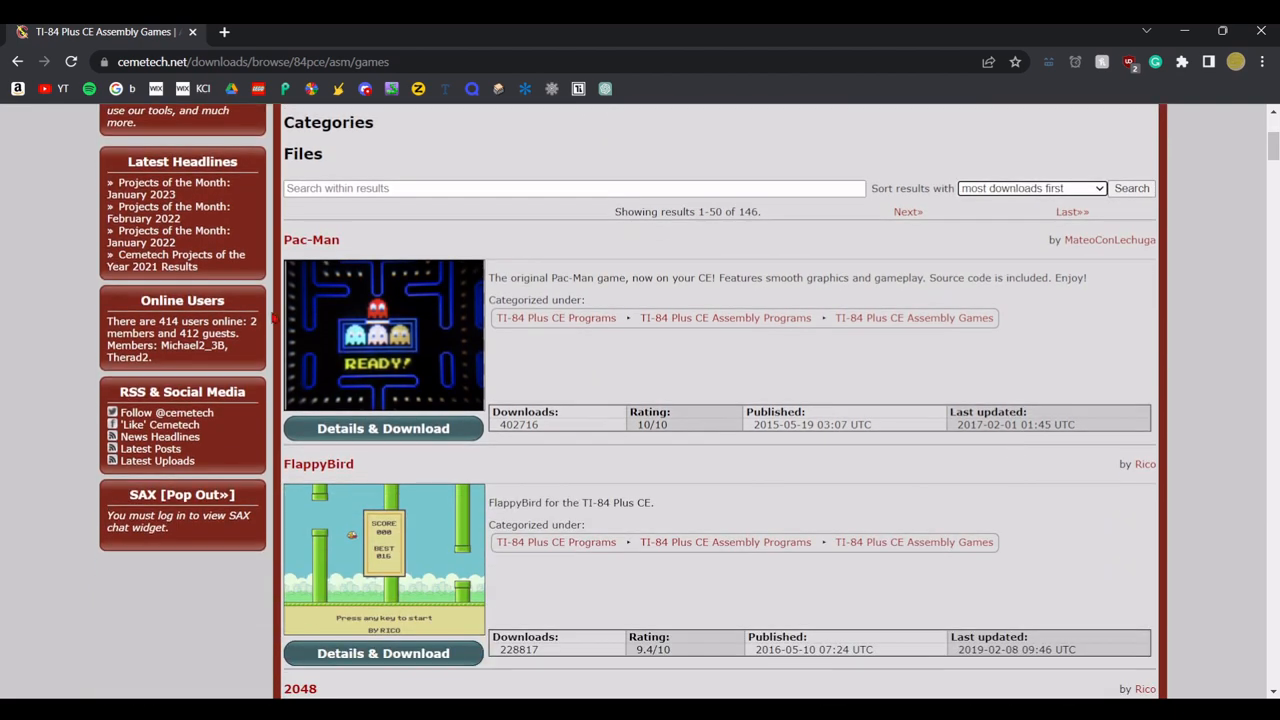
{"action": "mouse_move", "coordinate": [555, 432]}
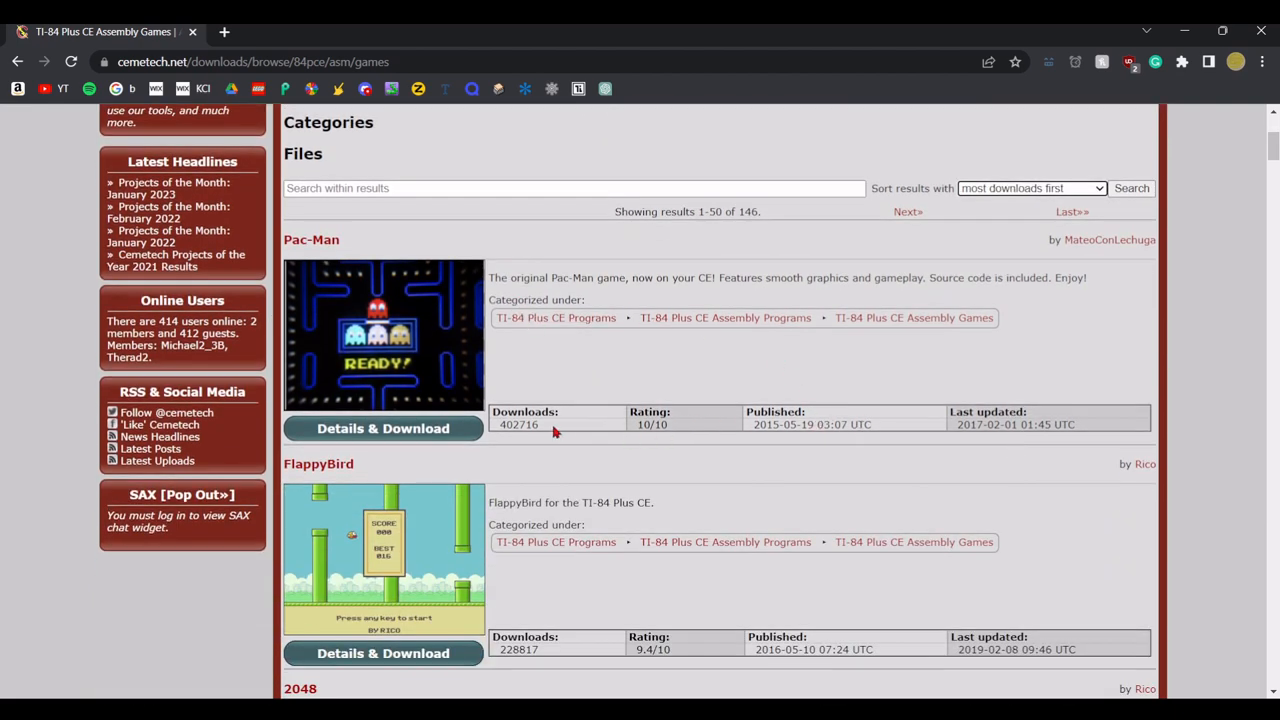
{"action": "mouse_move", "coordinate": [562, 428]}
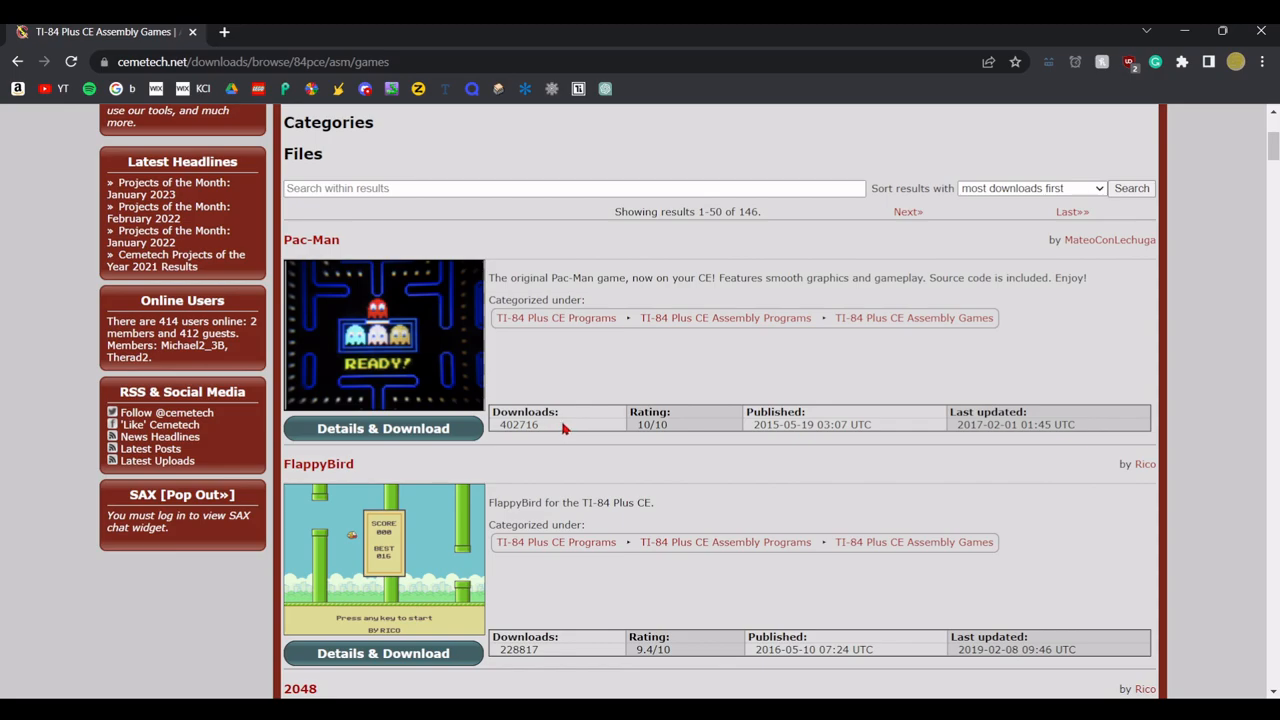
{"action": "scroll", "scroll_direction": "down", "scroll_amount": 3}
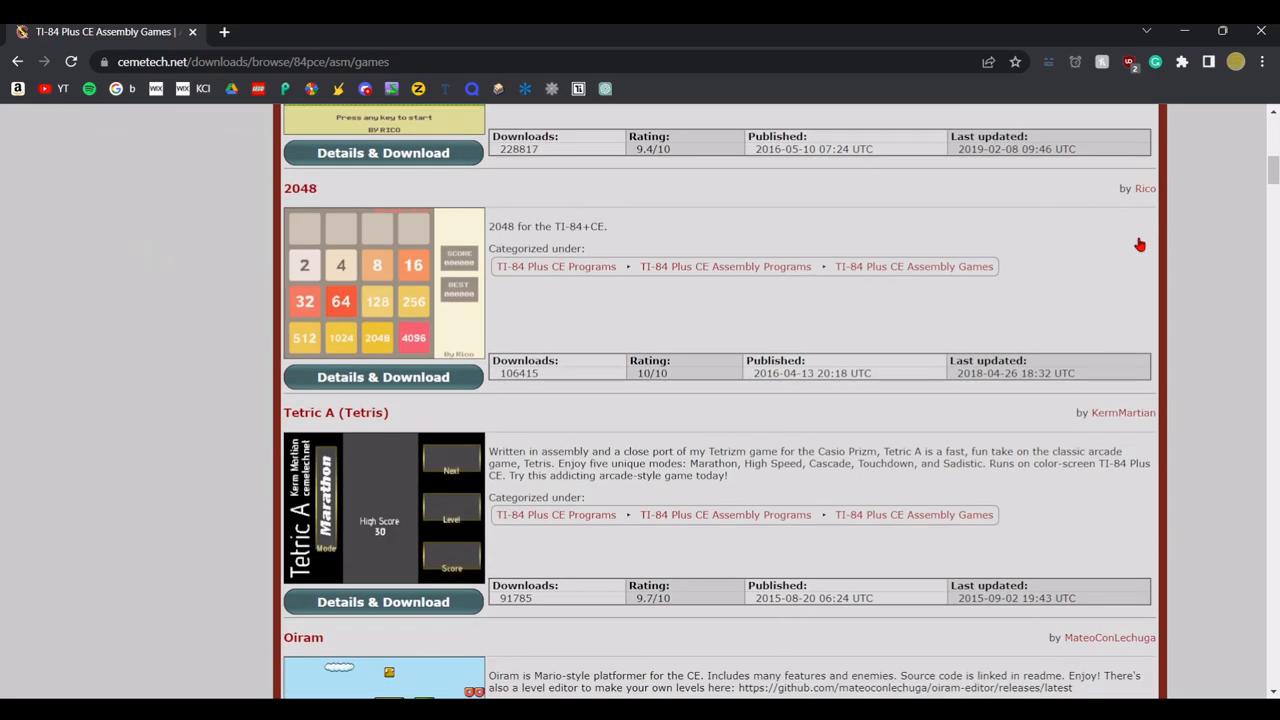
{"action": "scroll", "scroll_direction": "down", "scroll_amount": 3}
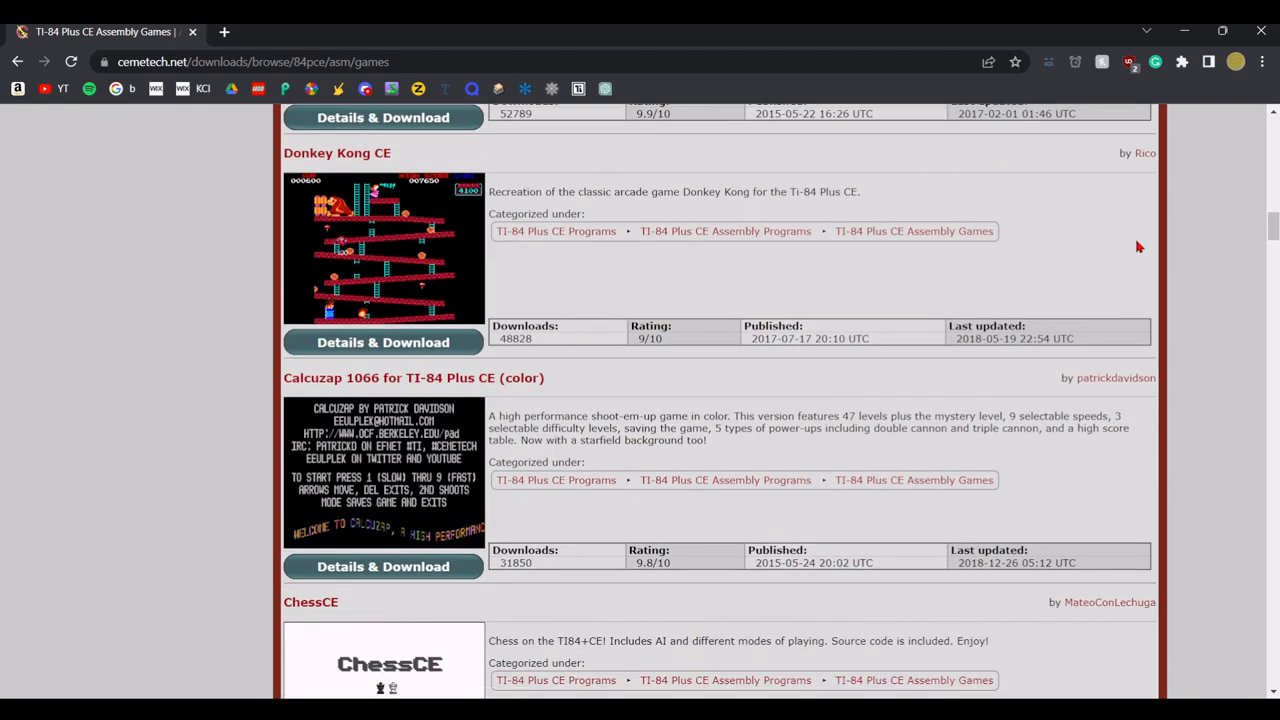
{"action": "scroll", "scroll_direction": "down", "scroll_amount": 3}
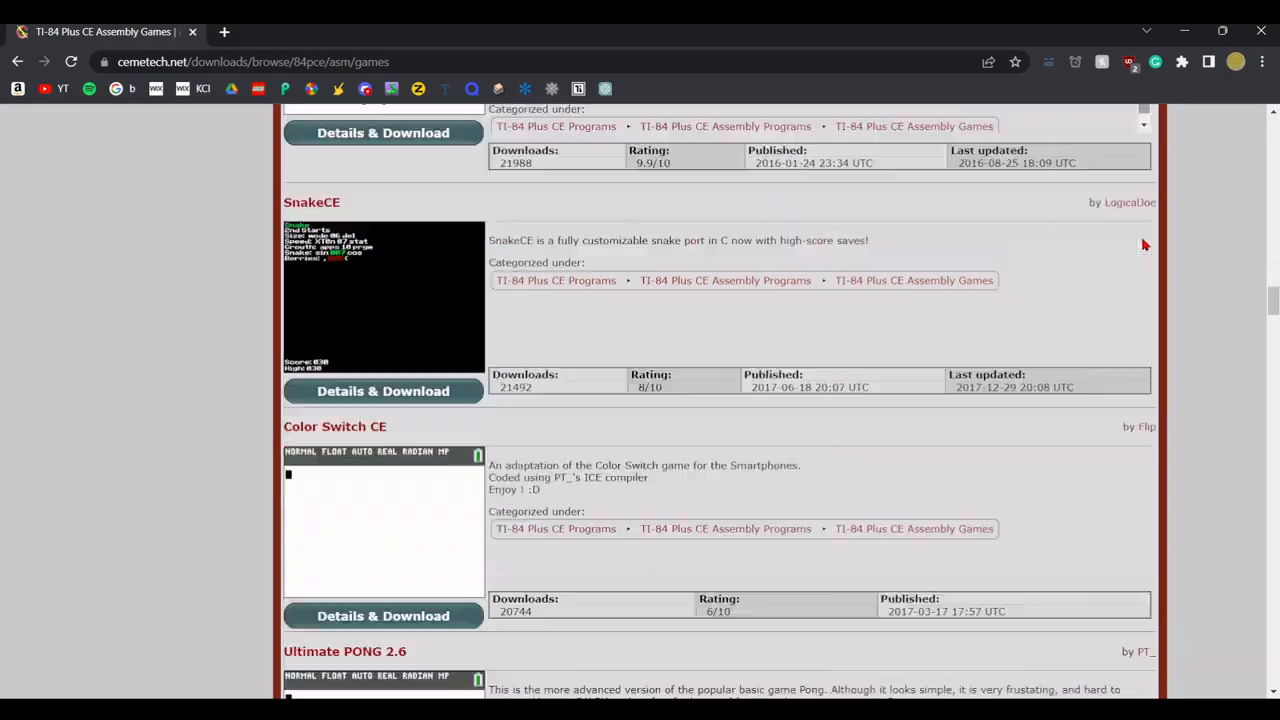
{"action": "scroll", "scroll_direction": "down", "scroll_amount": 3}
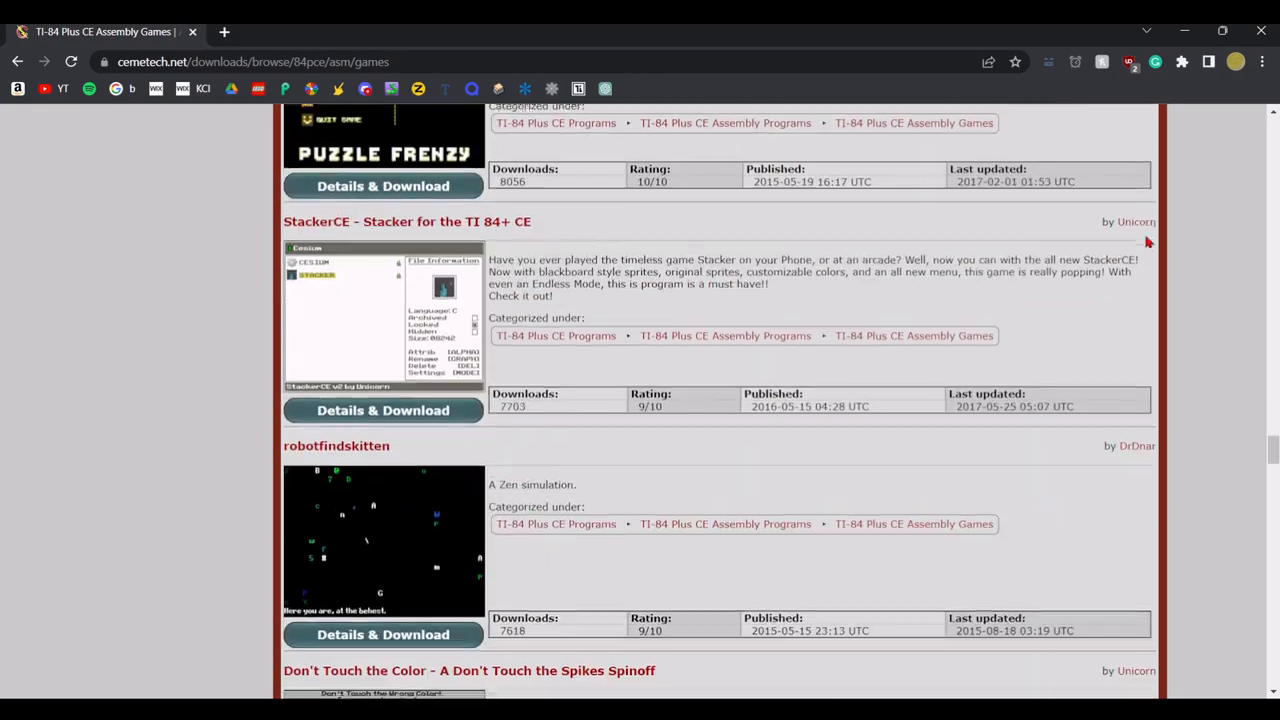
{"action": "scroll", "scroll_direction": "down", "scroll_amount": 3}
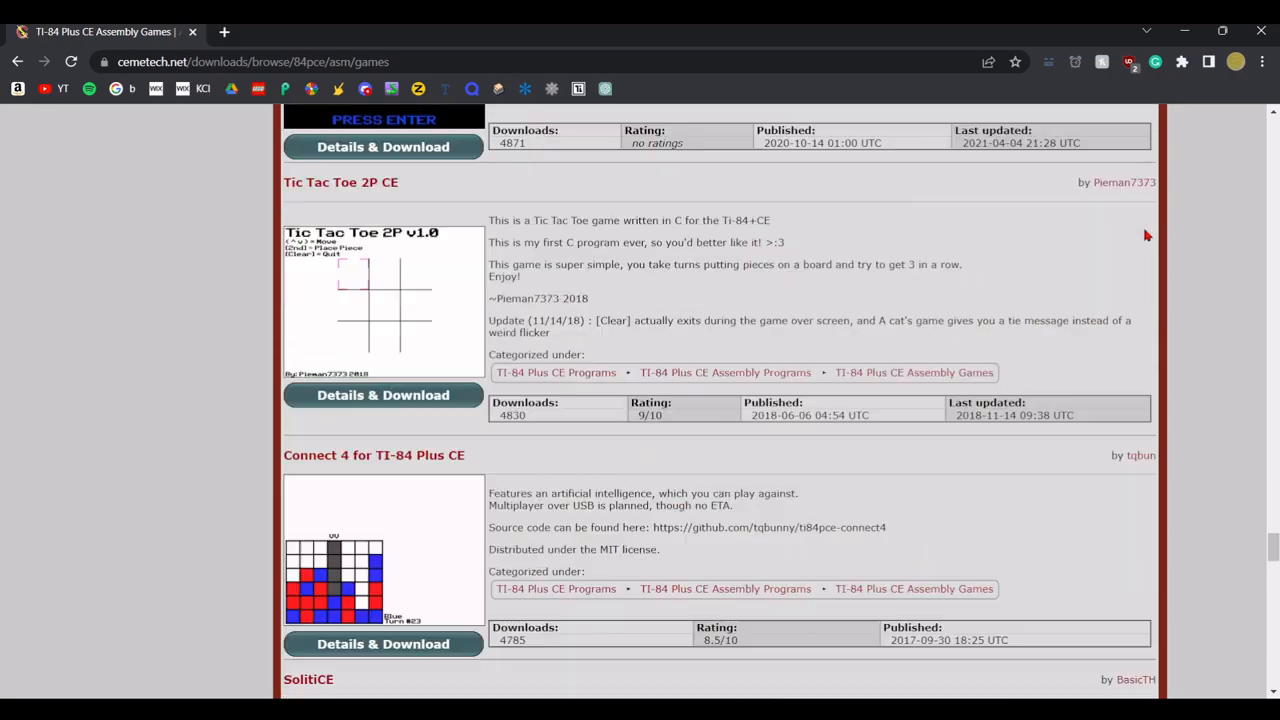
{"action": "scroll", "scroll_direction": "down", "scroll_amount": 3}
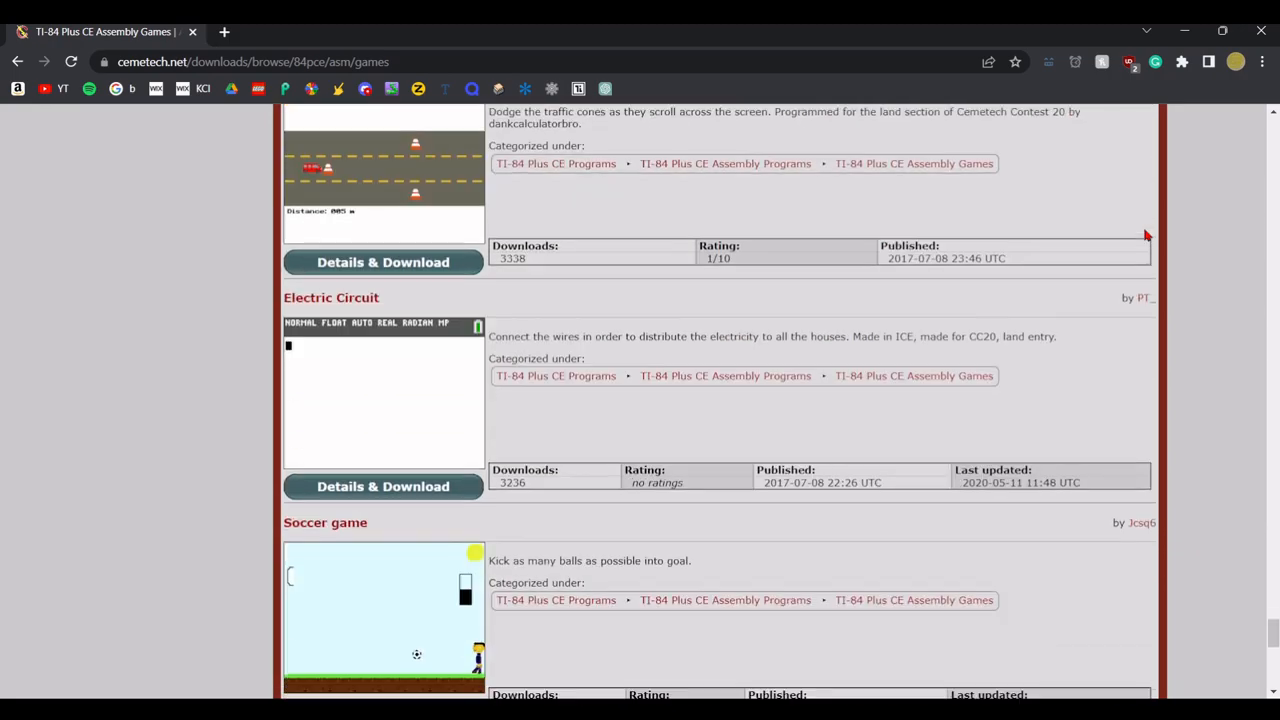
{"action": "scroll", "scroll_direction": "down", "scroll_amount": 3}
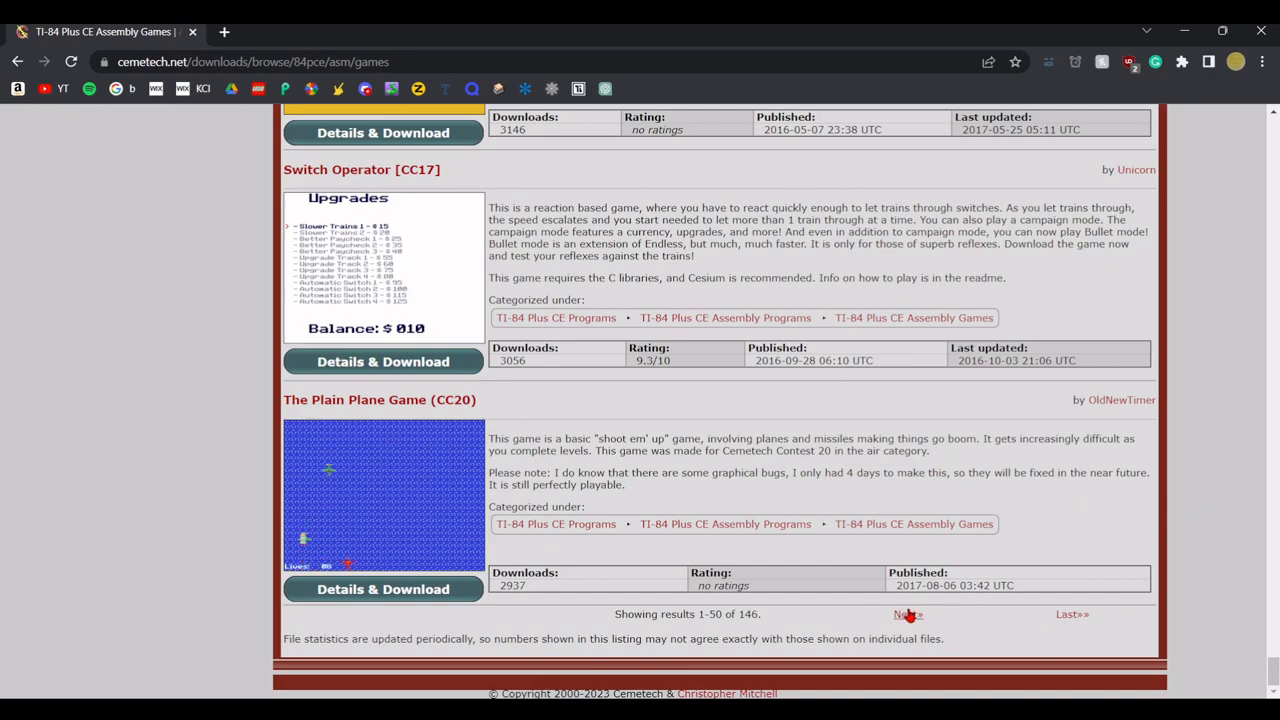
Go to page 2 of the assembly games and scroll down to Waver CE
{"action": "left_click", "coordinate": [907, 614]}
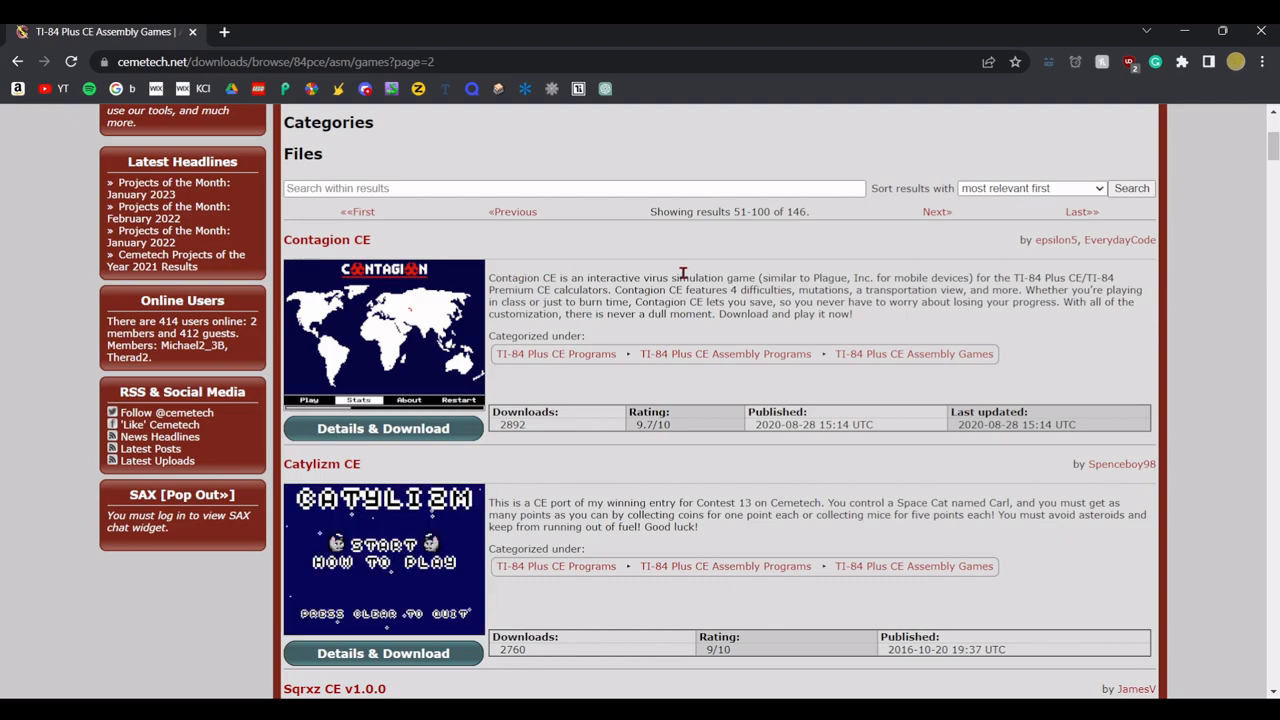
{"action": "scroll", "scroll_direction": "down", "scroll_amount": 3}
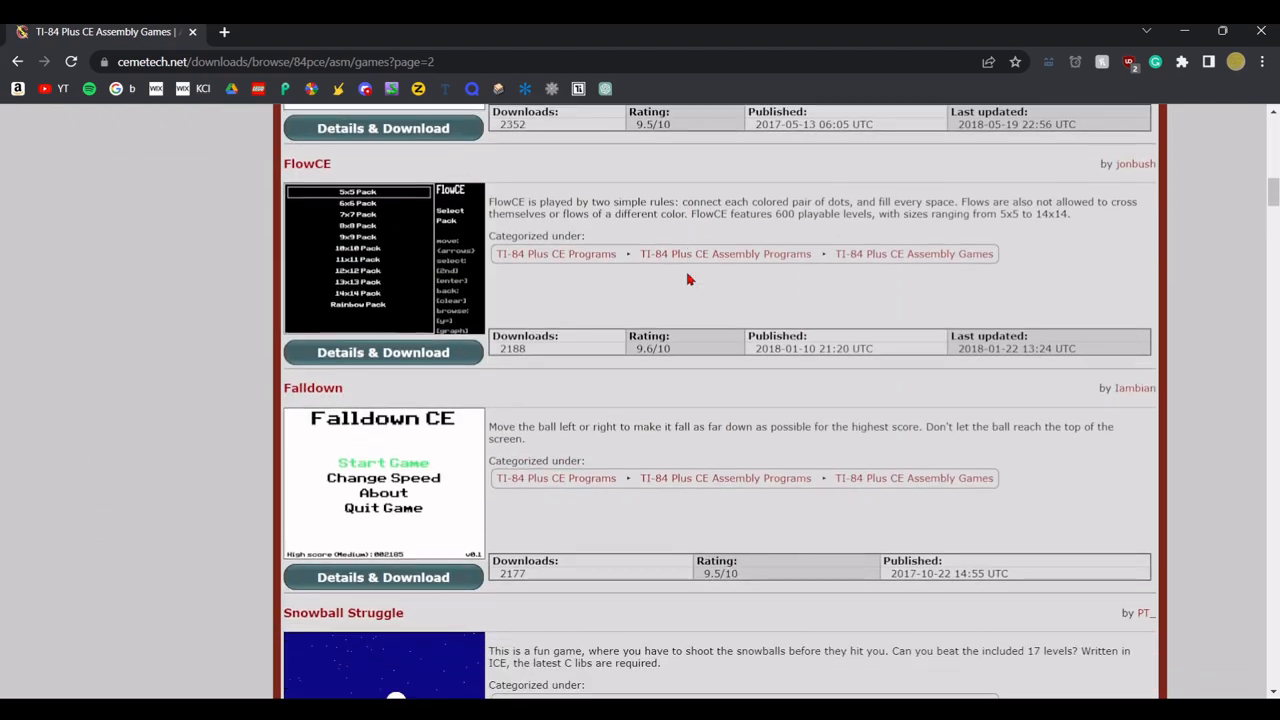
{"action": "scroll", "scroll_direction": "down", "scroll_amount": 3}
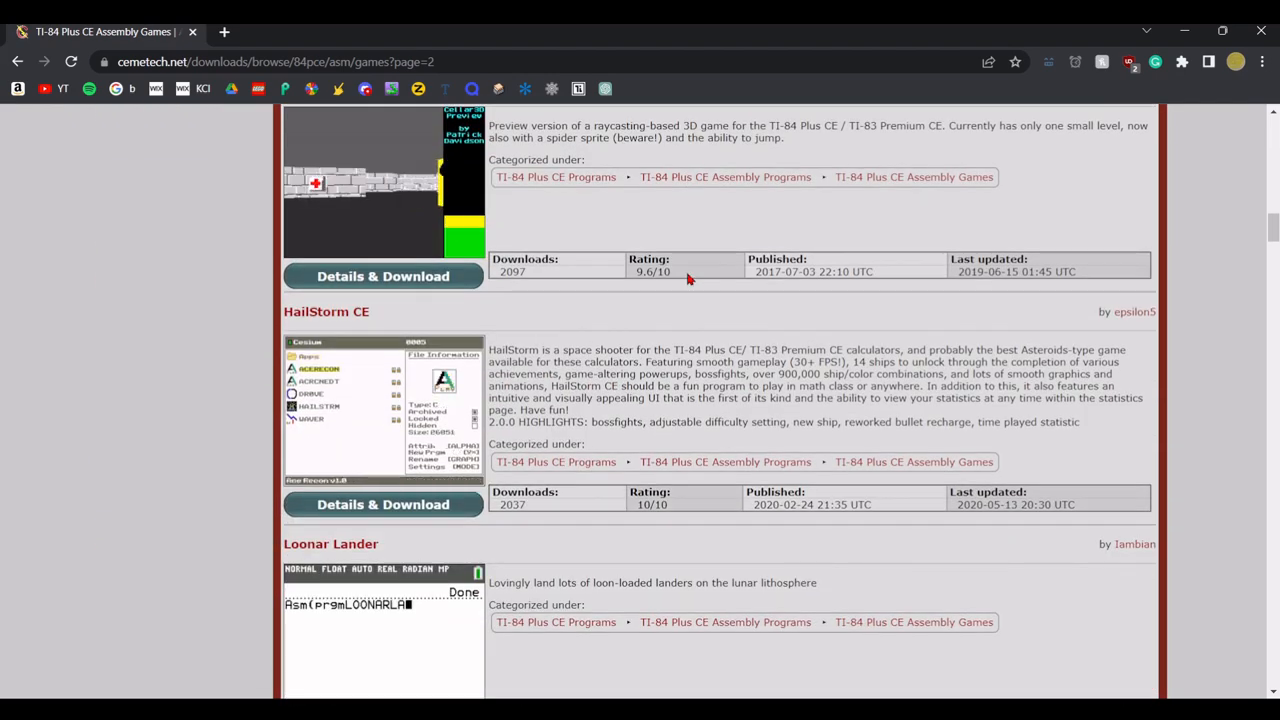
{"action": "scroll", "scroll_direction": "down", "scroll_amount": 3}
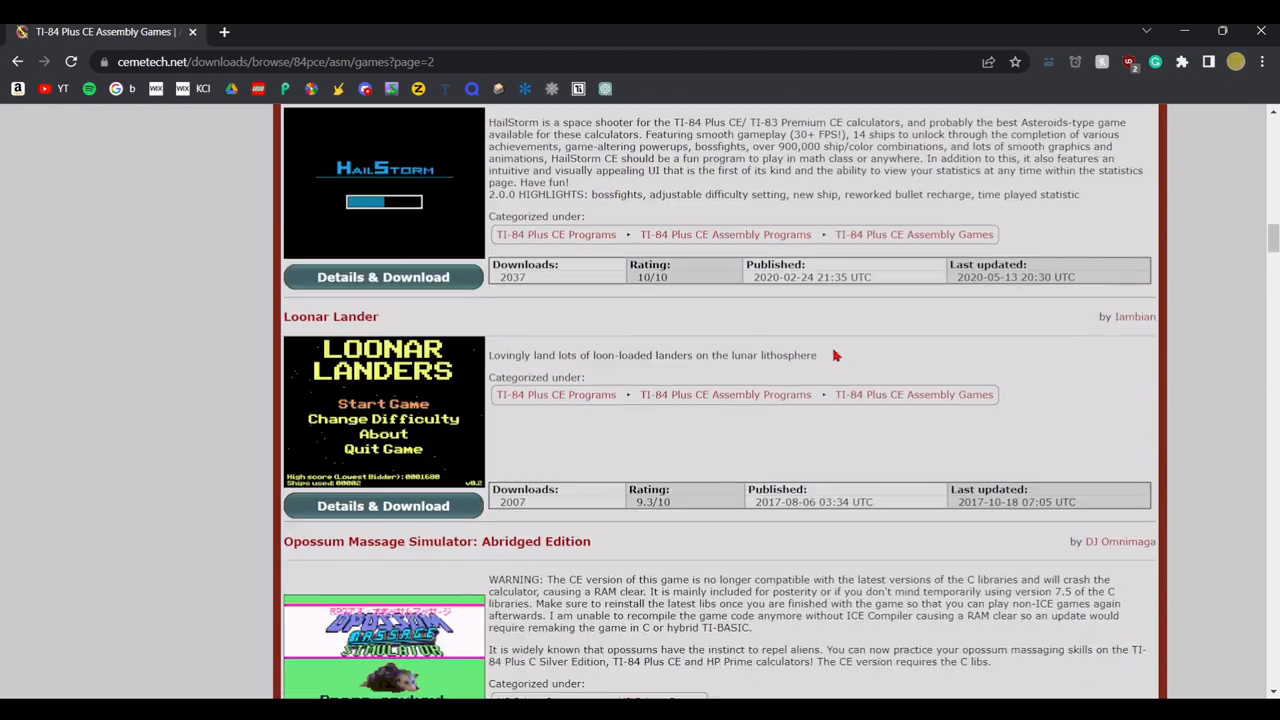
{"action": "scroll", "scroll_direction": "down", "scroll_amount": 3}
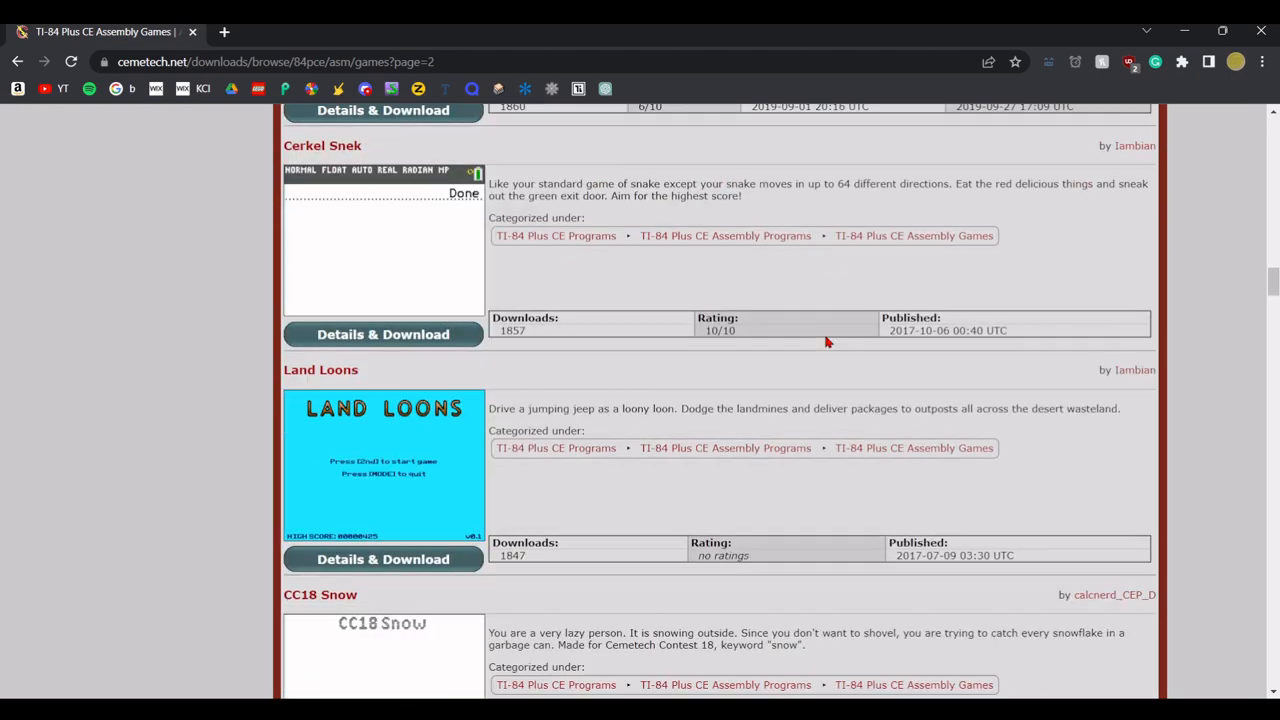
{"action": "scroll", "scroll_direction": "down", "scroll_amount": 3}
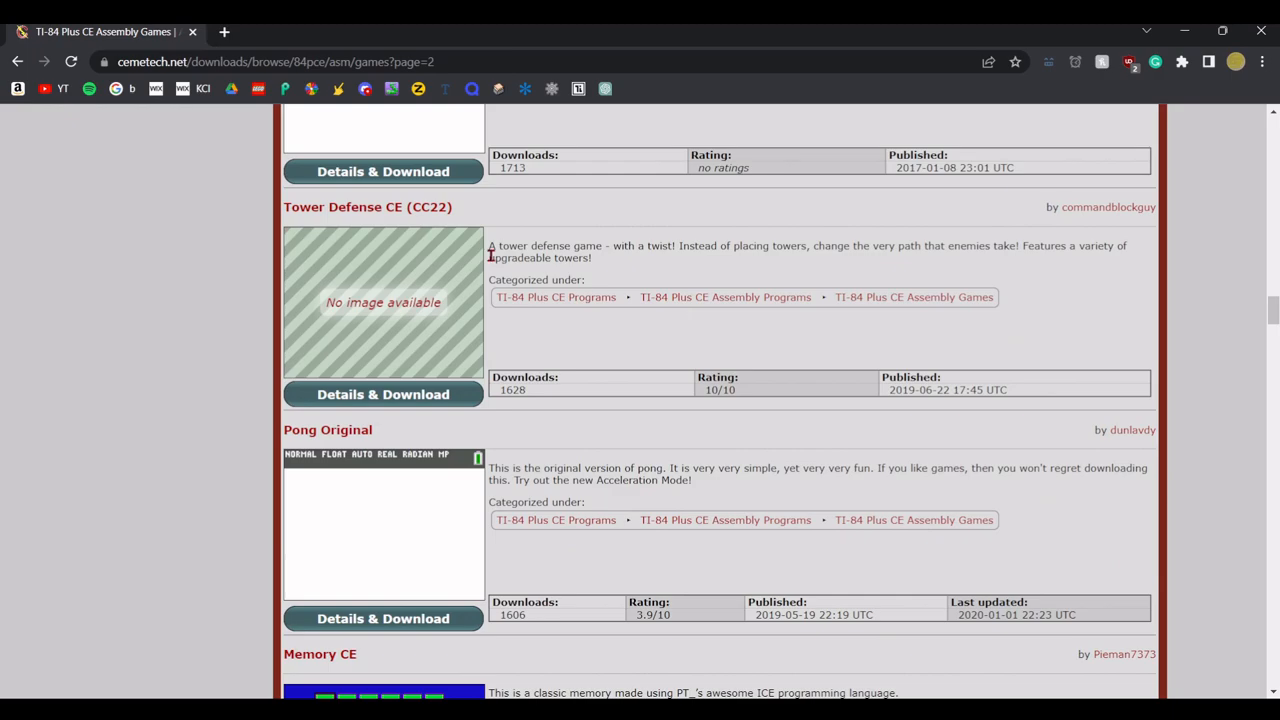
{"action": "scroll", "scroll_direction": "down", "scroll_amount": 3}
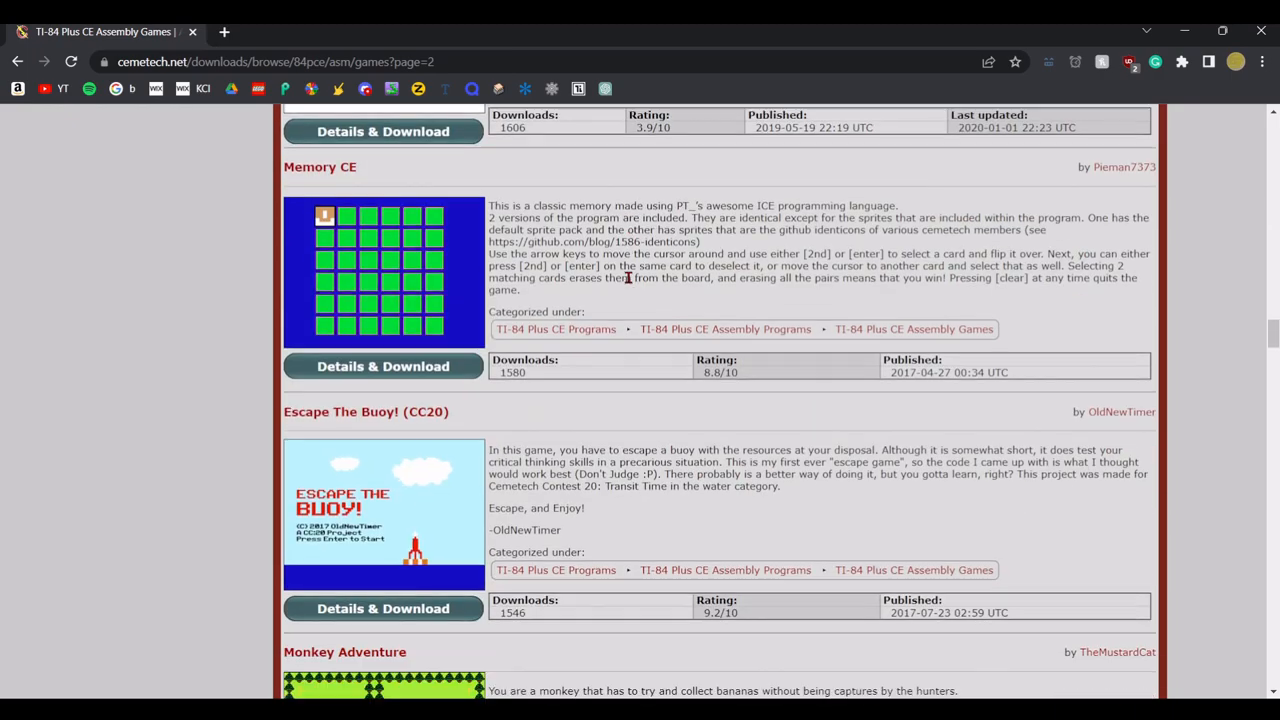
{"action": "scroll", "scroll_direction": "down", "scroll_amount": 3}
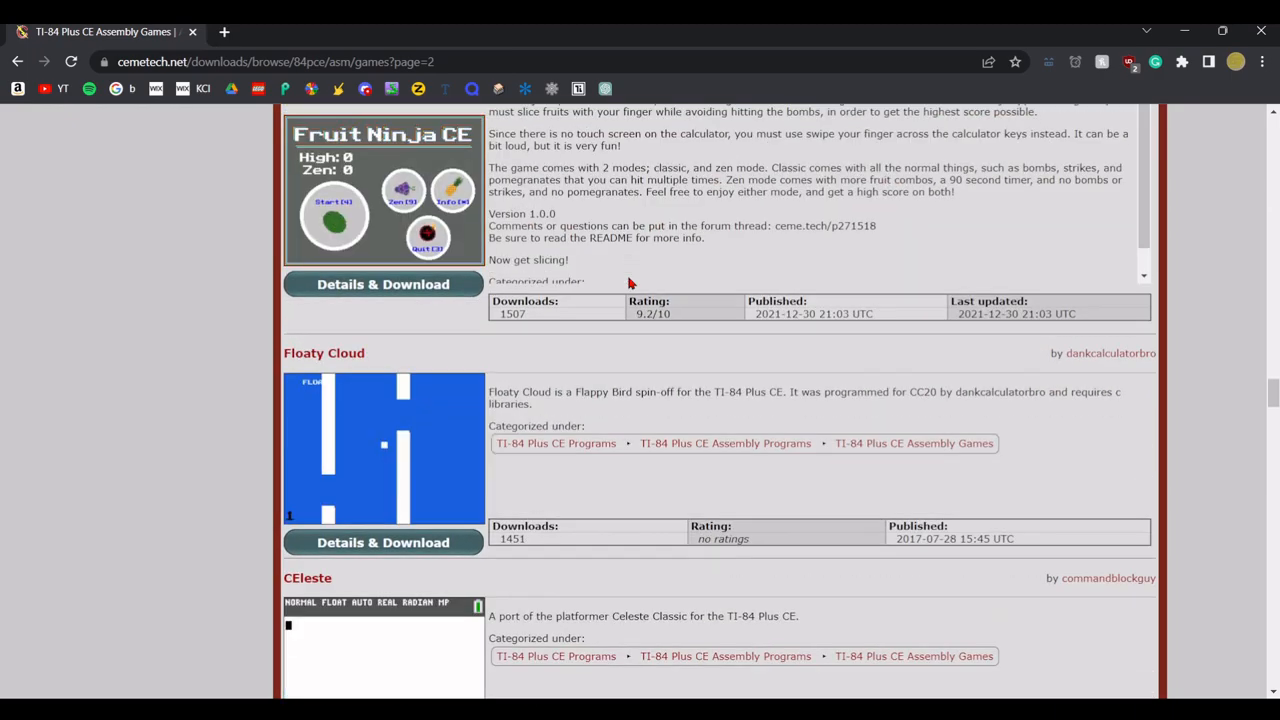
{"action": "scroll", "scroll_direction": "down", "scroll_amount": 3}
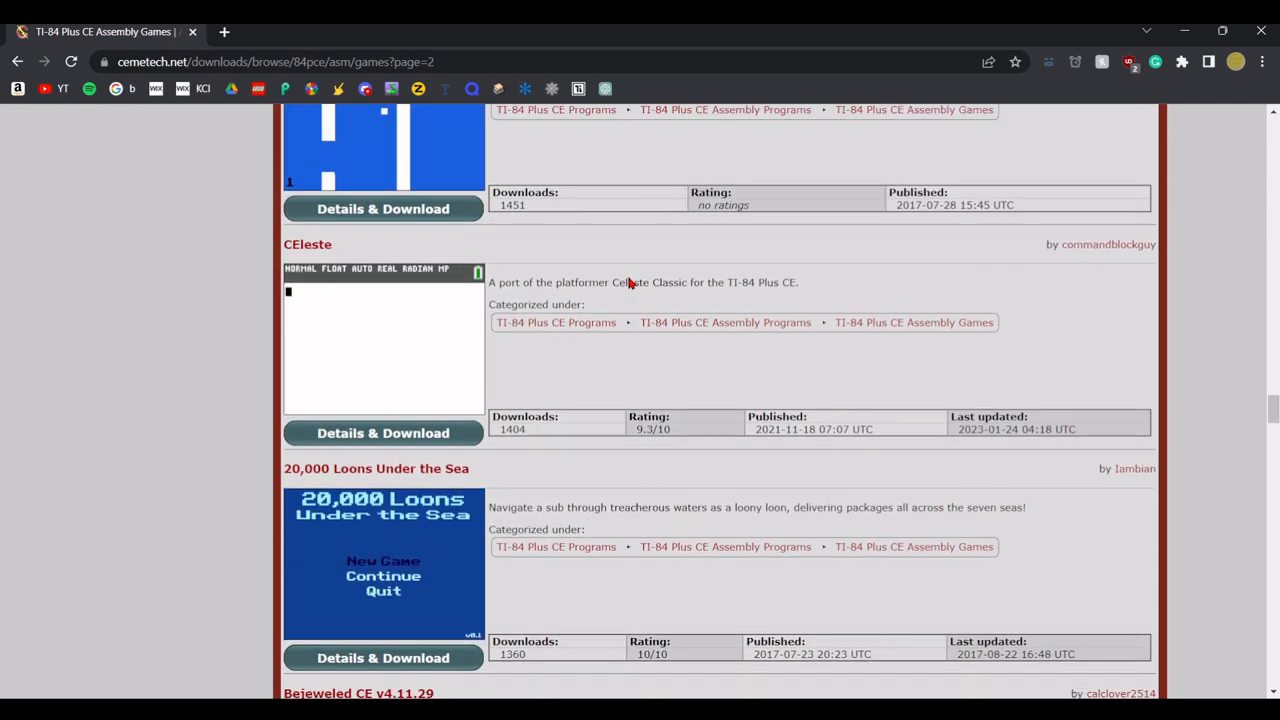
{"action": "scroll", "scroll_direction": "down", "scroll_amount": 3}
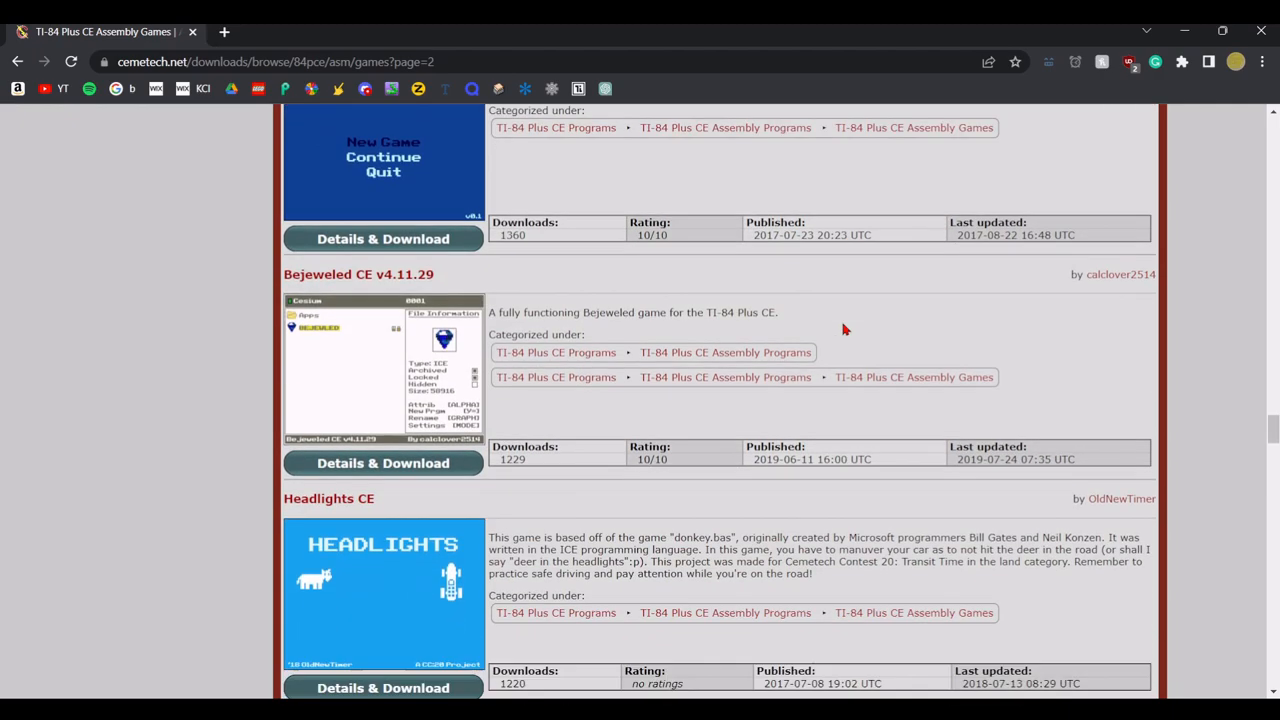
{"action": "scroll", "scroll_direction": "down", "scroll_amount": 3}
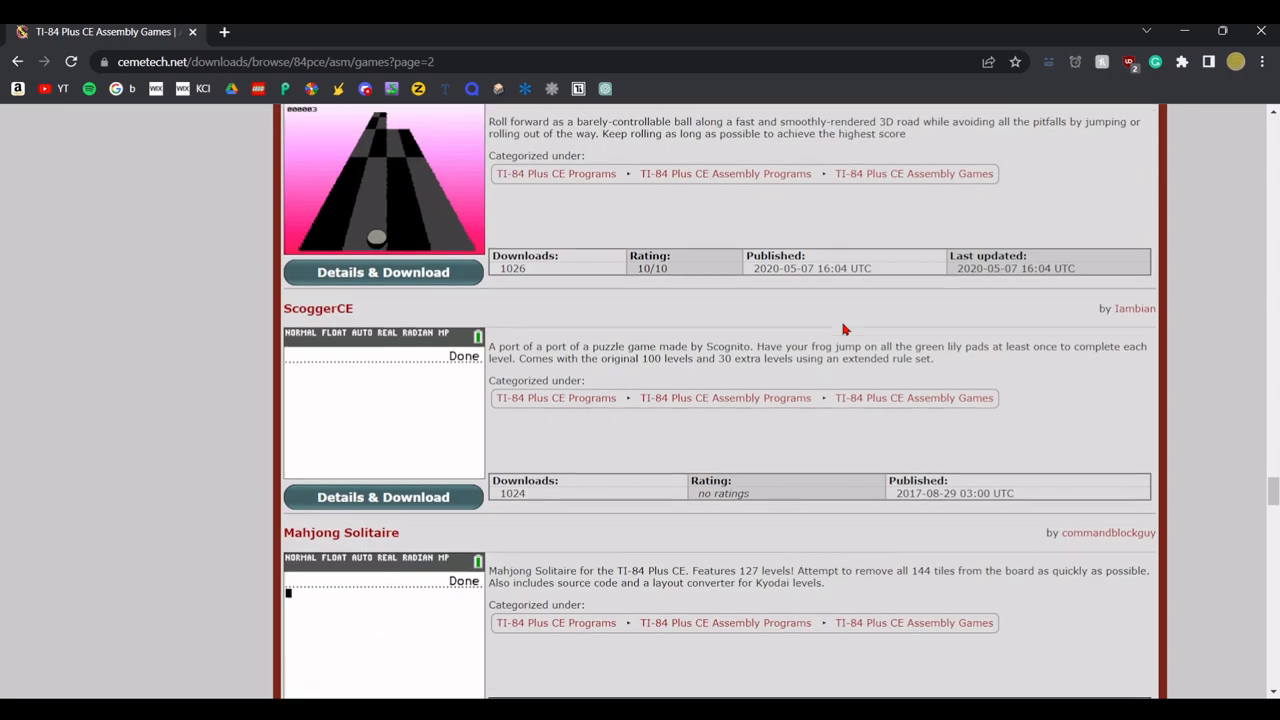
{"action": "scroll", "scroll_direction": "down", "scroll_amount": 3}
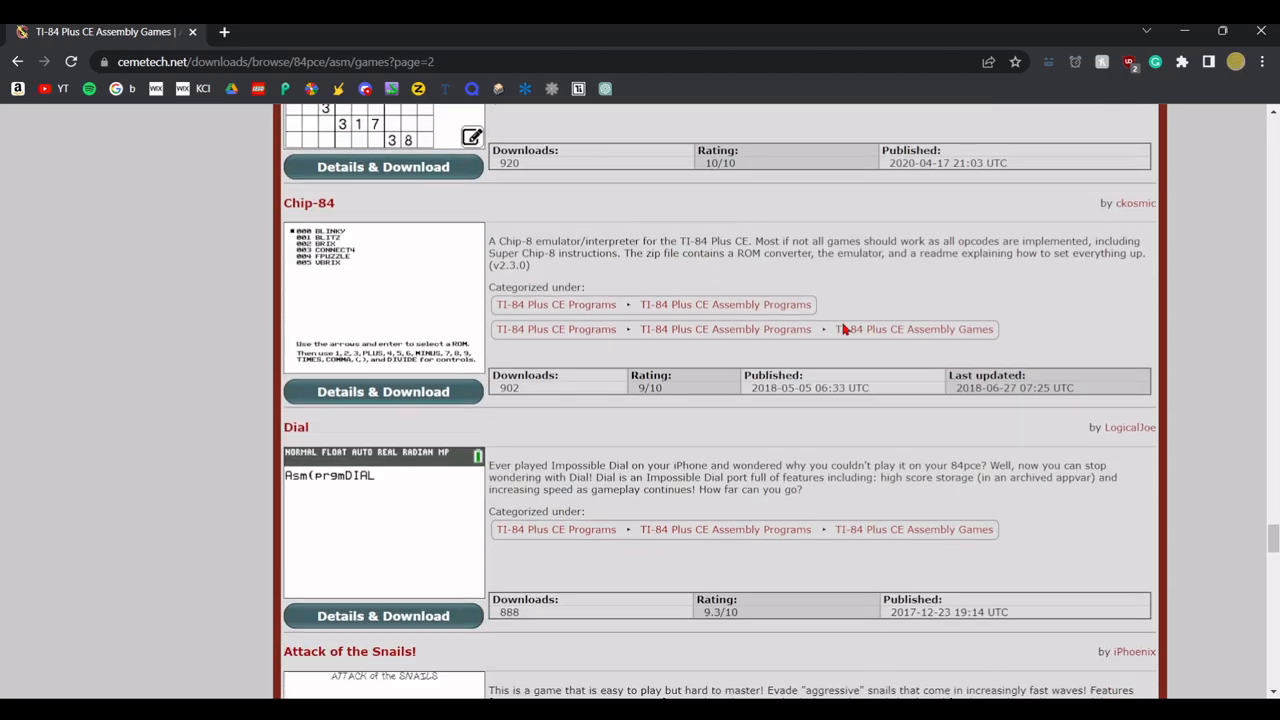
{"action": "scroll", "scroll_direction": "down", "scroll_amount": 3}
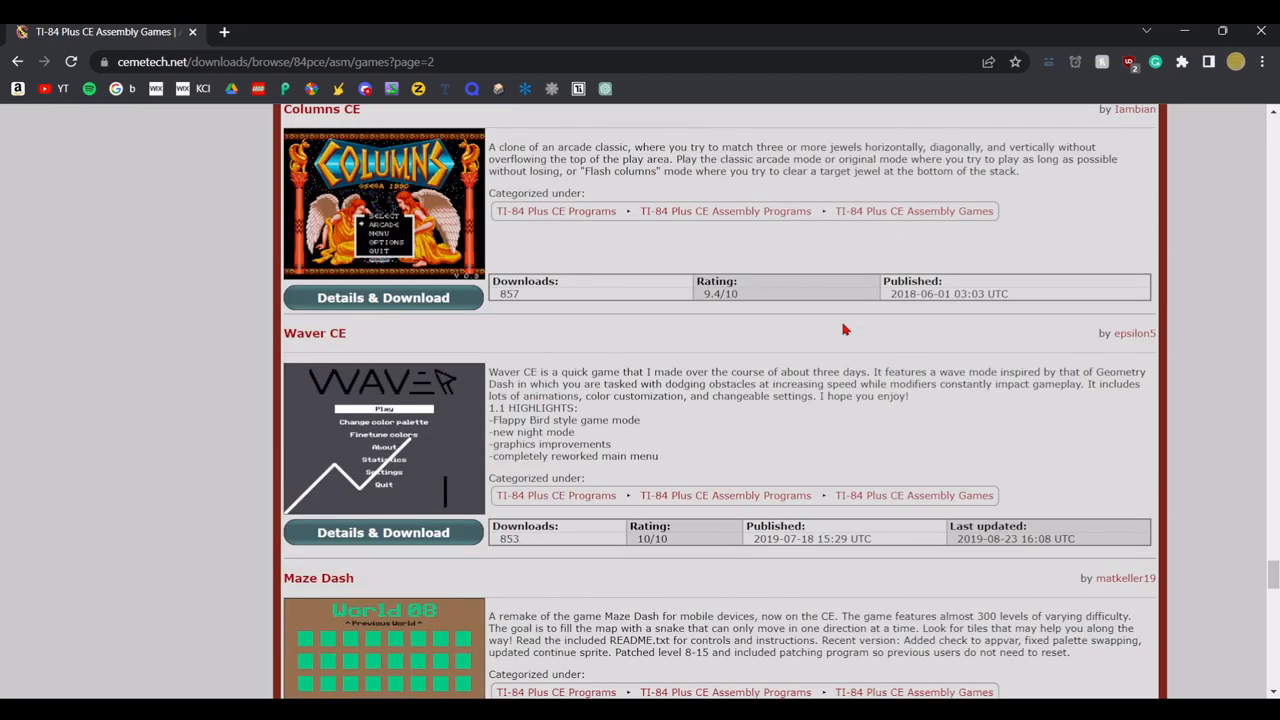
{"action": "scroll", "scroll_direction": "down", "scroll_amount": 3}
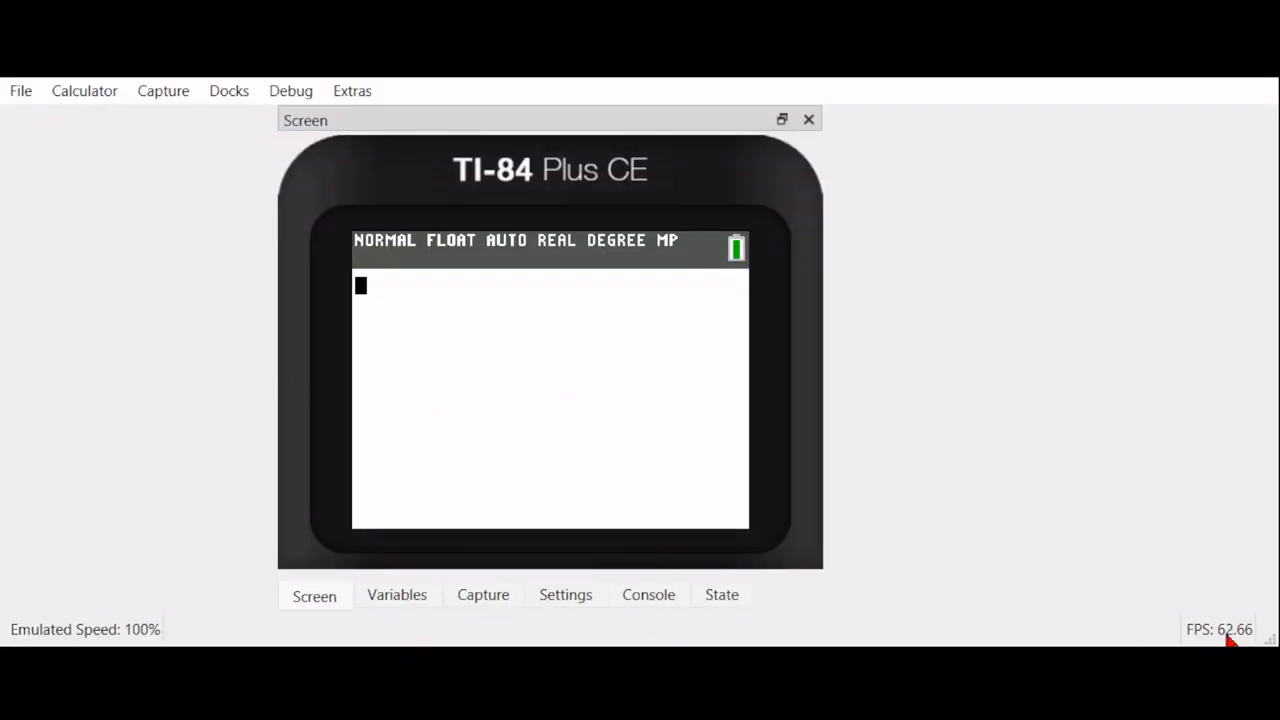
{"action": "mouse_move", "coordinate": [728, 521]}
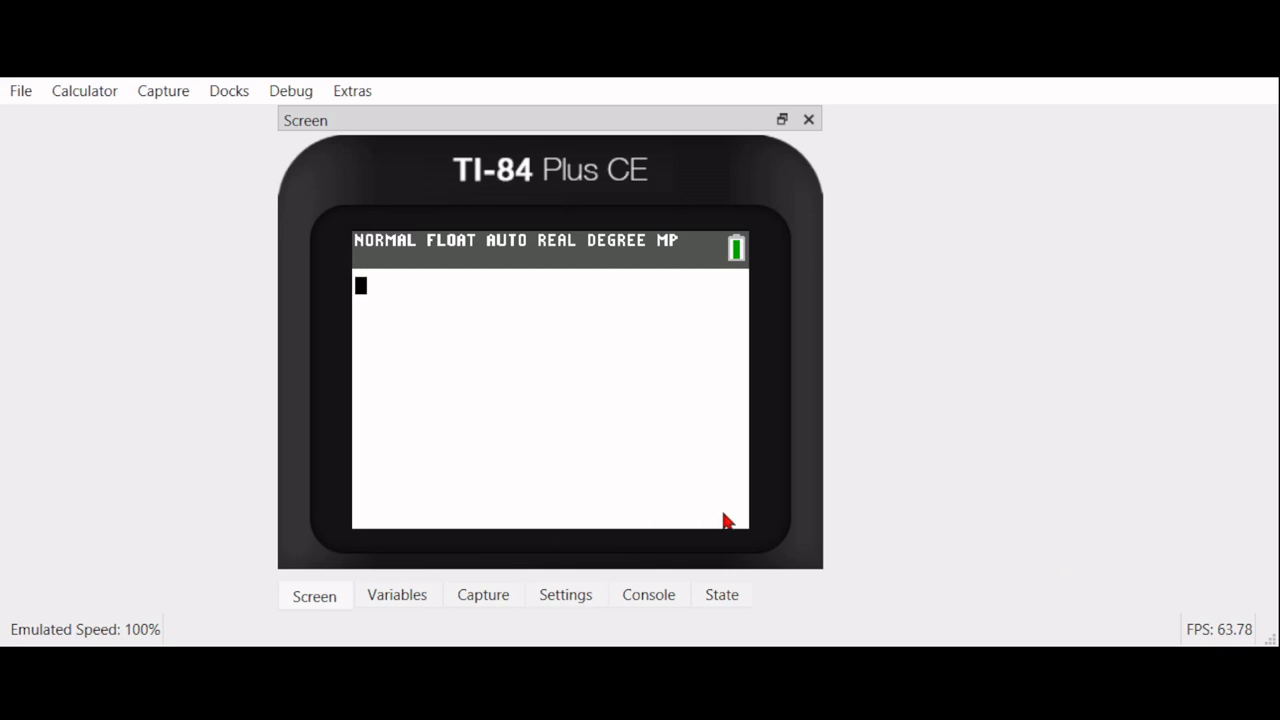
{"action": "mouse_move", "coordinate": [195, 362]}
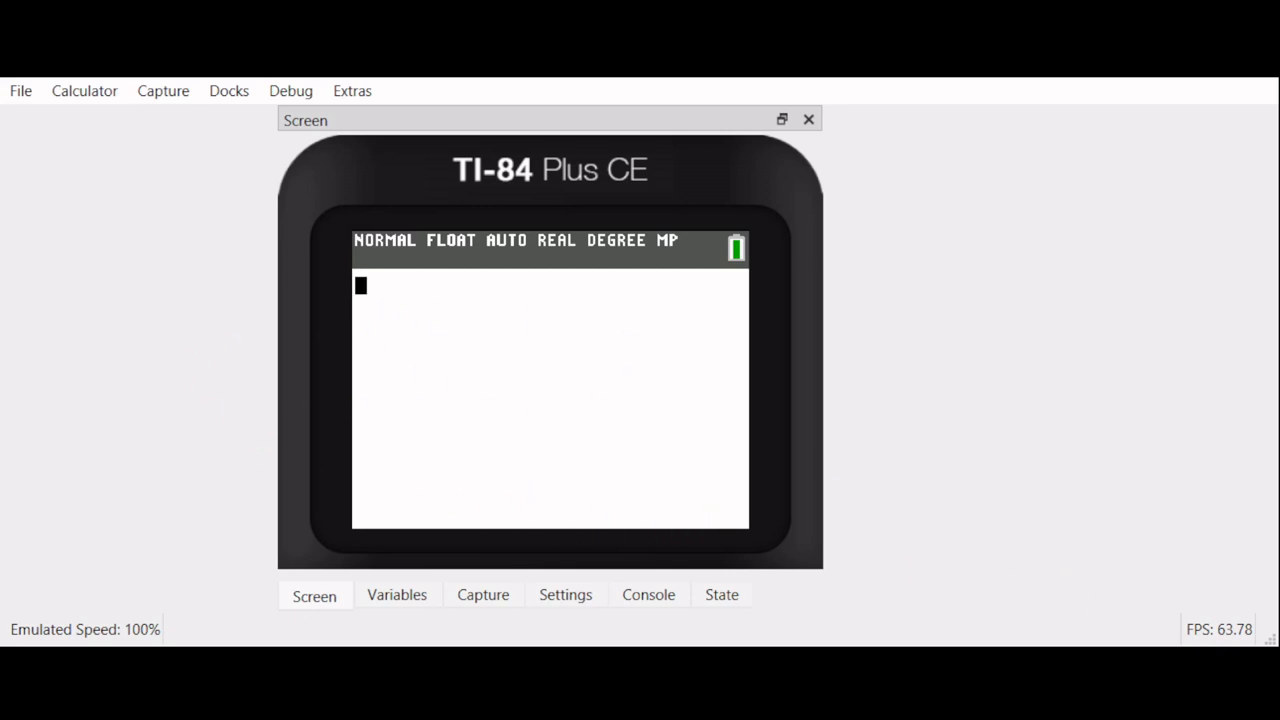
{"action": "mouse_move", "coordinate": [1225, 636]}
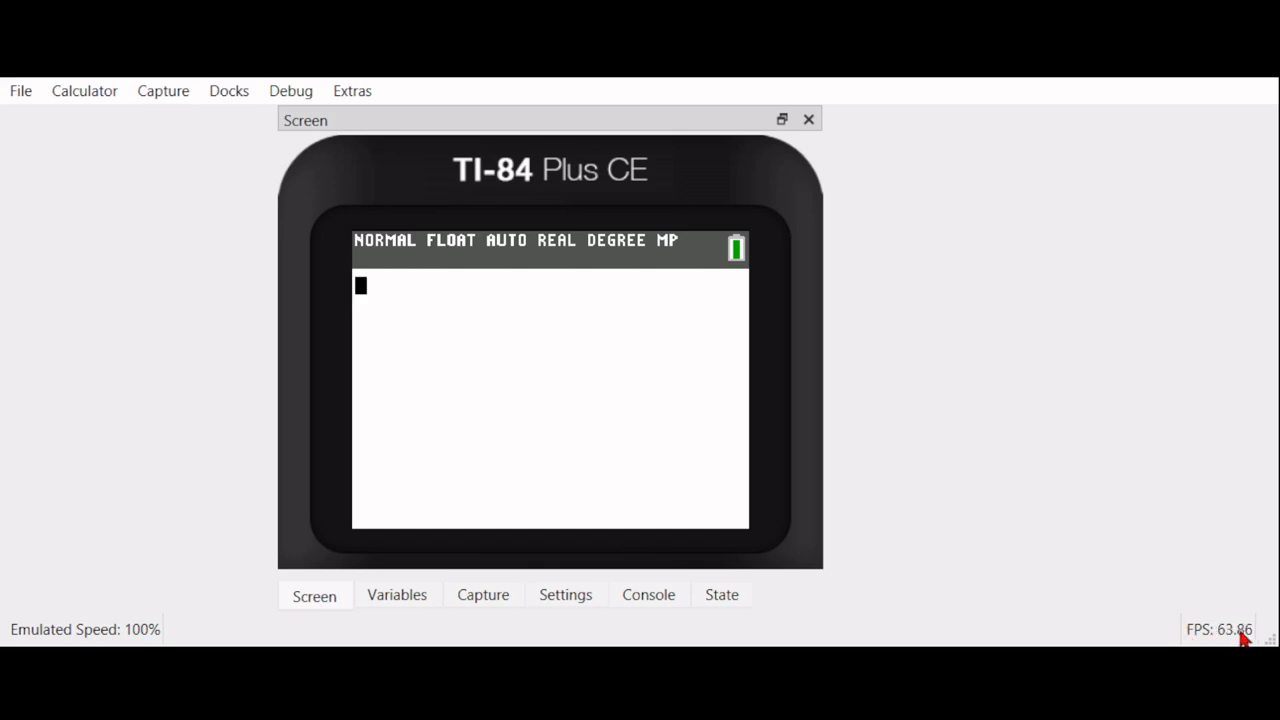
{"action": "mouse_move", "coordinate": [1168, 580]}
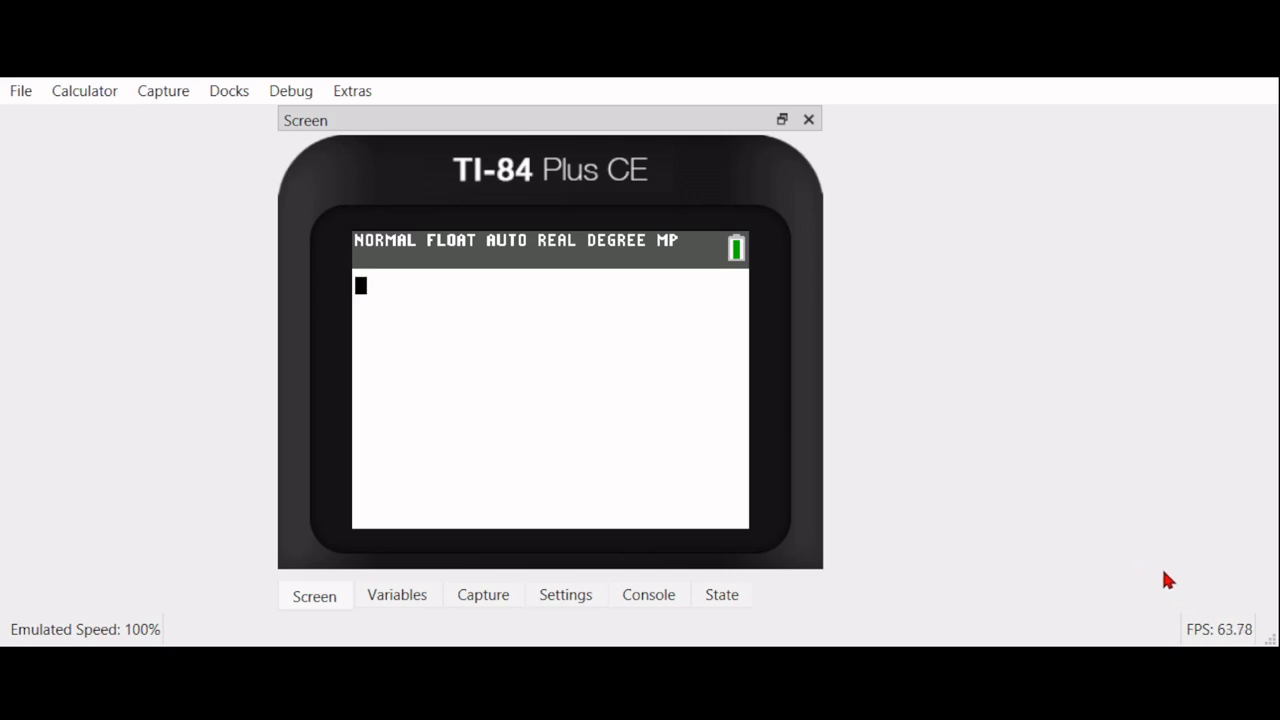
{"action": "mouse_move", "coordinate": [1140, 570]}
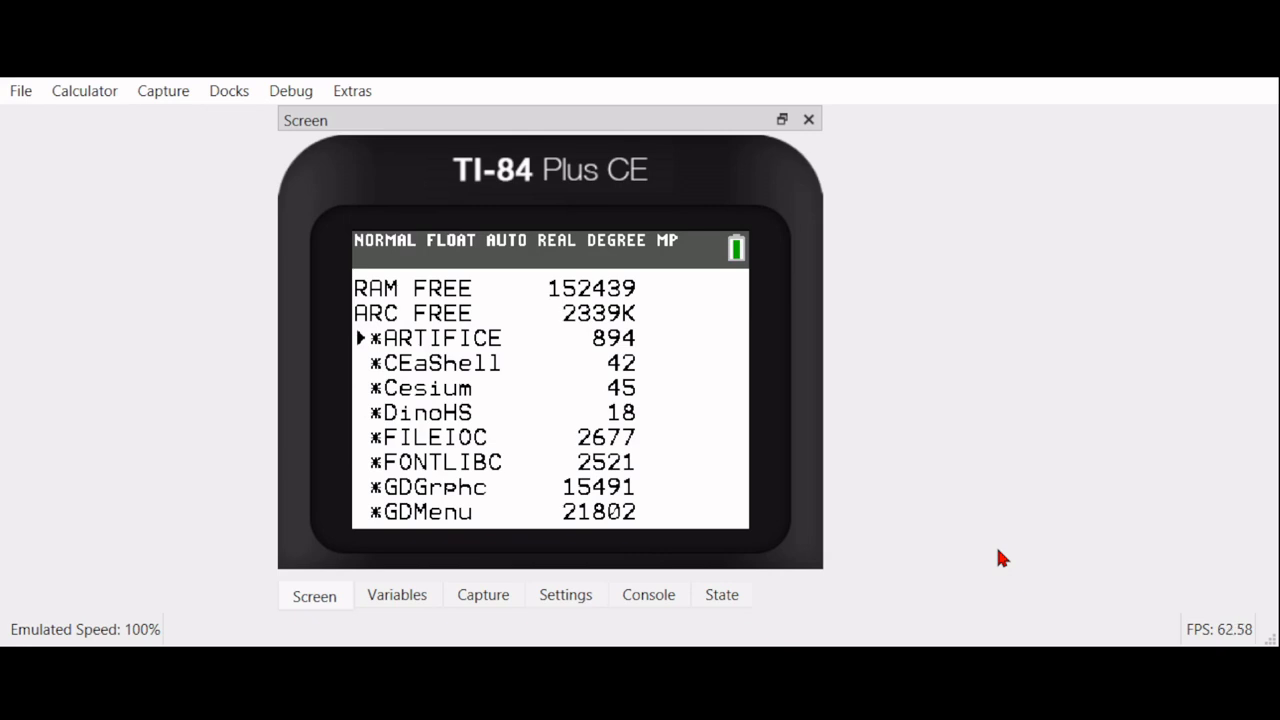
{"action": "mouse_move", "coordinate": [325, 255]}
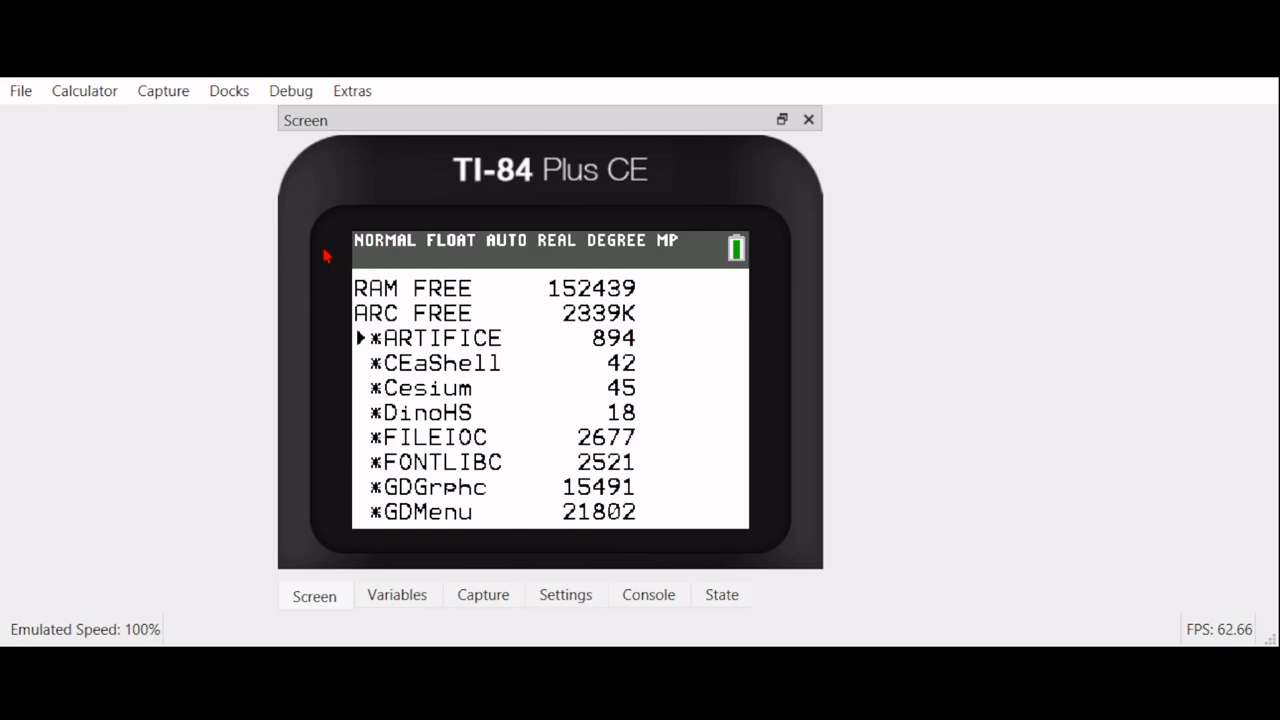
{"action": "mouse_move", "coordinate": [685, 417]}
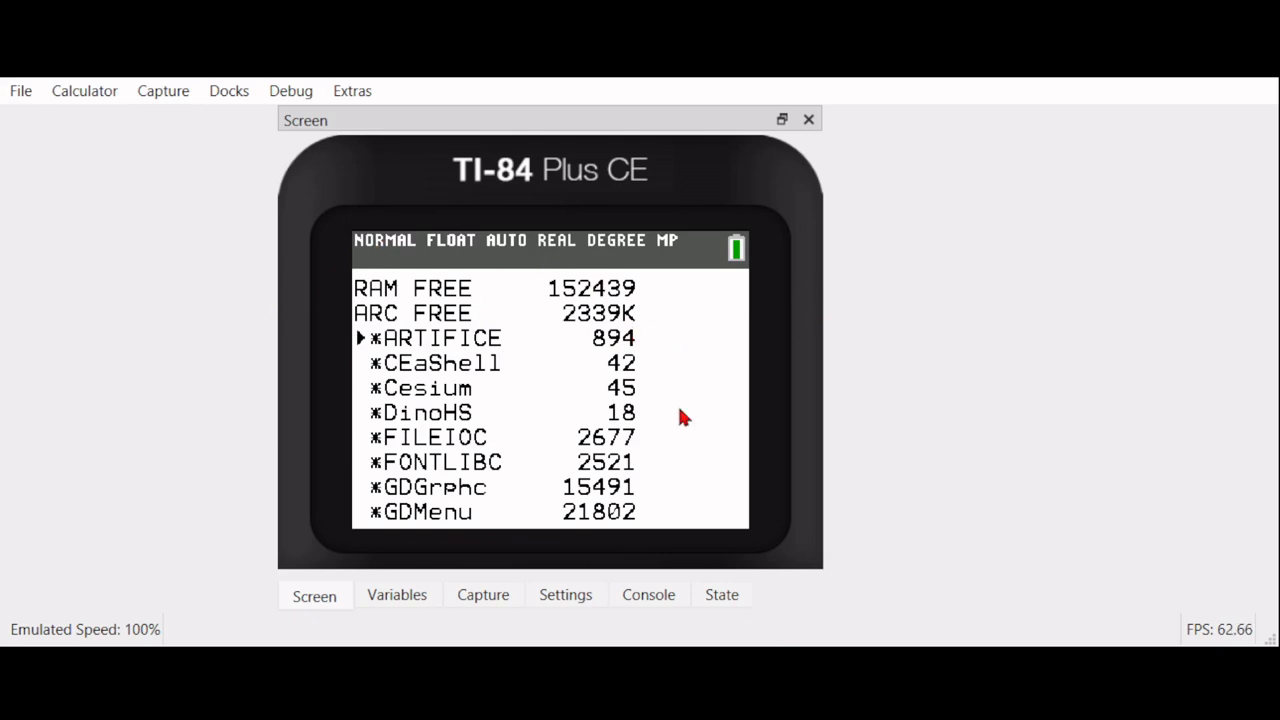
{"action": "mouse_move", "coordinate": [548, 390]}
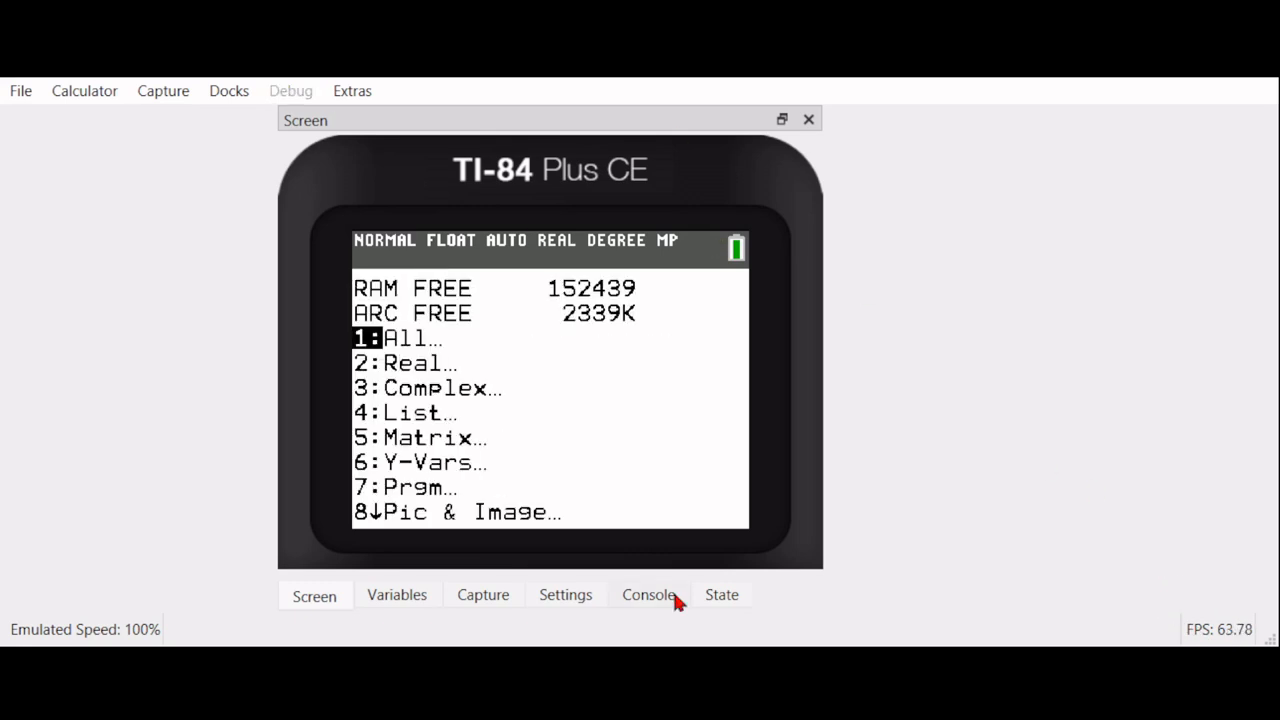
{"action": "mouse_move", "coordinate": [378, 337]}
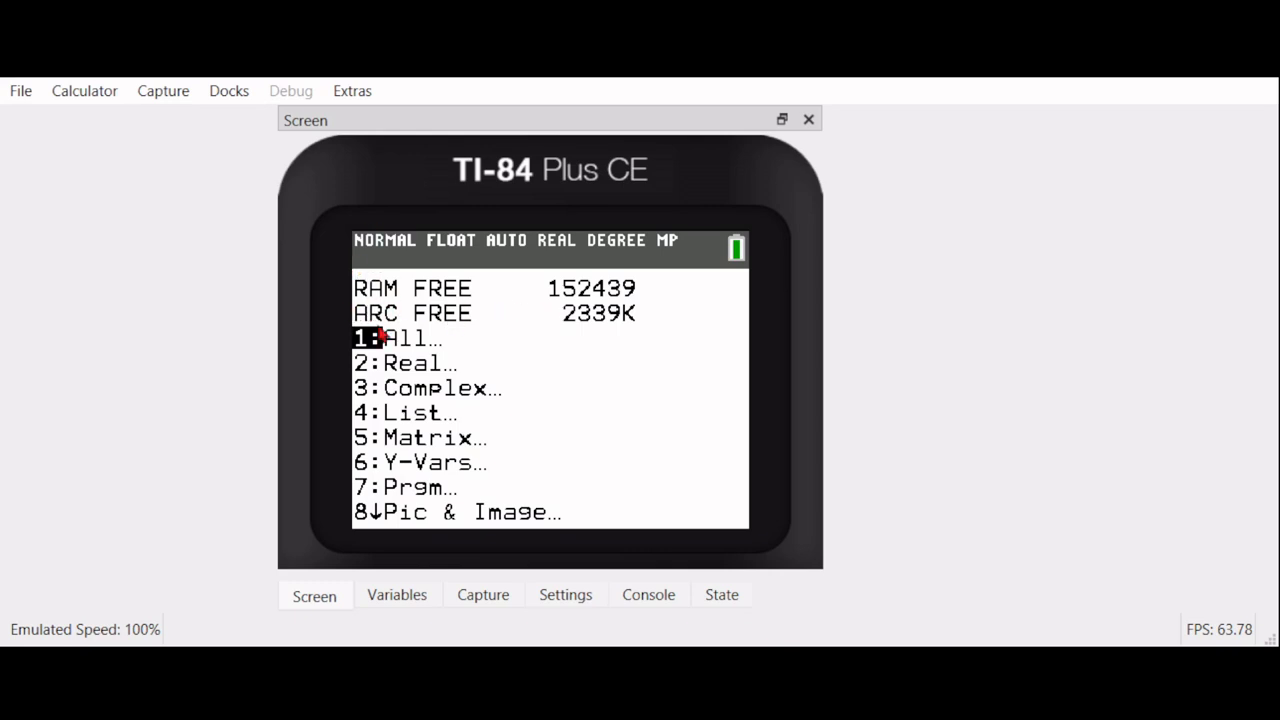
{"action": "mouse_move", "coordinate": [543, 343]}
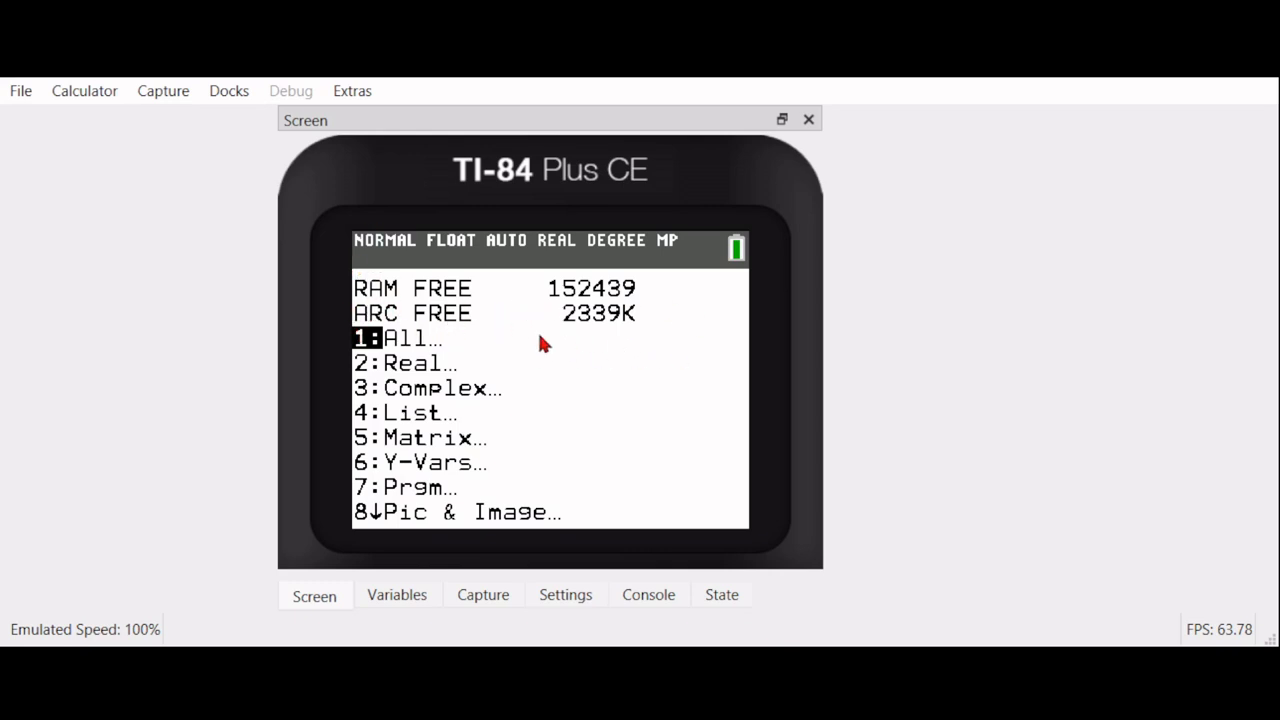
{"action": "mouse_move", "coordinate": [1095, 543]}
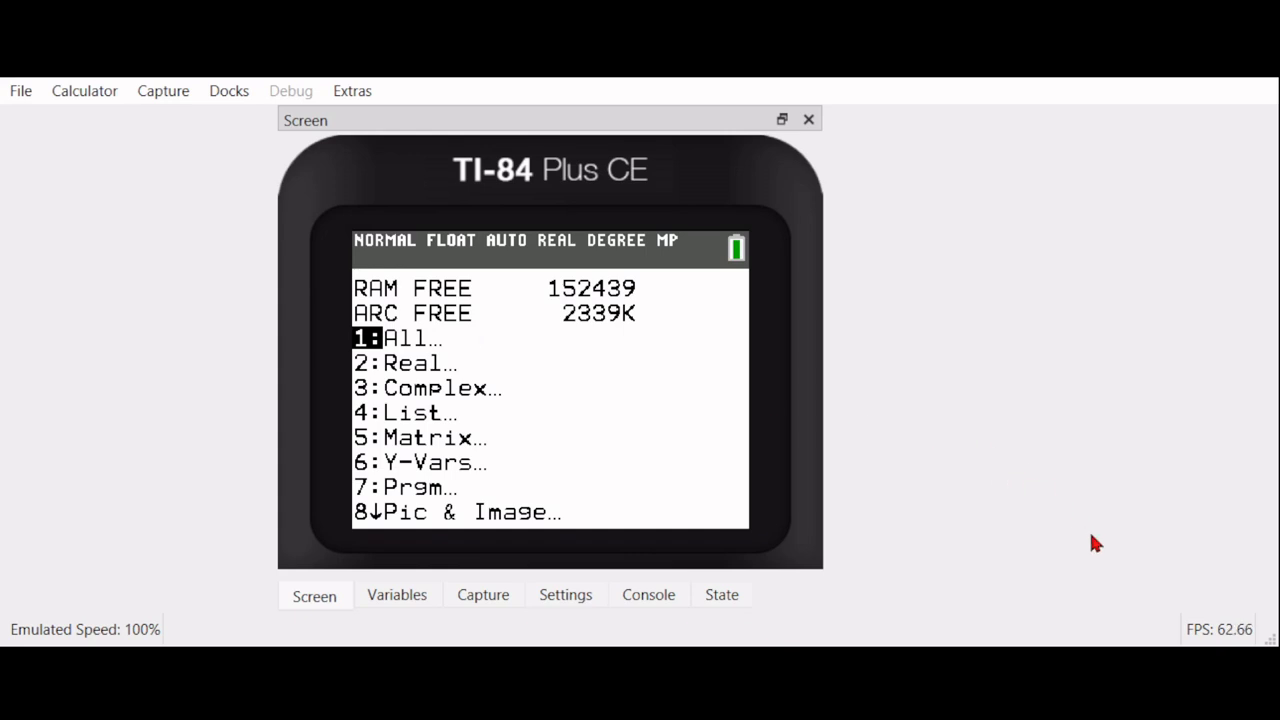
{"action": "mouse_move", "coordinate": [1255, 585]}
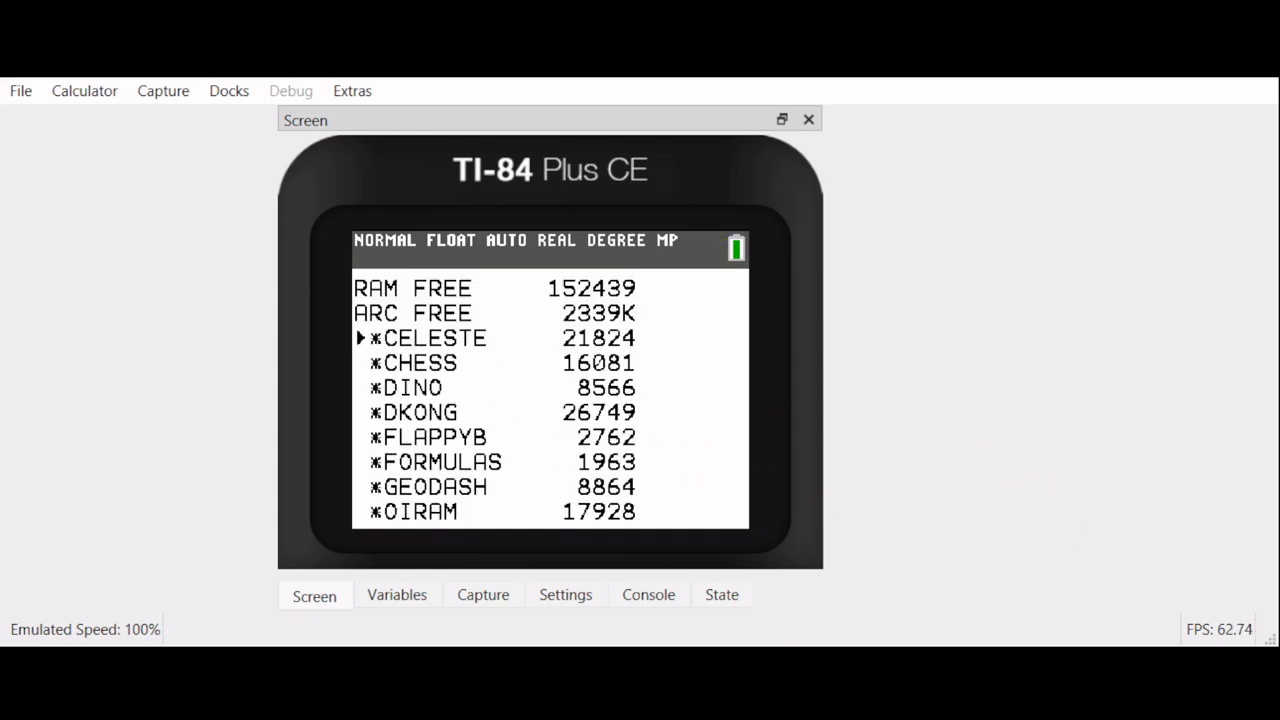
{"action": "mouse_move", "coordinate": [1225, 610]}
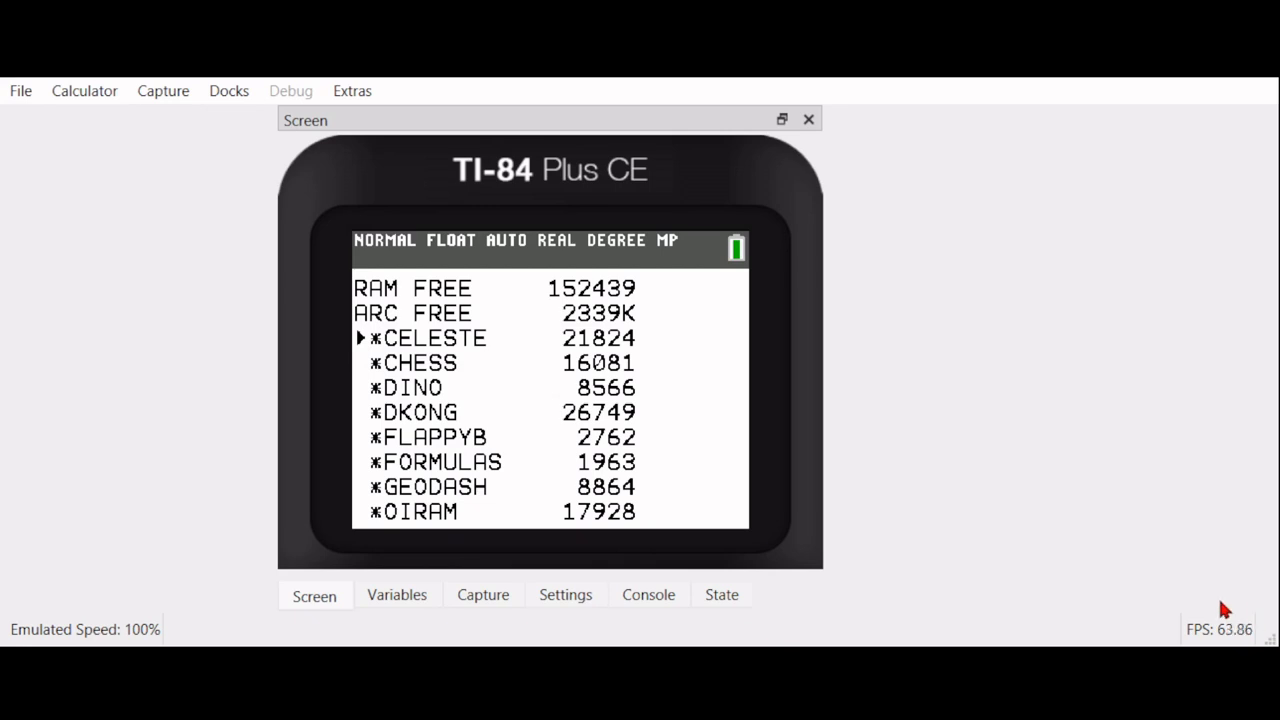
{"action": "mouse_move", "coordinate": [600, 315]}
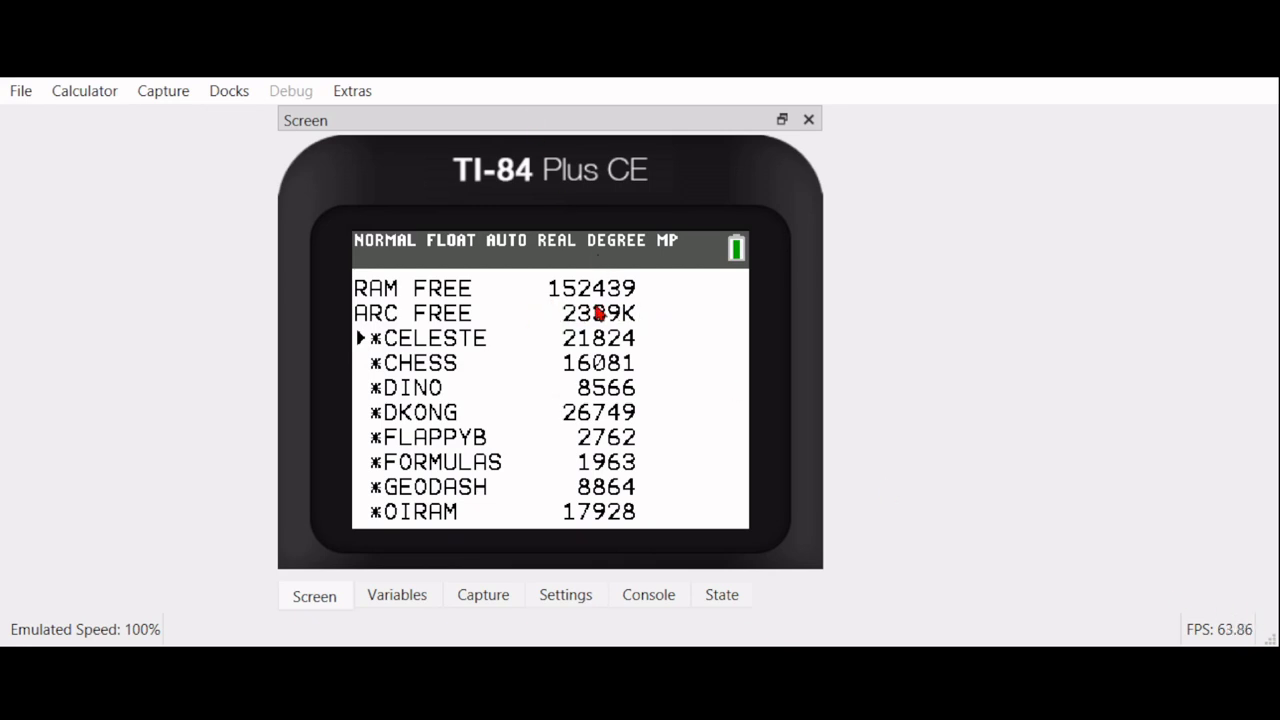
{"action": "mouse_move", "coordinate": [530, 288]}
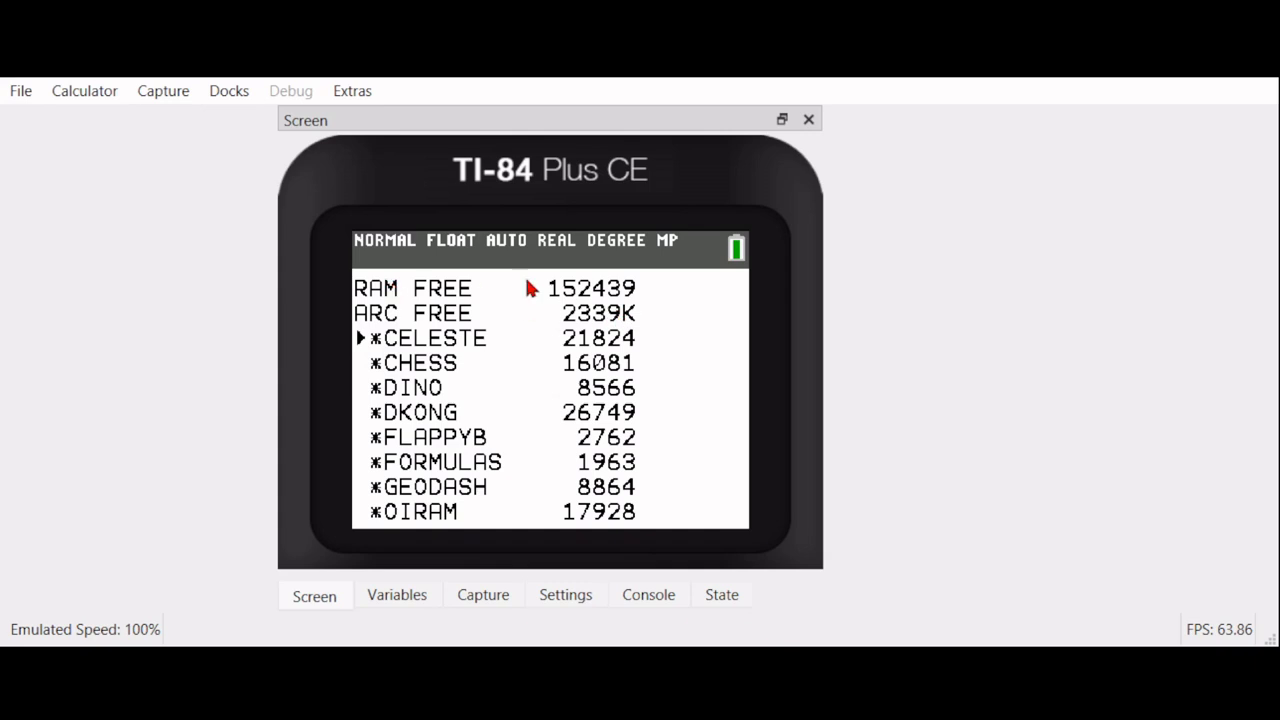
{"action": "mouse_move", "coordinate": [727, 318]}
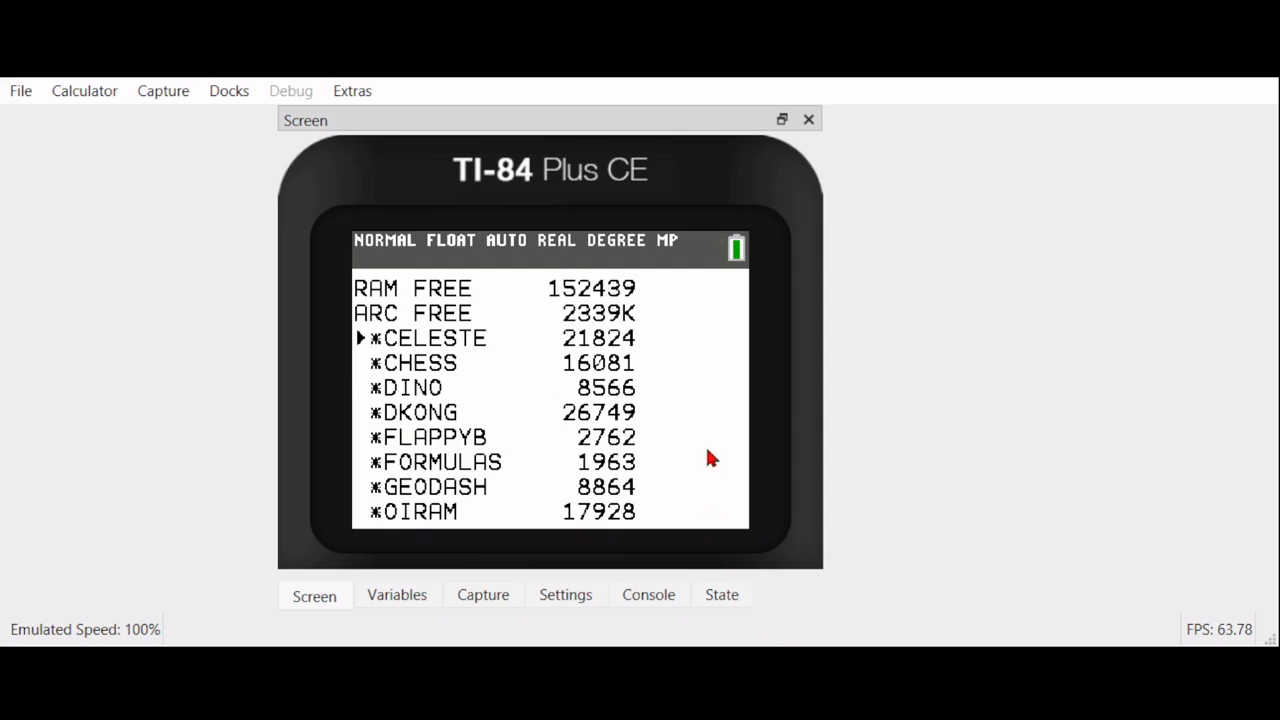
{"action": "mouse_move", "coordinate": [1158, 543]}
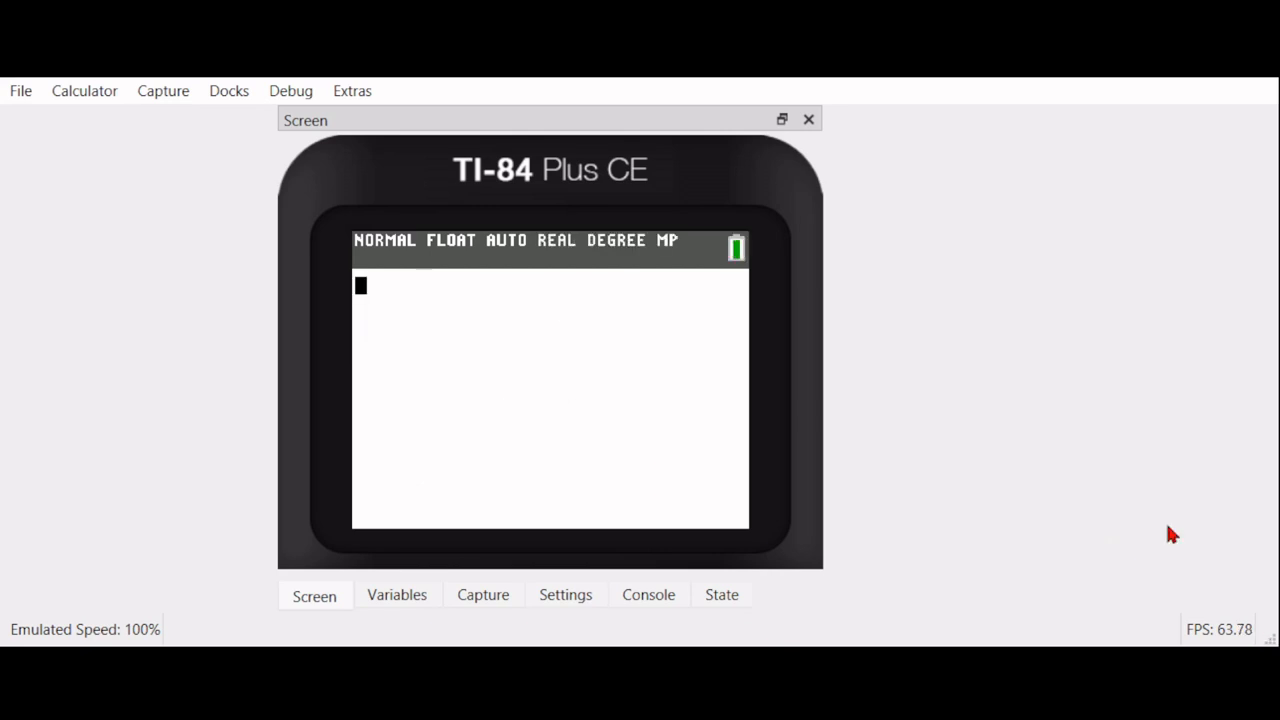
Launch the shell from the APPS list, showing CELESTE, DINO, FLAPPYB, CHESS and DKONG
{"action": "key", "text": "apps"}
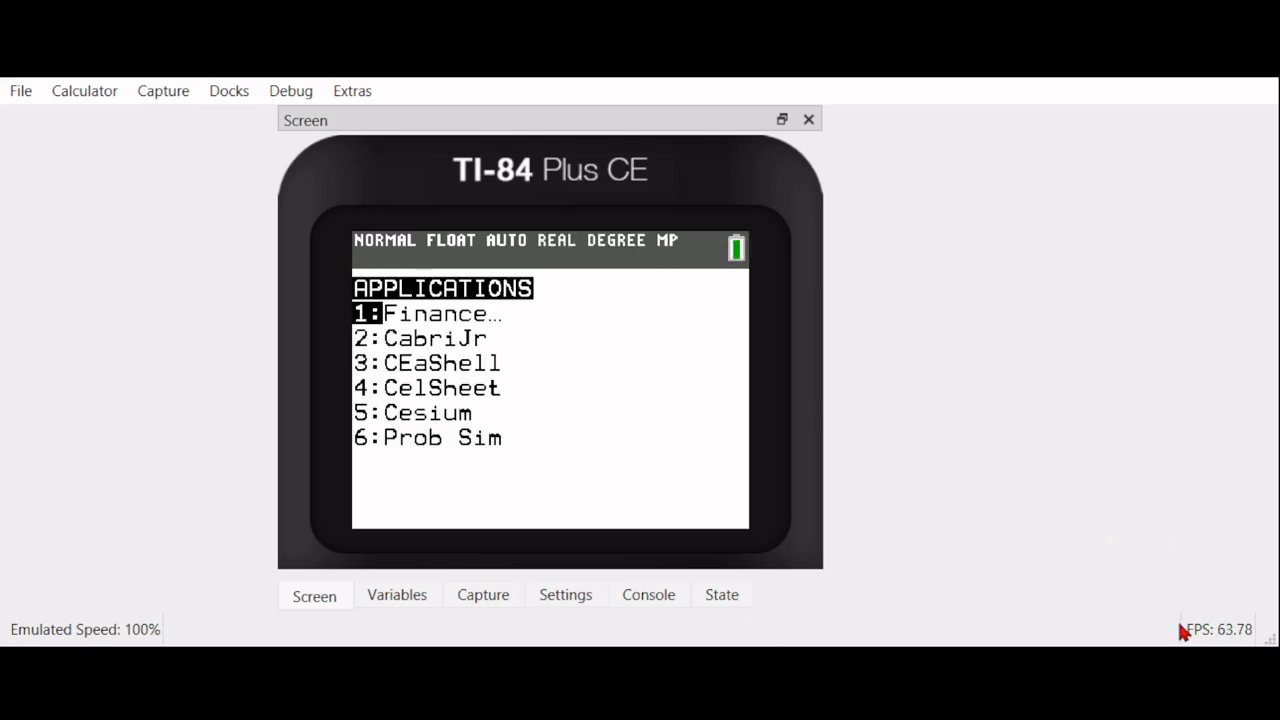
{"action": "key", "text": "Down"}
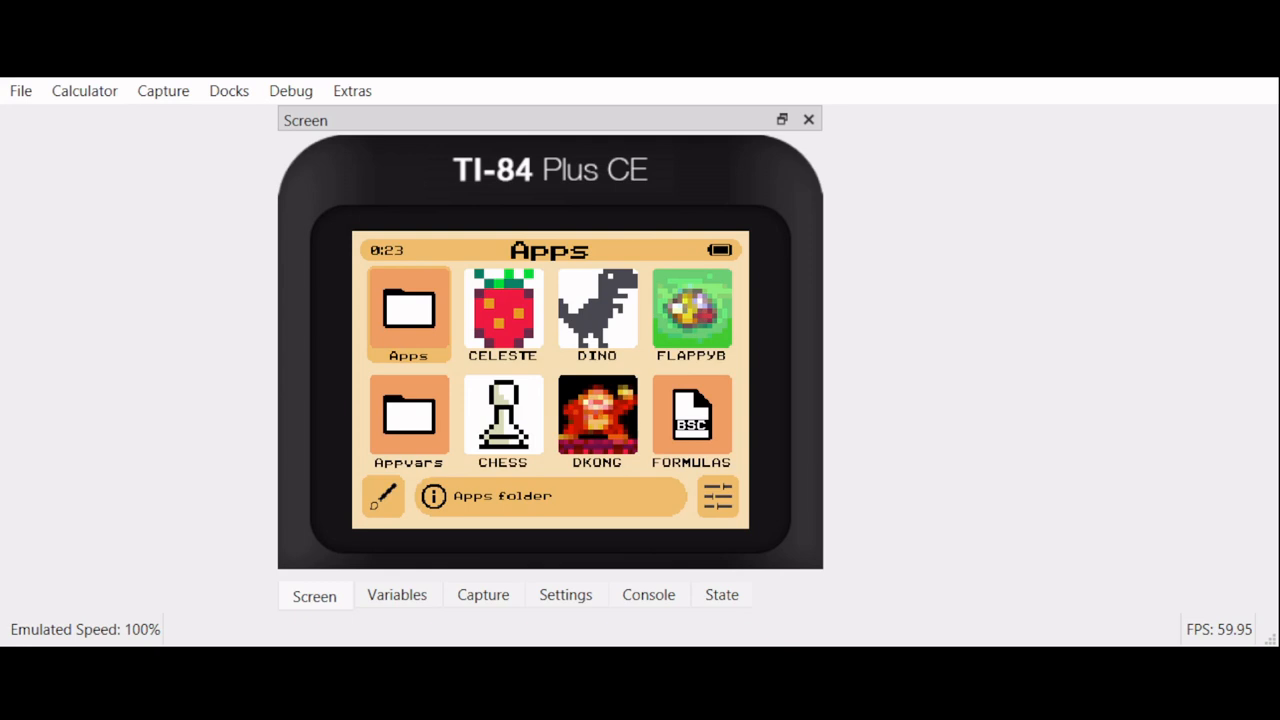
{"action": "mouse_move", "coordinate": [957, 500]}
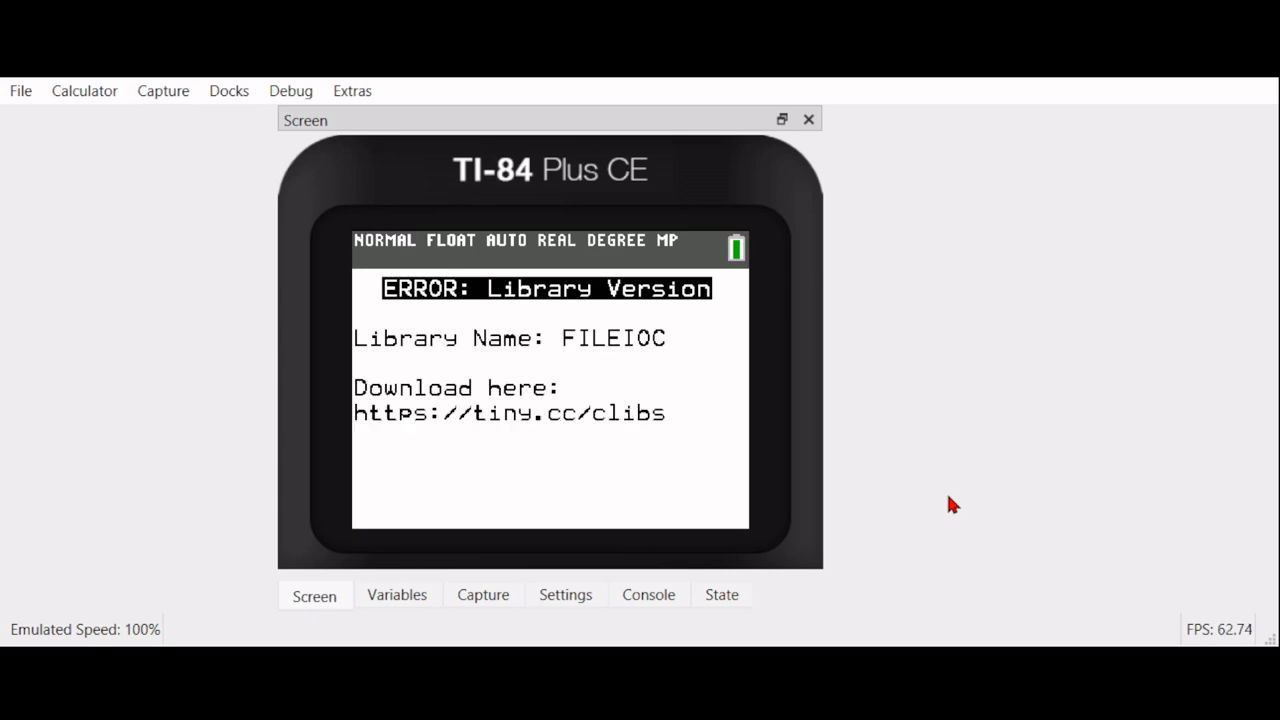
{"action": "mouse_move", "coordinate": [487, 323]}
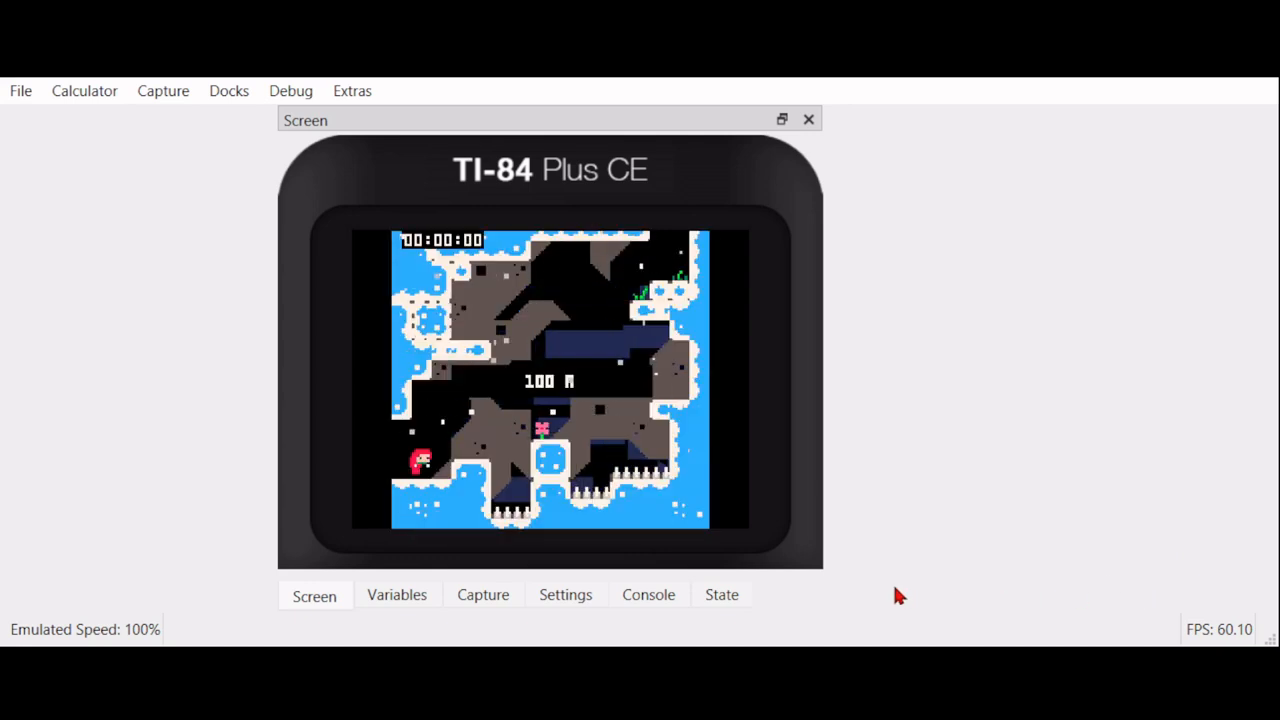
{"action": "mouse_move", "coordinate": [1143, 573]}
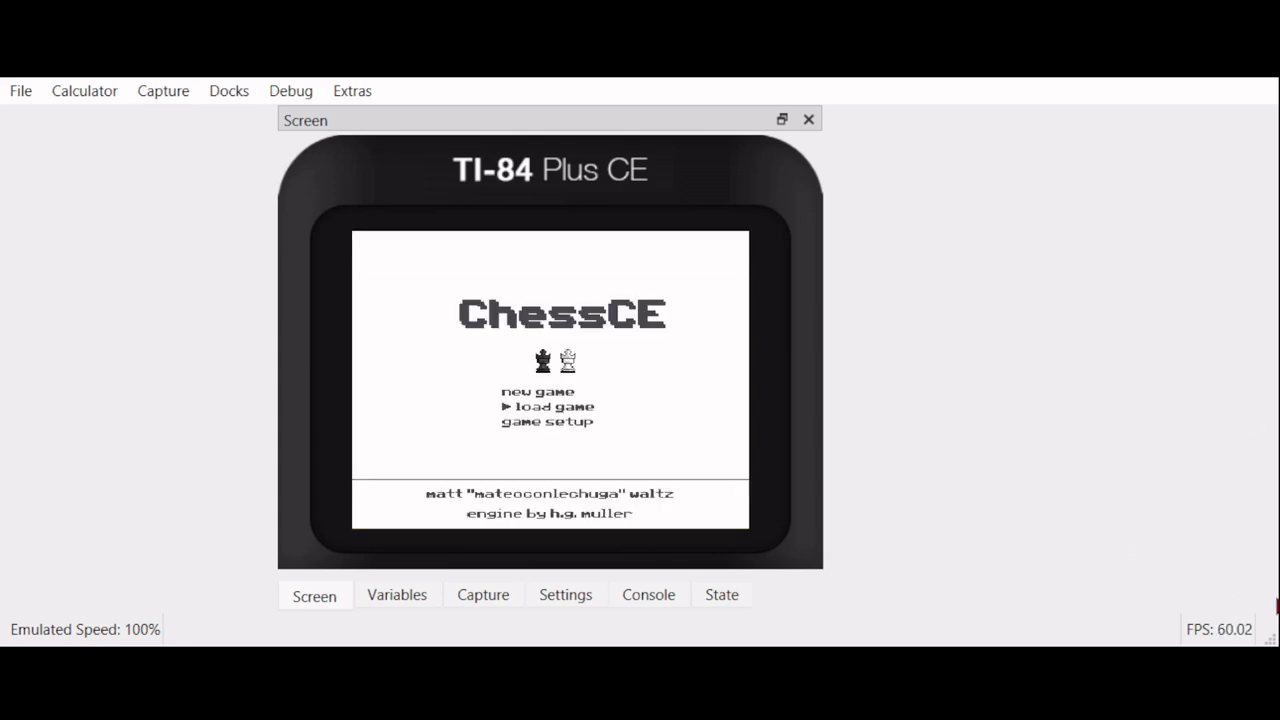
Open ChessCE's game setup, currently calc v calc, play as white, white starts
{"action": "key", "text": "down"}
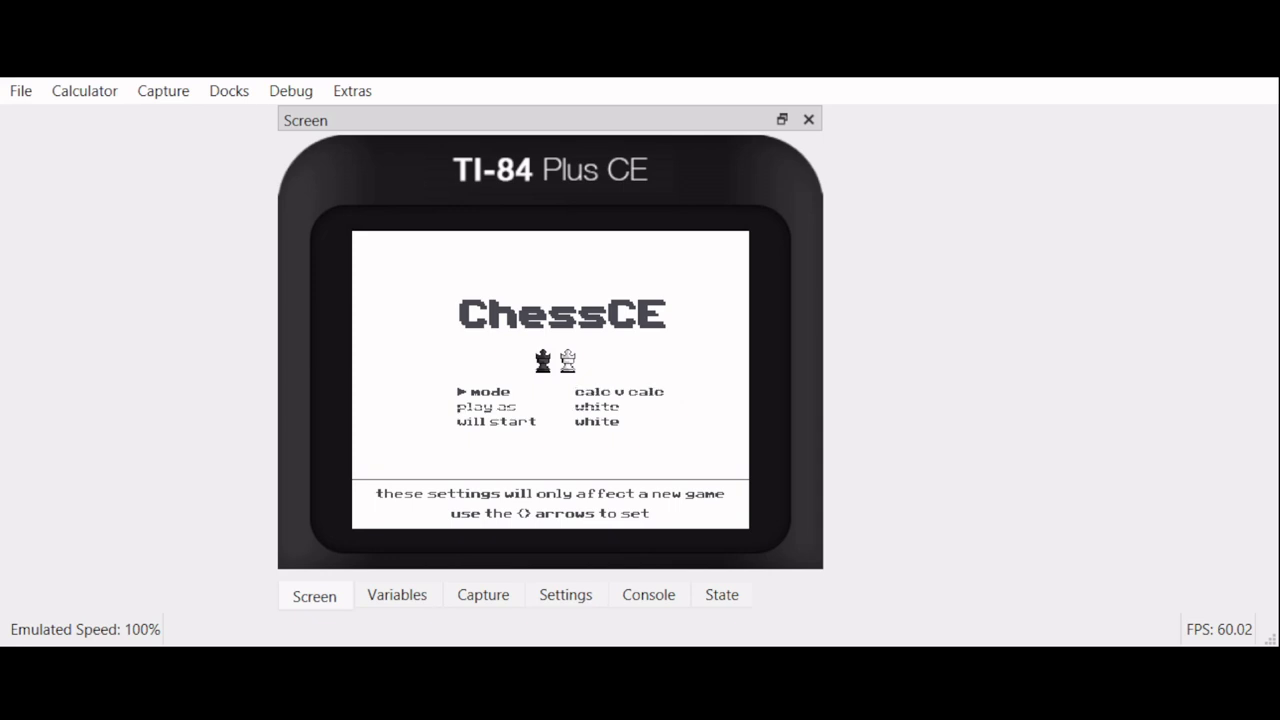
{"action": "mouse_move", "coordinate": [540, 410]}
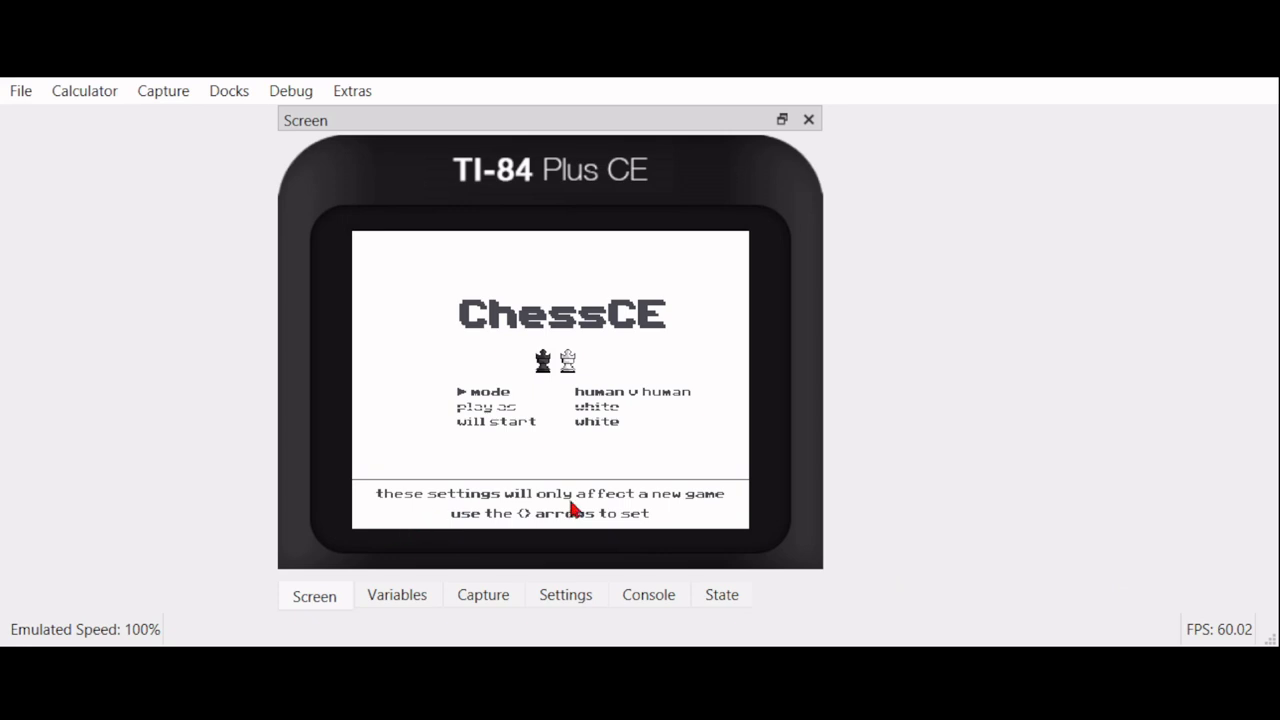
{"action": "mouse_move", "coordinate": [965, 565]}
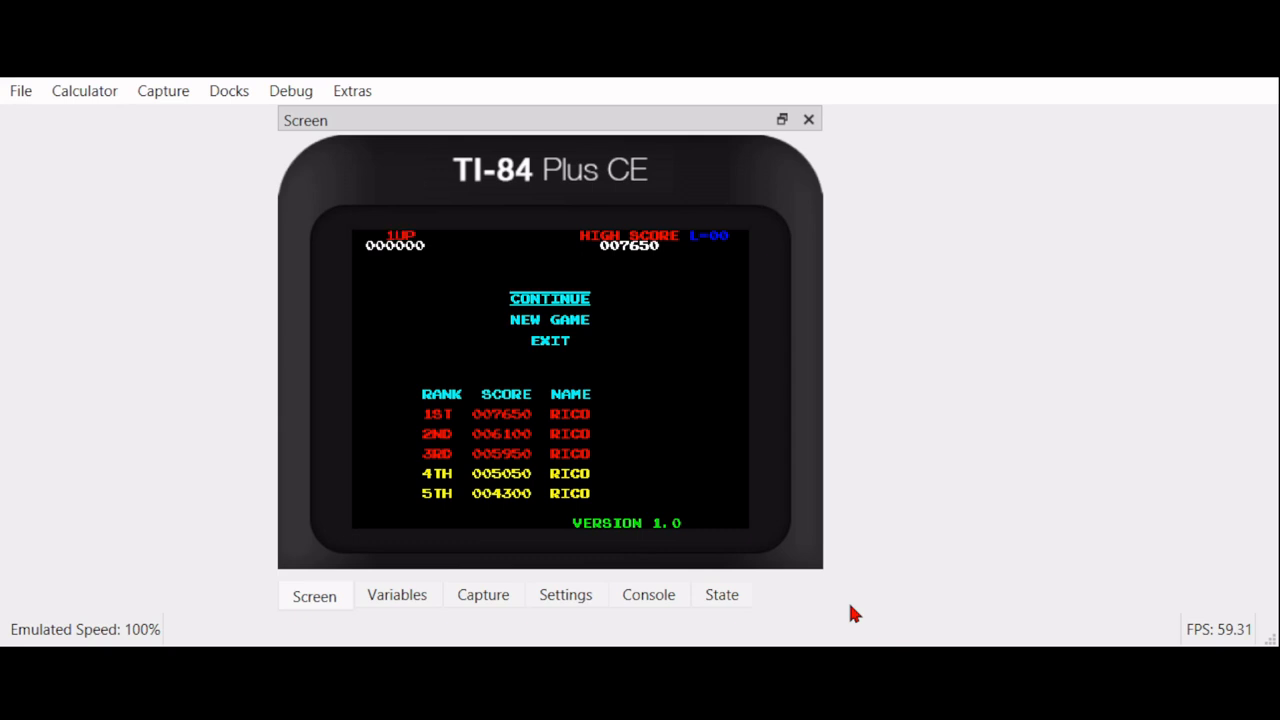
{"action": "mouse_move", "coordinate": [849, 426]}
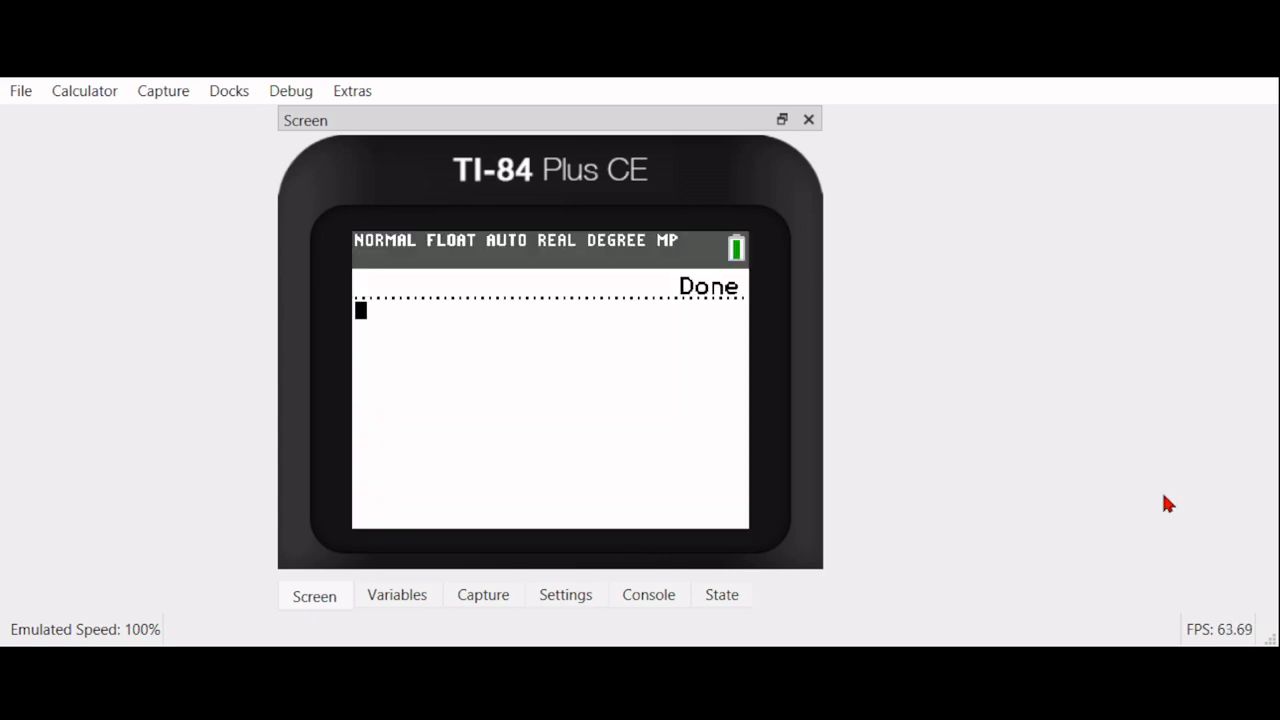
{"action": "mouse_move", "coordinate": [1190, 637]}
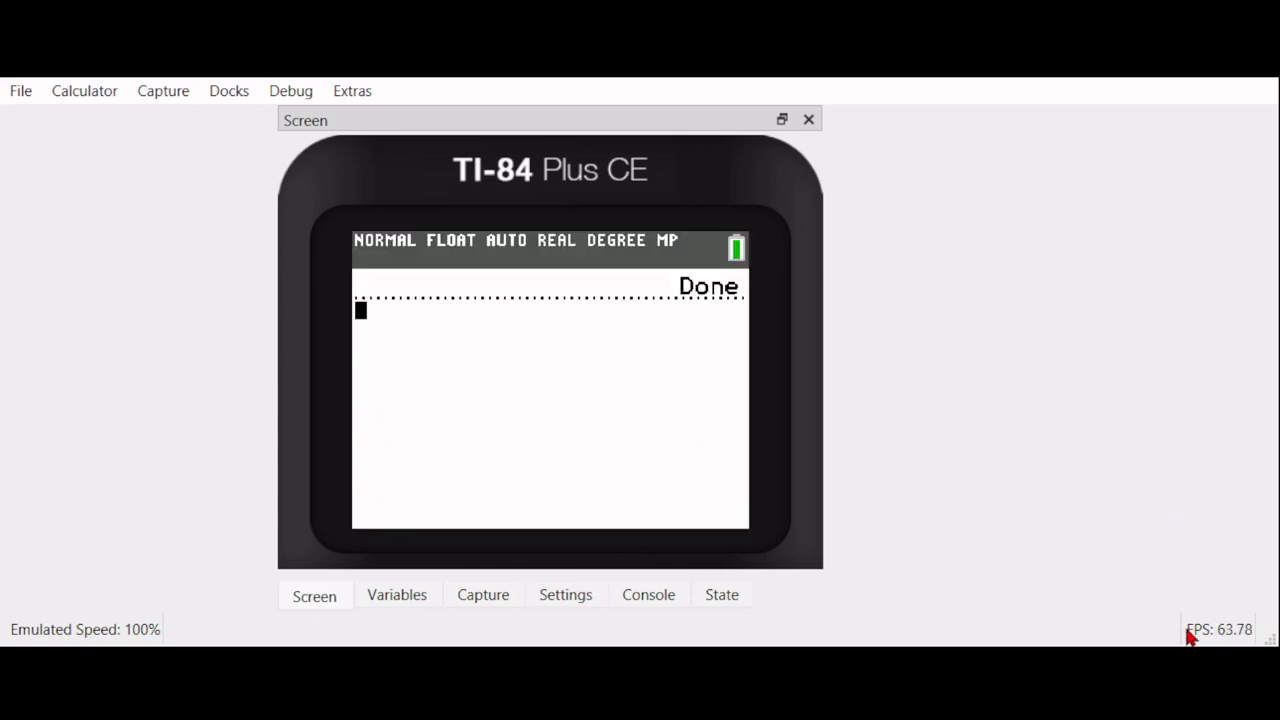
Arrow down the APPS list to the shell showing CELESTE, DINO and DKONG
{"action": "key", "text": "apps"}
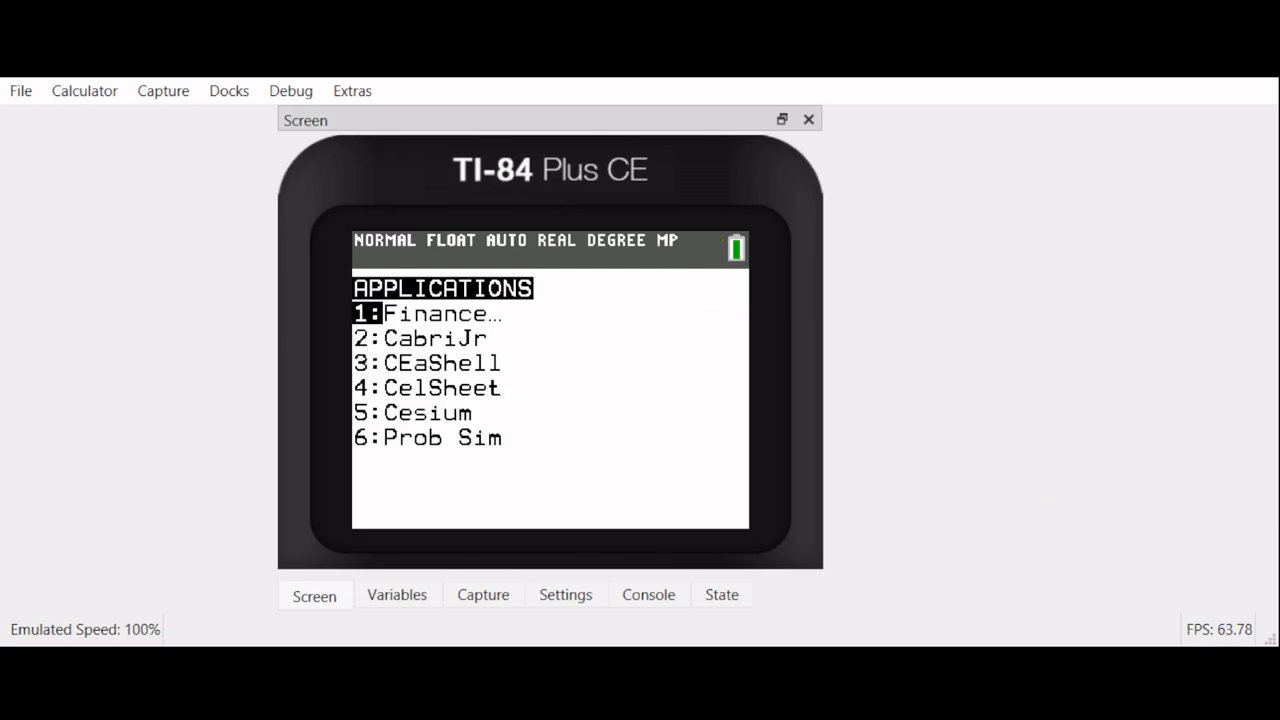
{"action": "key", "text": "Down"}
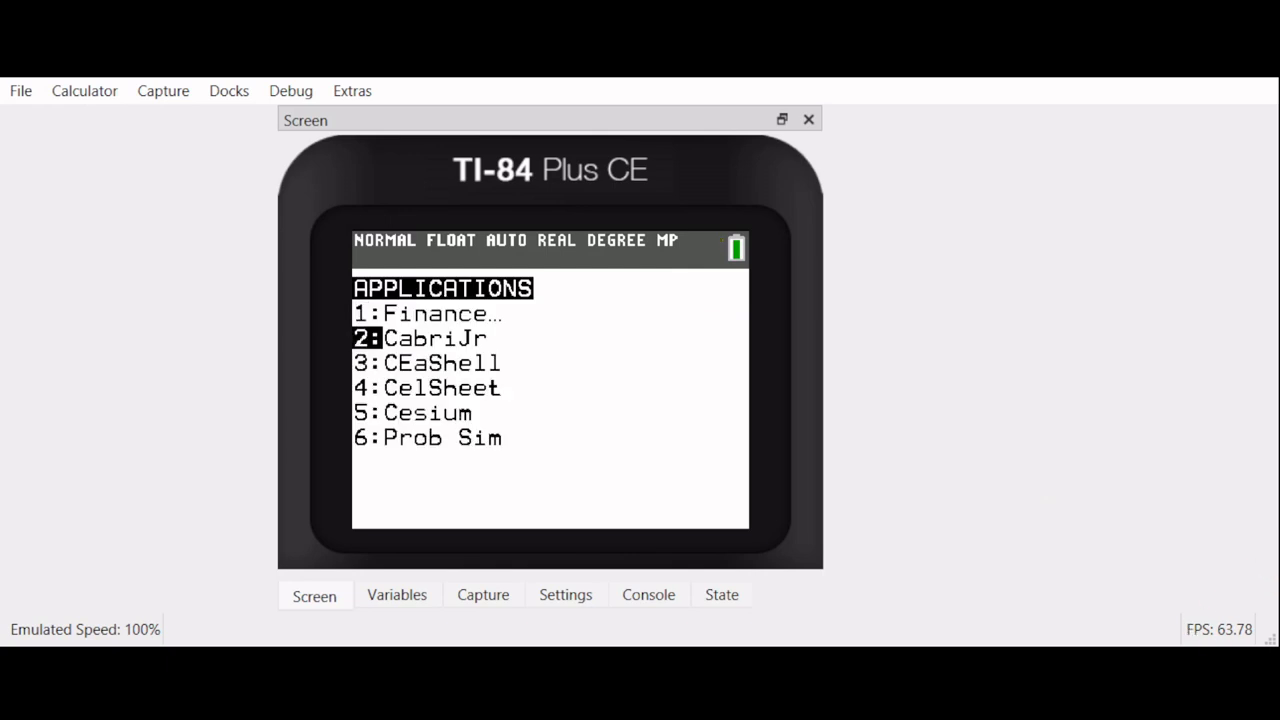
{"action": "key", "text": "down"}
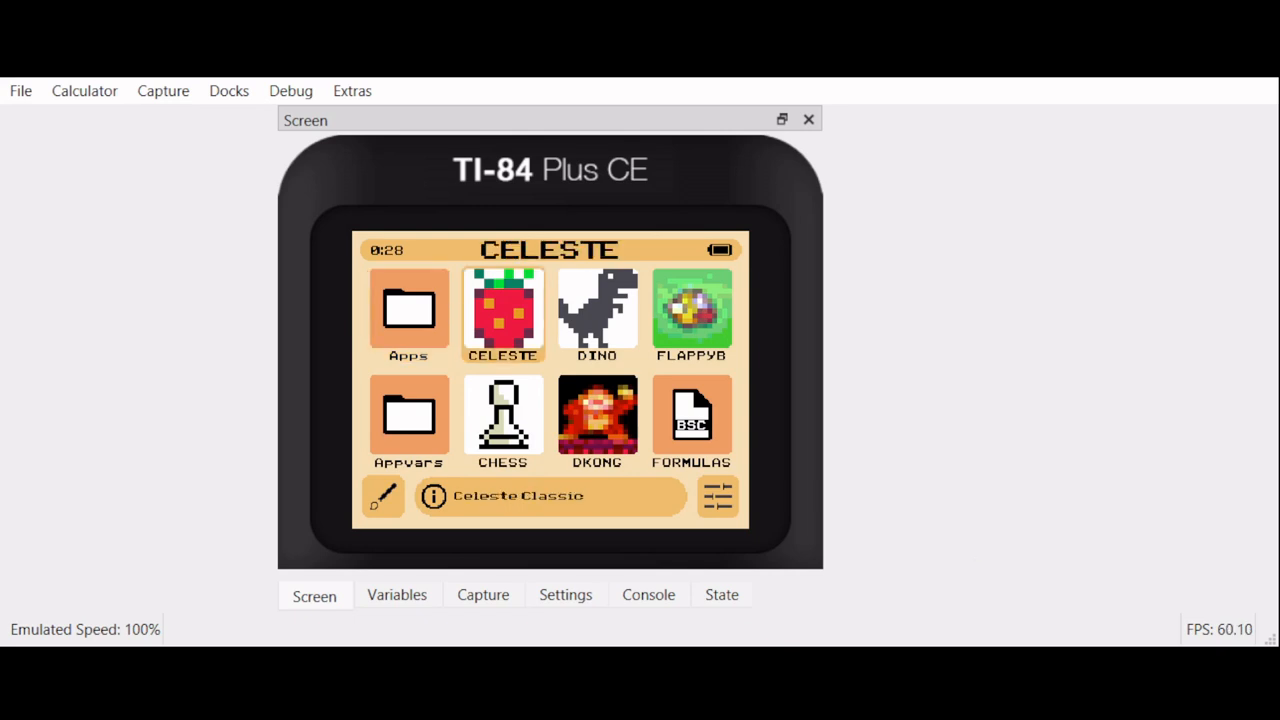
{"action": "mouse_move", "coordinate": [955, 530]}
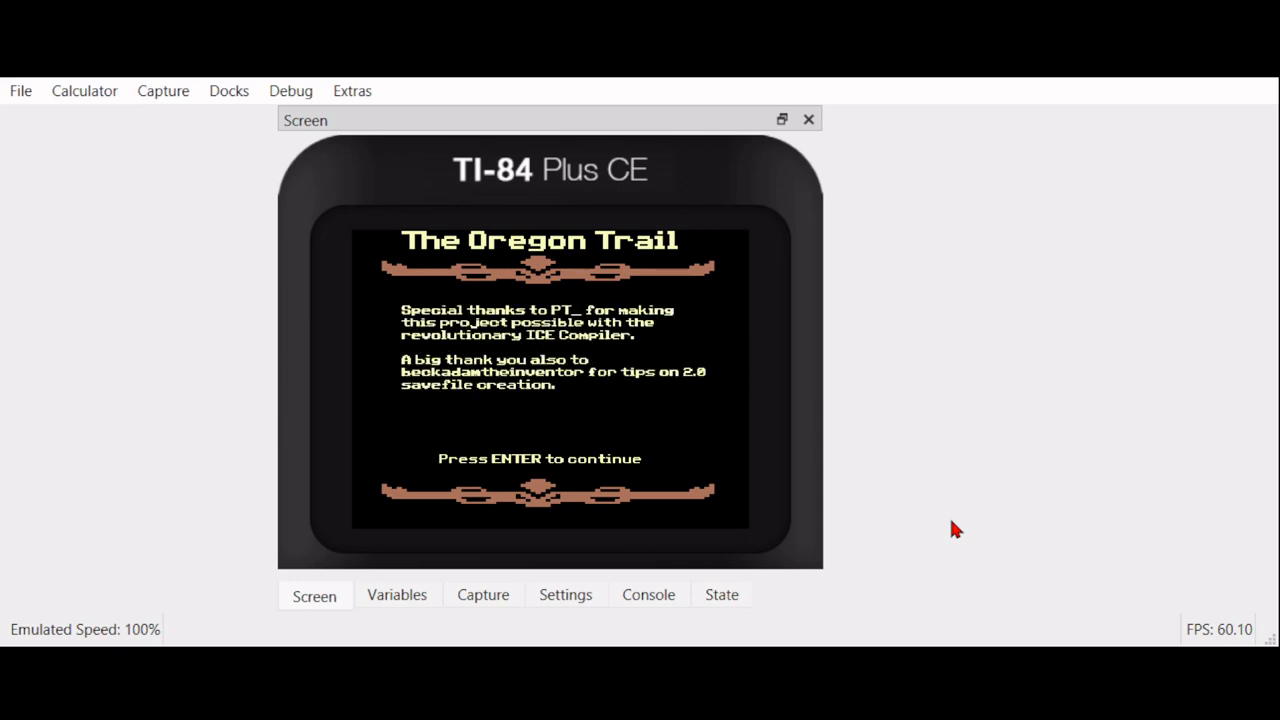
Skip The Oregon Trail's credits and disclaimer pages with Enter twice
{"action": "key", "text": "Return"}
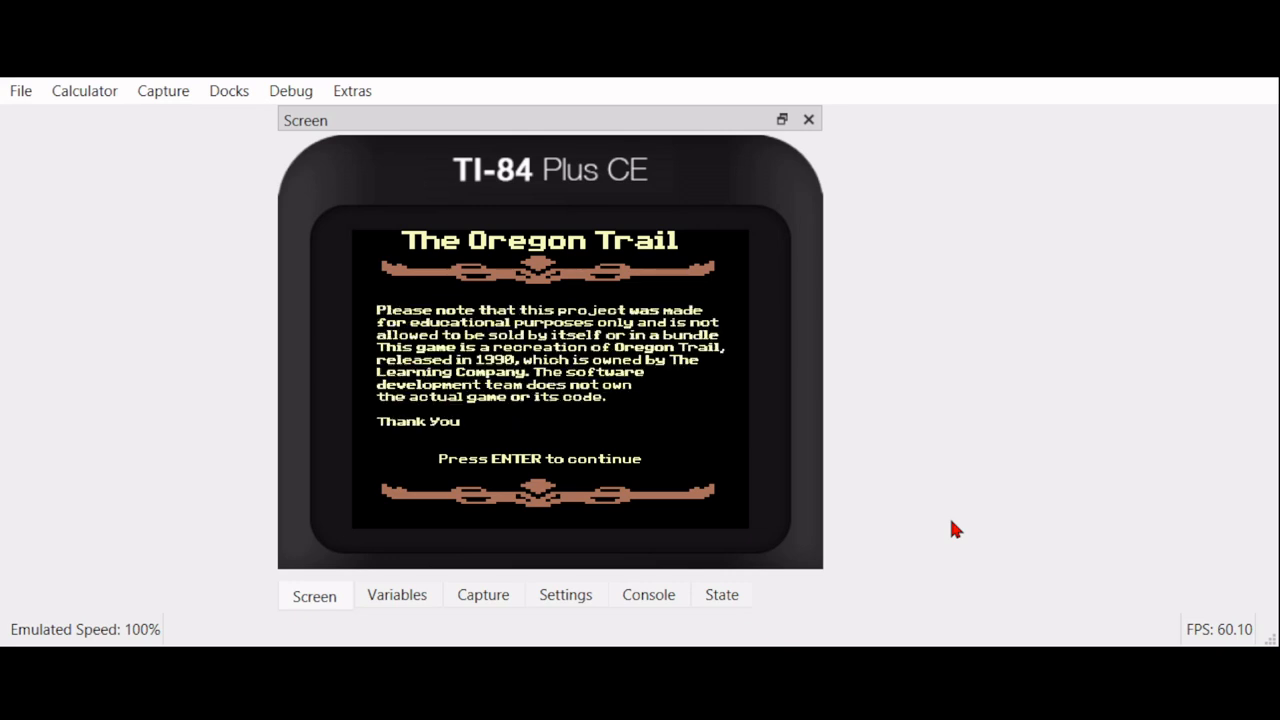
{"action": "key", "text": "Return"}
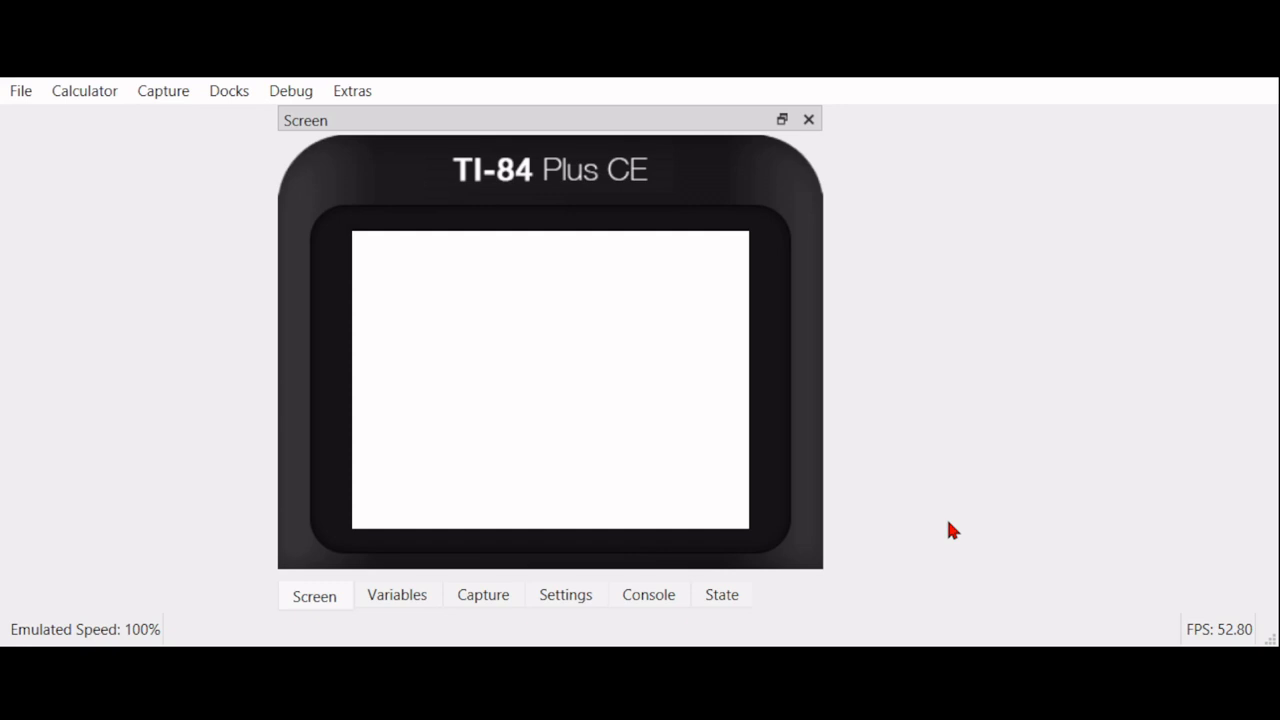
{"action": "mouse_move", "coordinate": [1235, 573]}
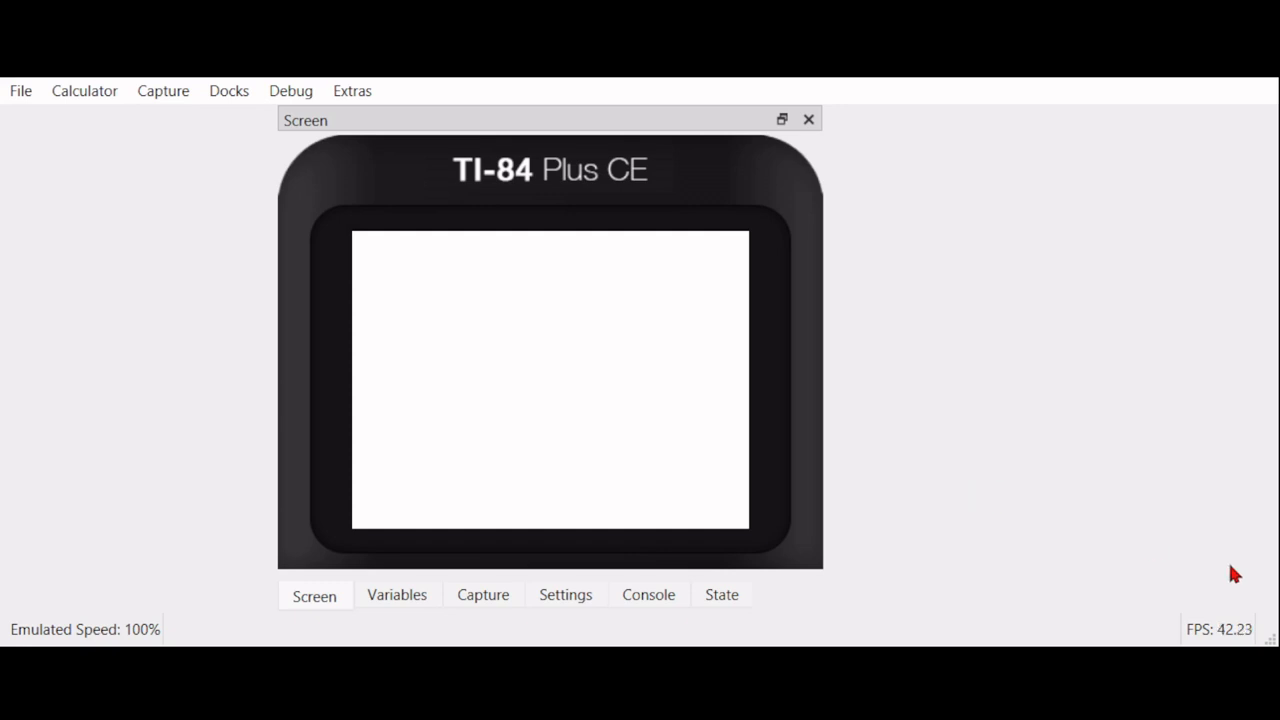
{"action": "mouse_move", "coordinate": [1180, 577]}
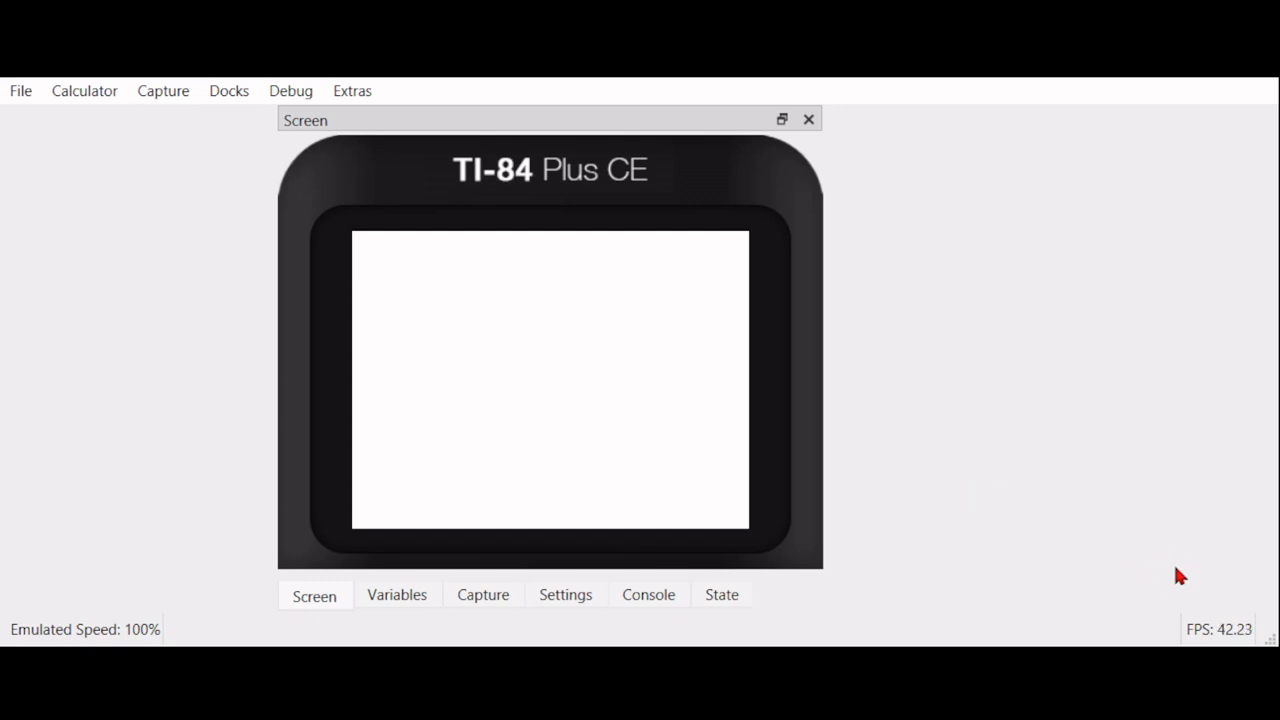
{"action": "mouse_move", "coordinate": [800, 568]}
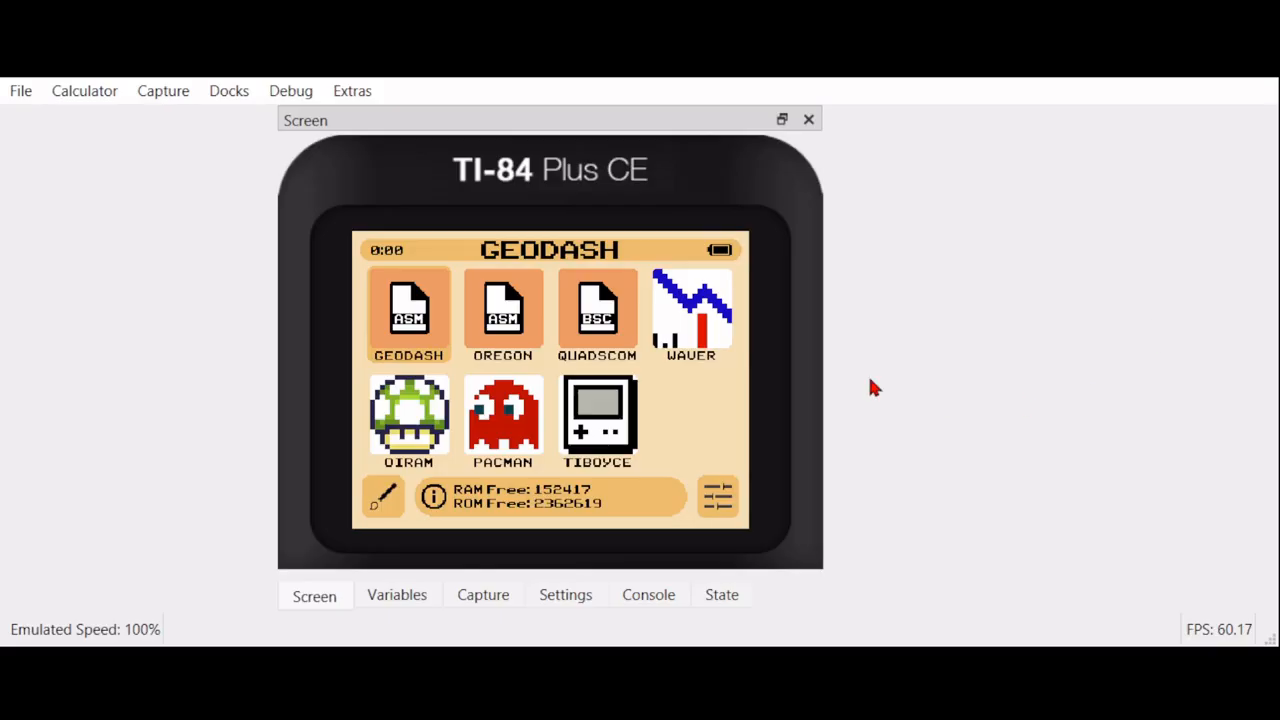
{"action": "mouse_move", "coordinate": [988, 507]}
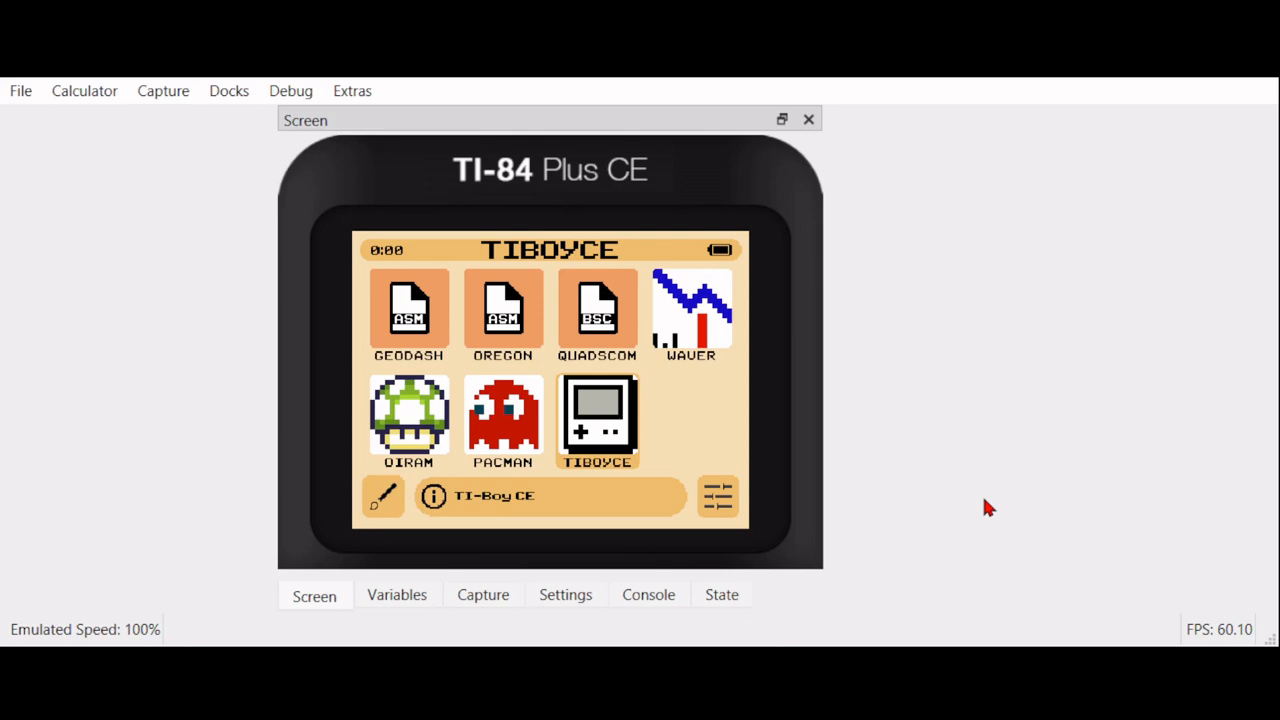
Start Waver and move down to its Change color palette option
{"action": "left_click", "coordinate": [597, 310]}
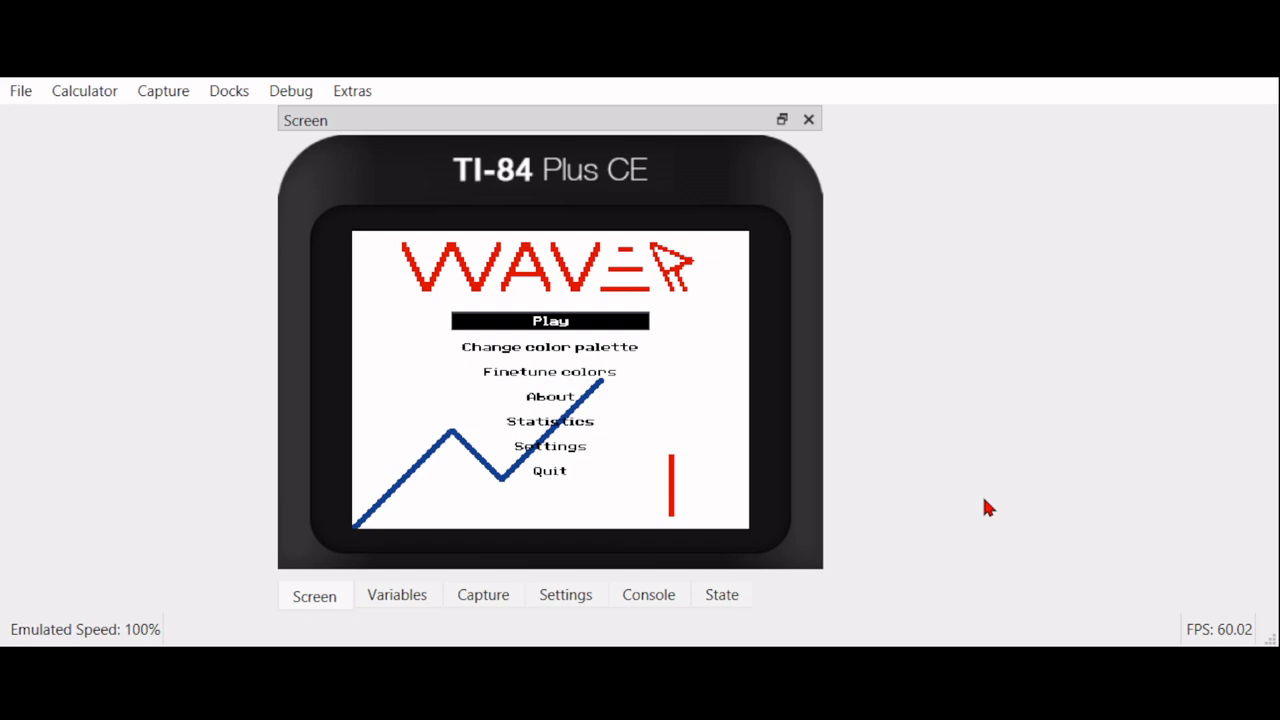
{"action": "mouse_move", "coordinate": [590, 450]}
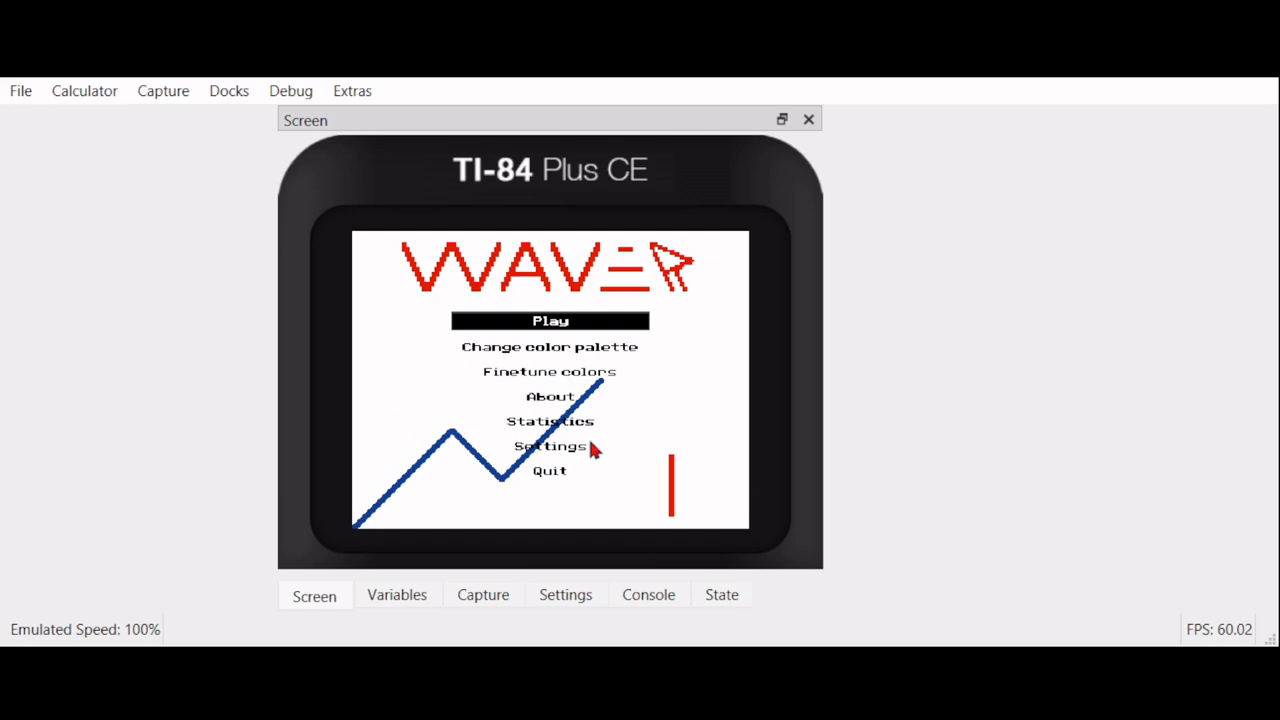
{"action": "mouse_move", "coordinate": [1030, 432]}
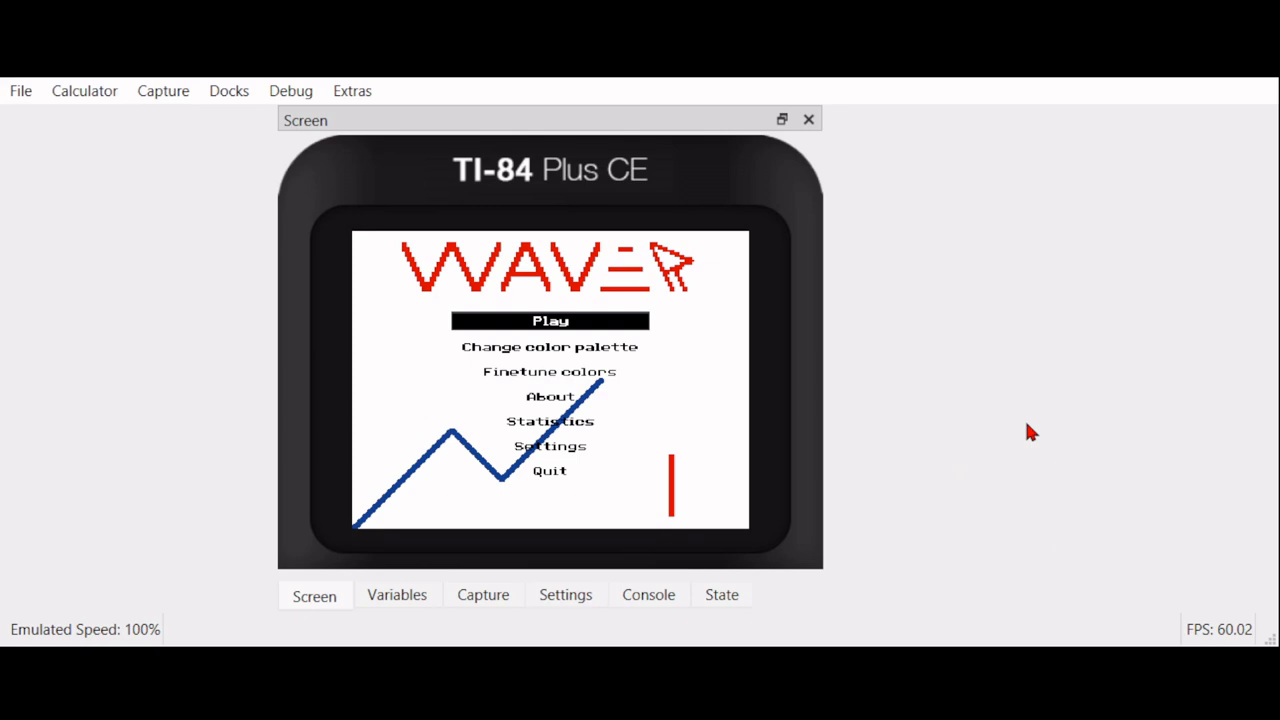
{"action": "key", "text": "Down"}
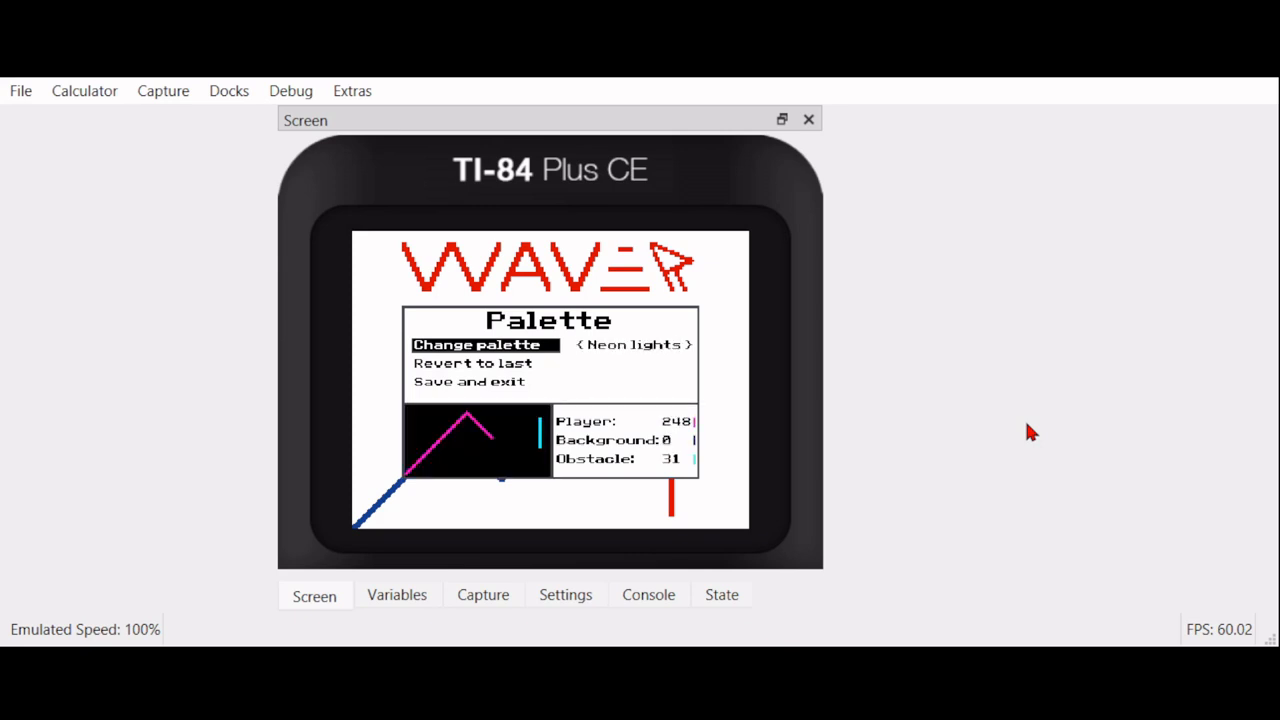
{"action": "key", "text": "down"}
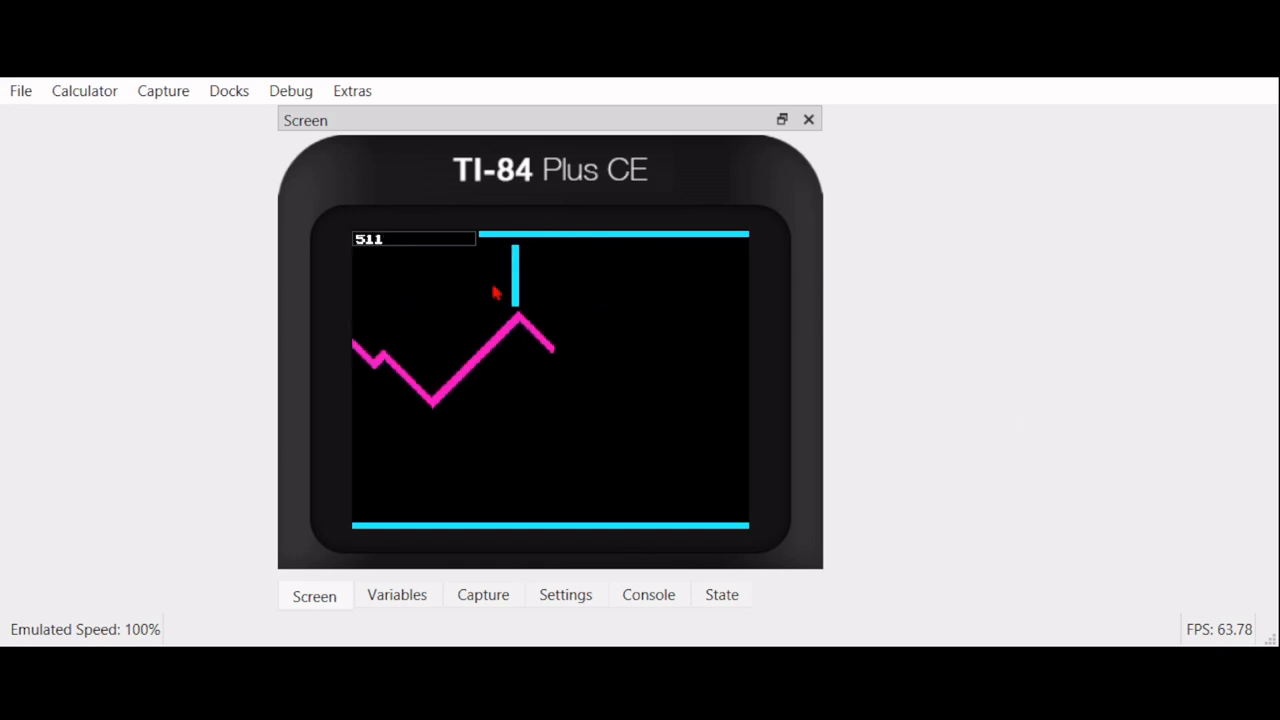
{"action": "mouse_move", "coordinate": [530, 268]}
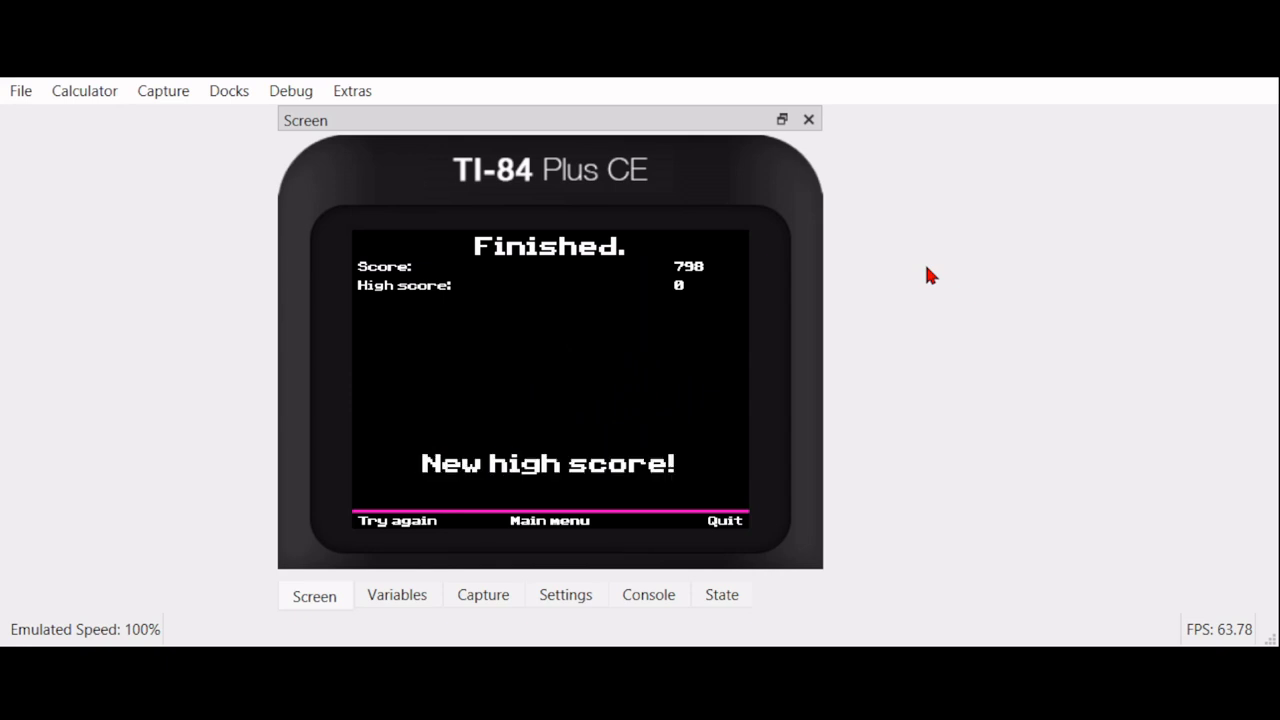
{"action": "mouse_move", "coordinate": [1135, 519]}
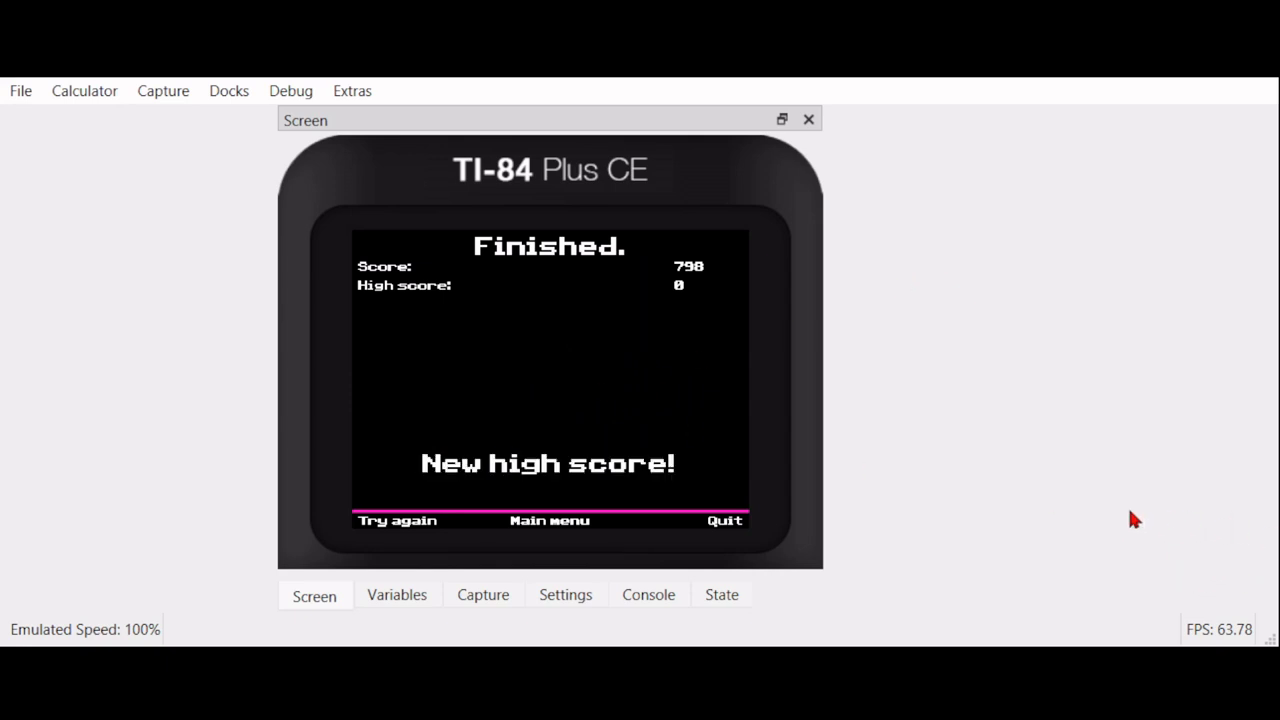
{"action": "mouse_move", "coordinate": [1220, 532]}
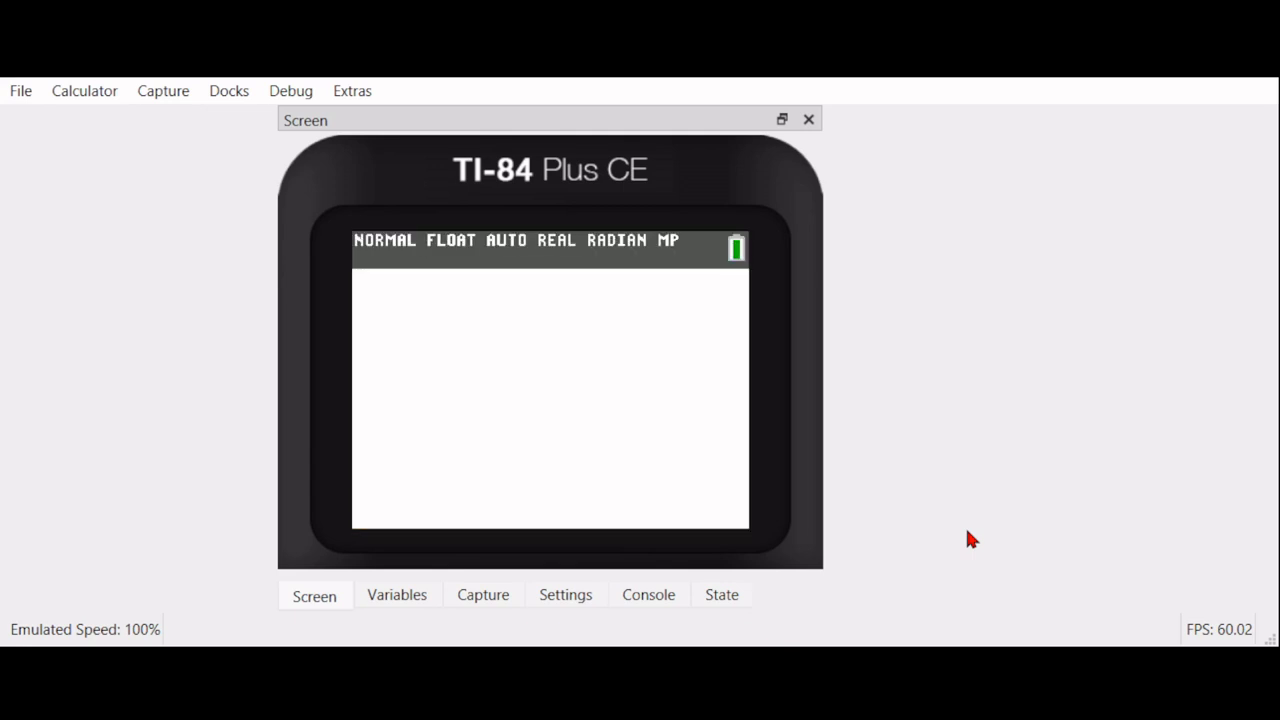
{"action": "mouse_move", "coordinate": [1011, 643]}
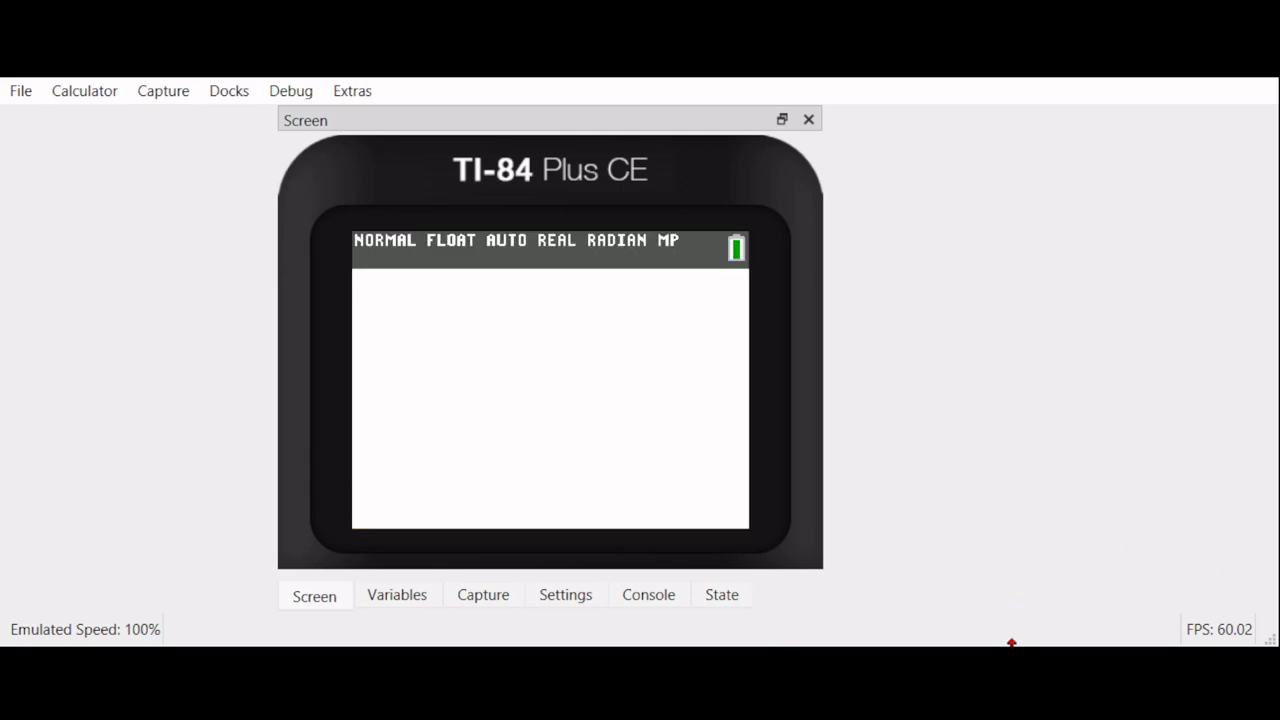